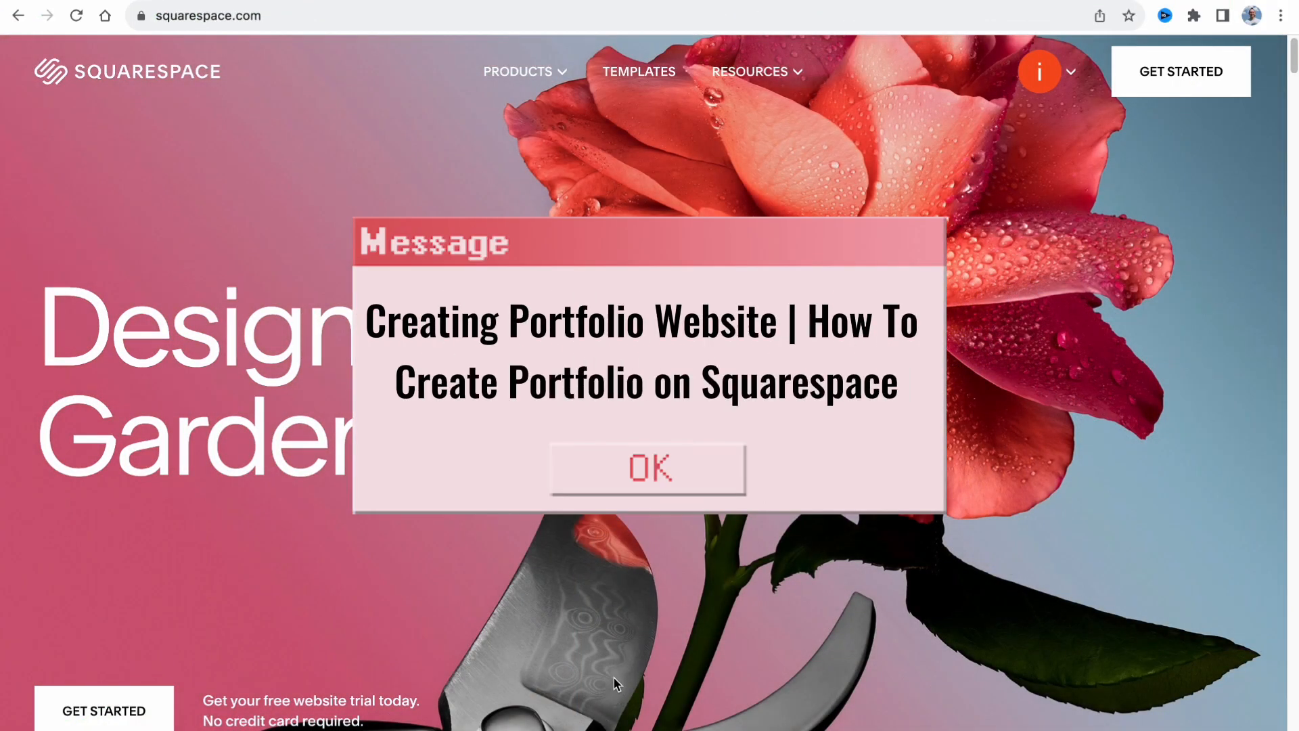
# Step: Go from the Squarespace homepage to the template gallery of 28 Popular Designs
pyautogui.click(648, 467)
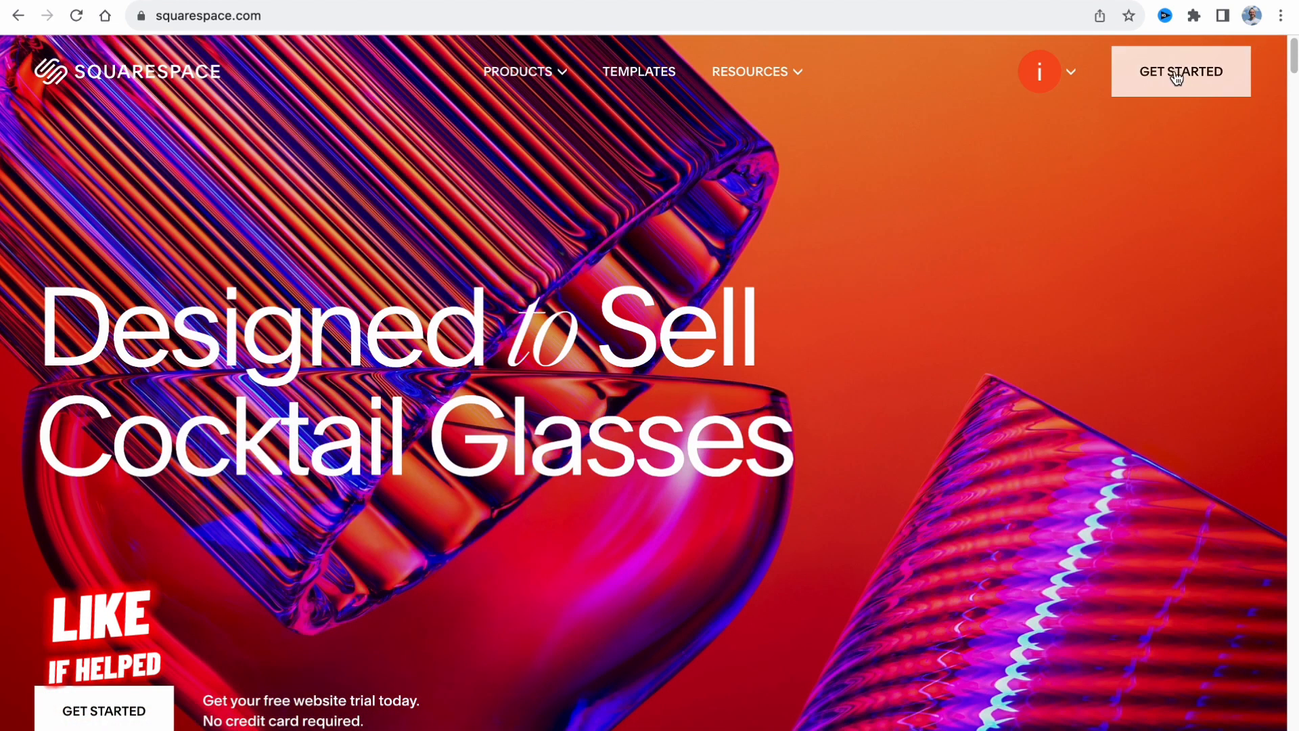
pyautogui.click(638, 72)
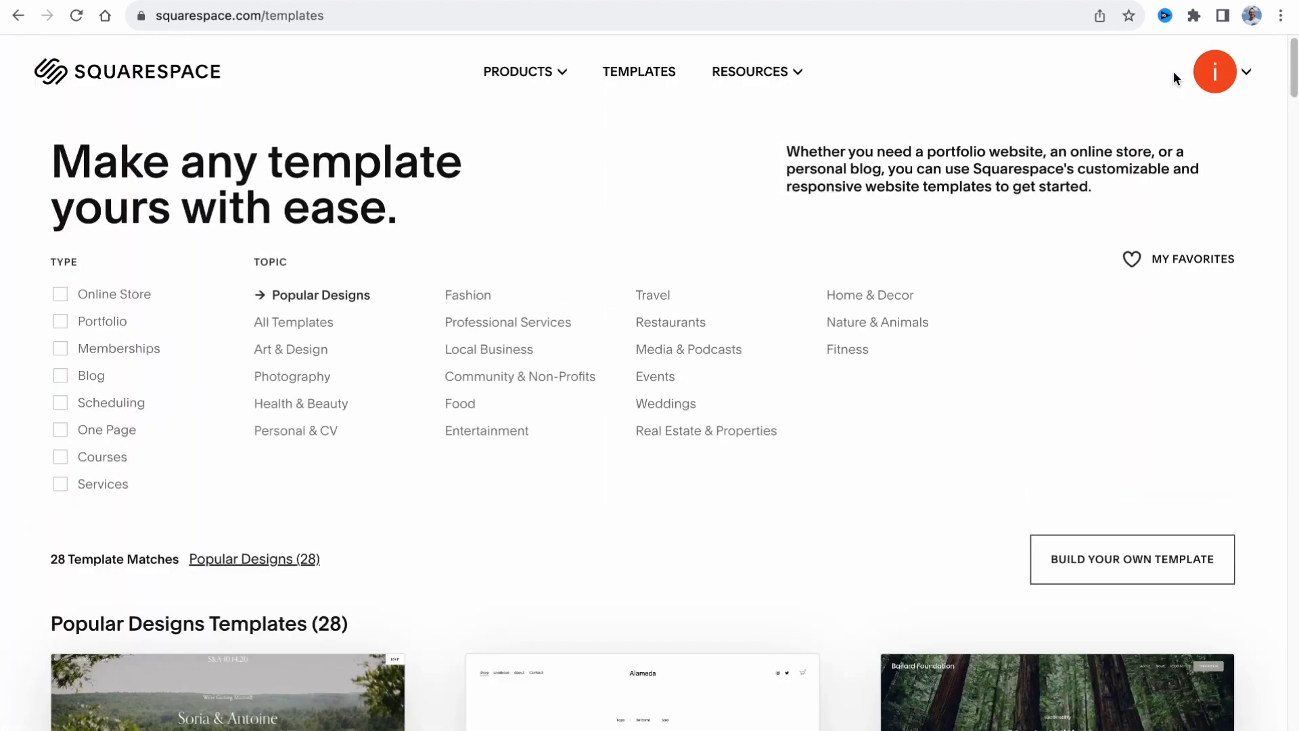
pyautogui.moveTo(1160, 83)
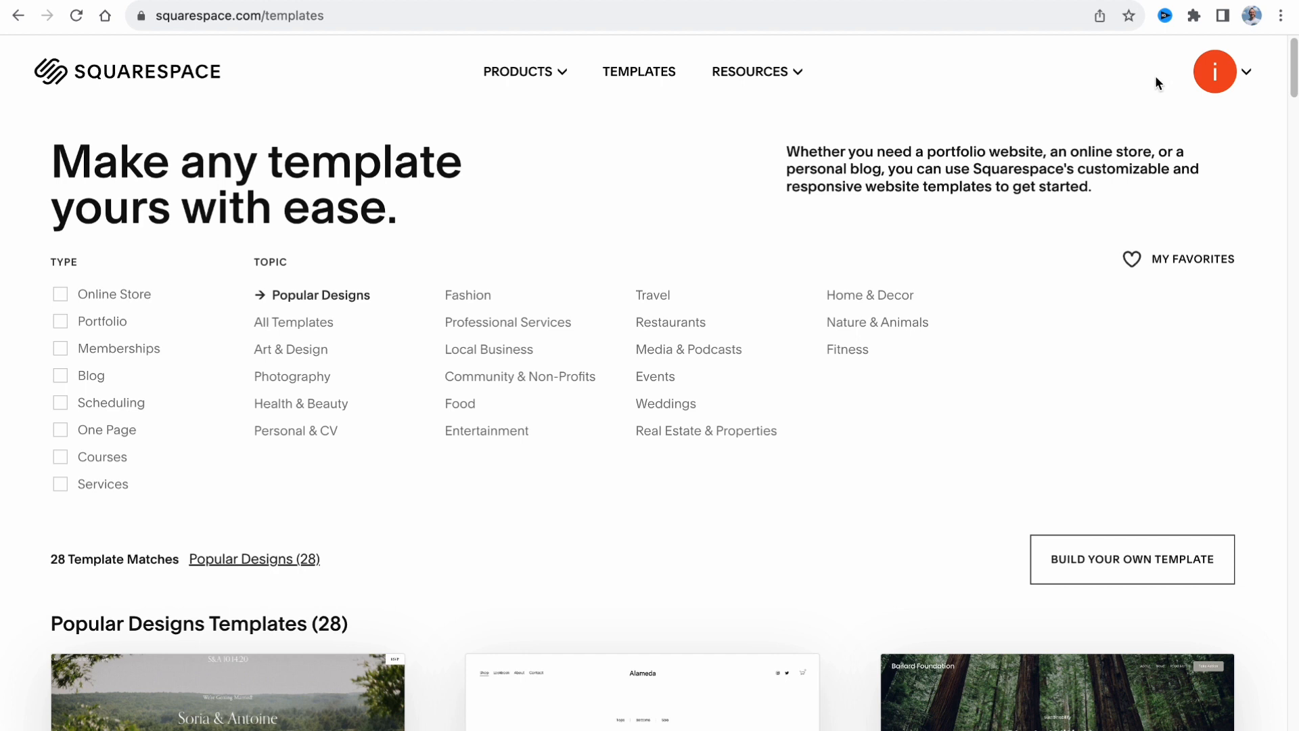
pyautogui.moveTo(1133, 80)
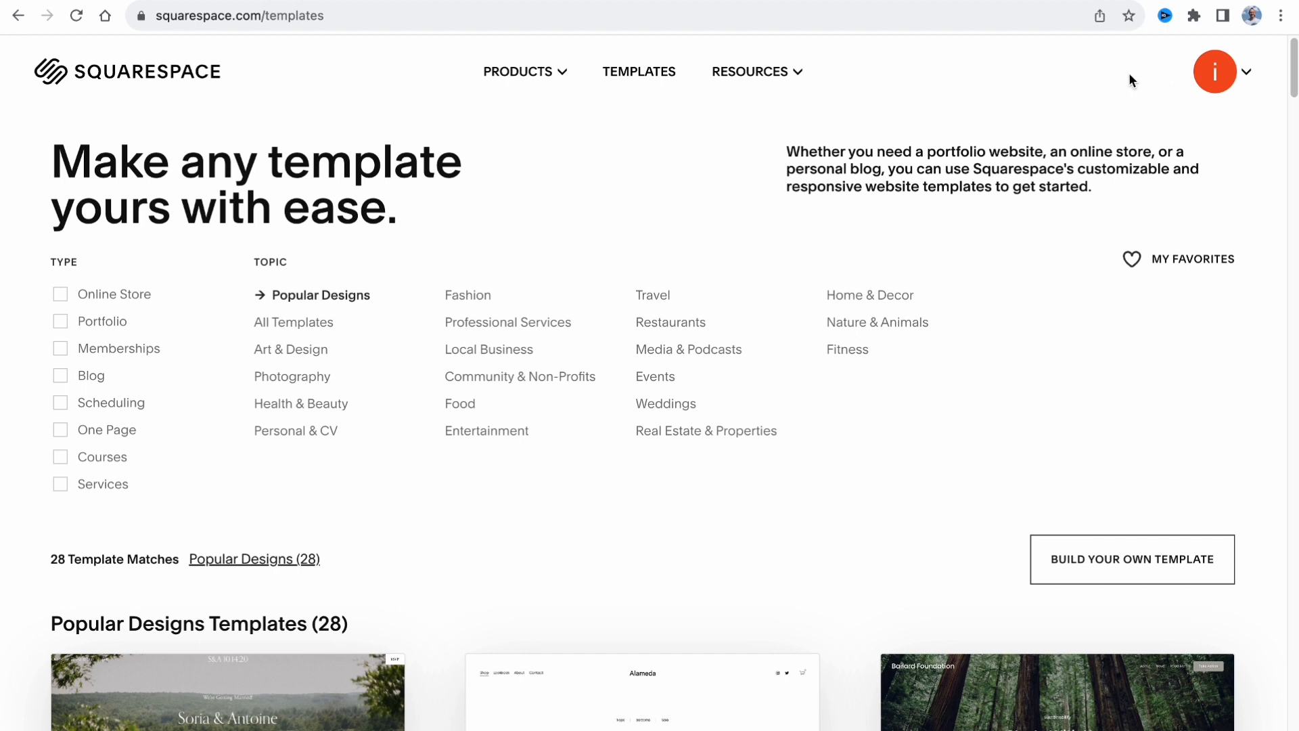
pyautogui.moveTo(1124, 77)
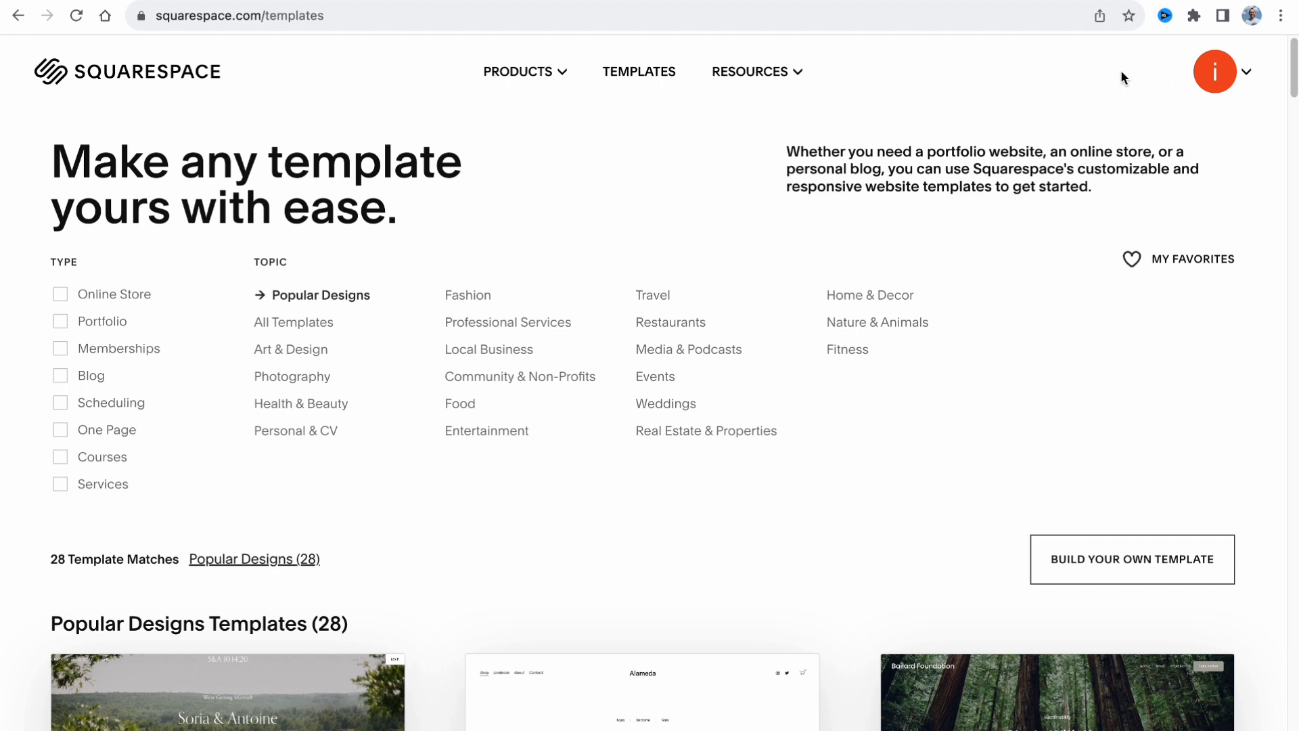
pyautogui.moveTo(871, 186)
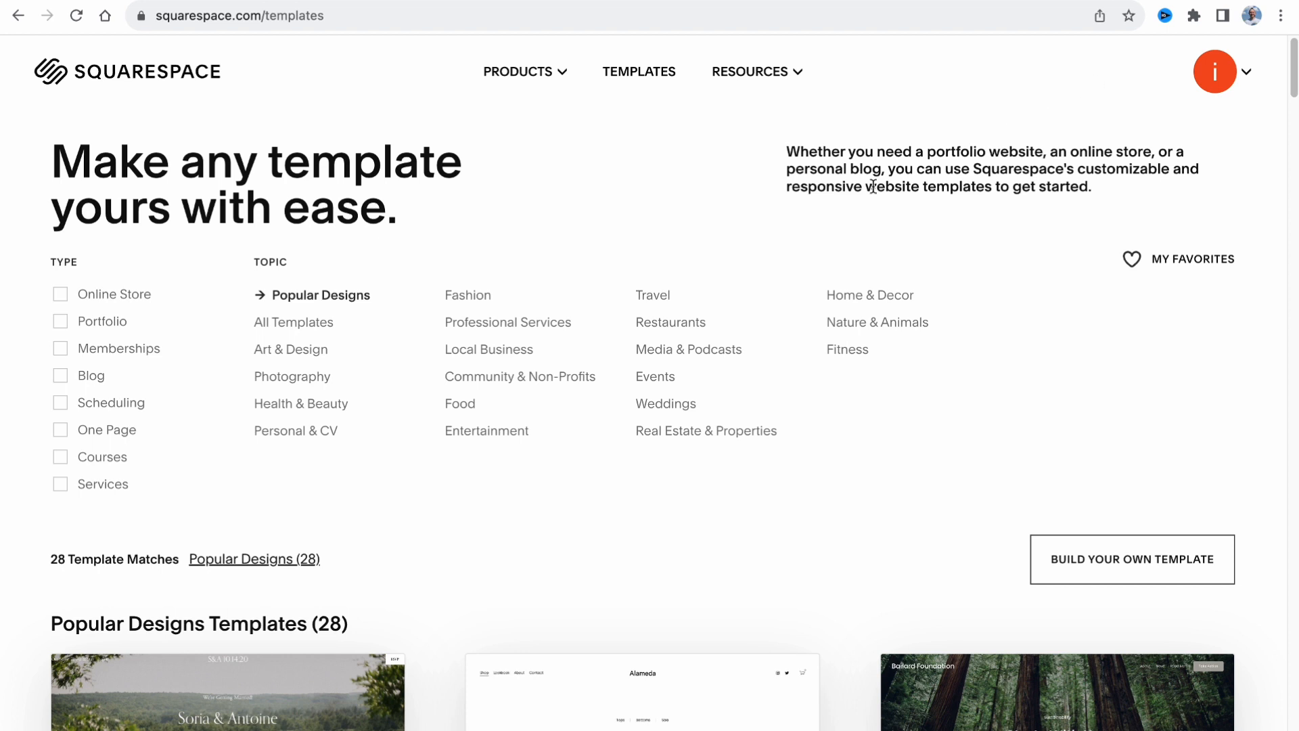
pyautogui.moveTo(97, 270)
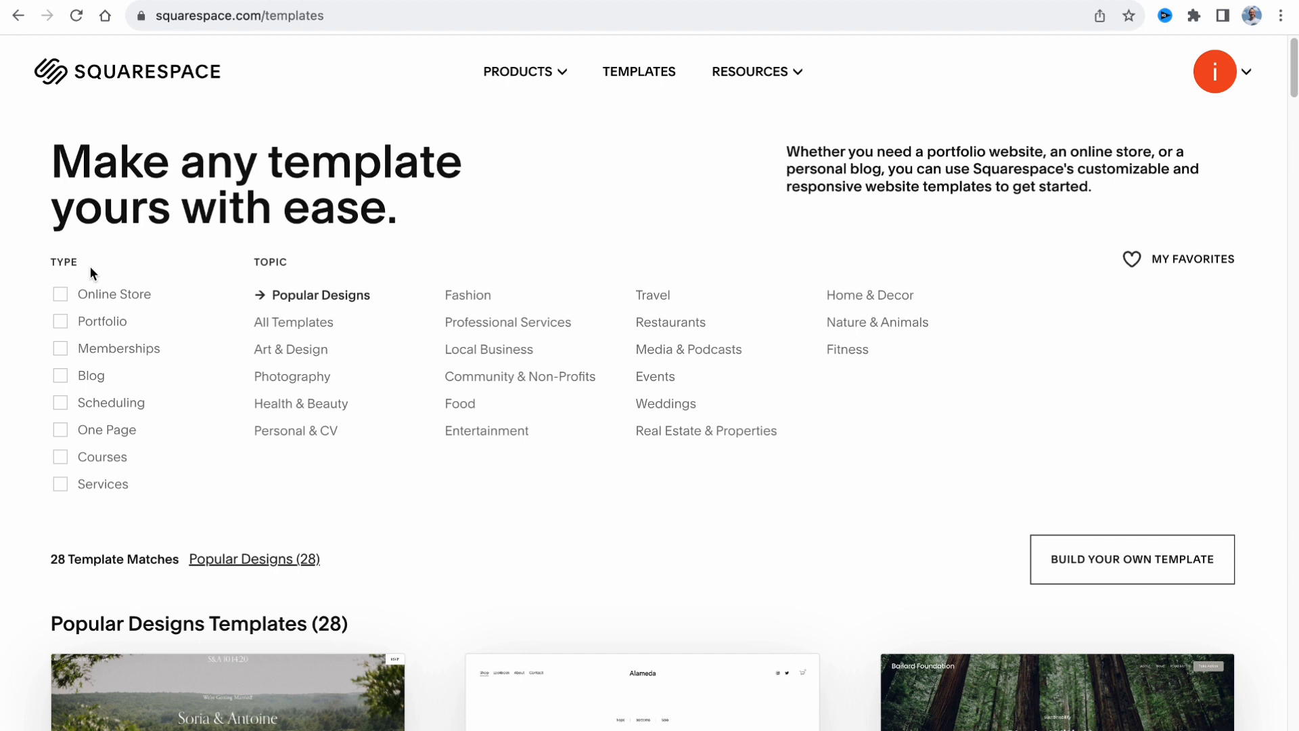
pyautogui.moveTo(36, 260)
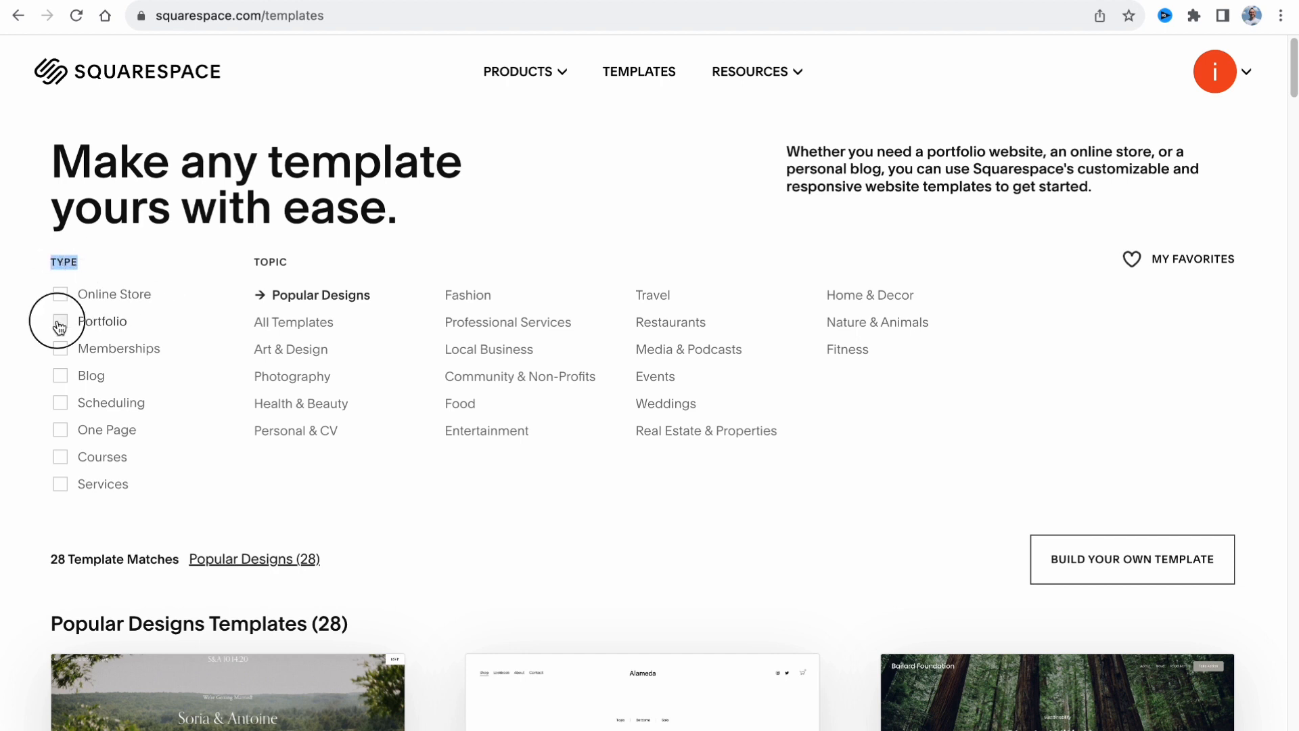
# Step: Filter templates to Portfolio type and browse results including Beaumont, Bergen and Cami
pyautogui.click(60, 322)
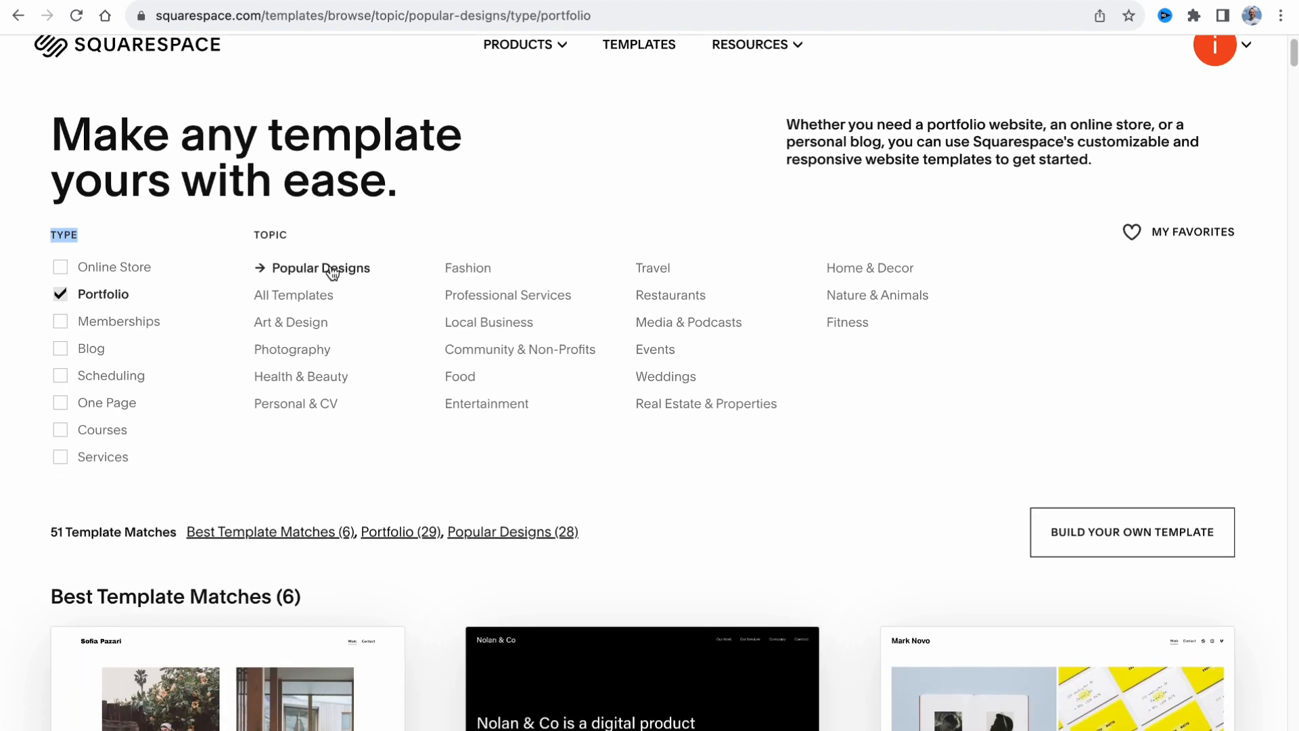
pyautogui.moveTo(539, 198)
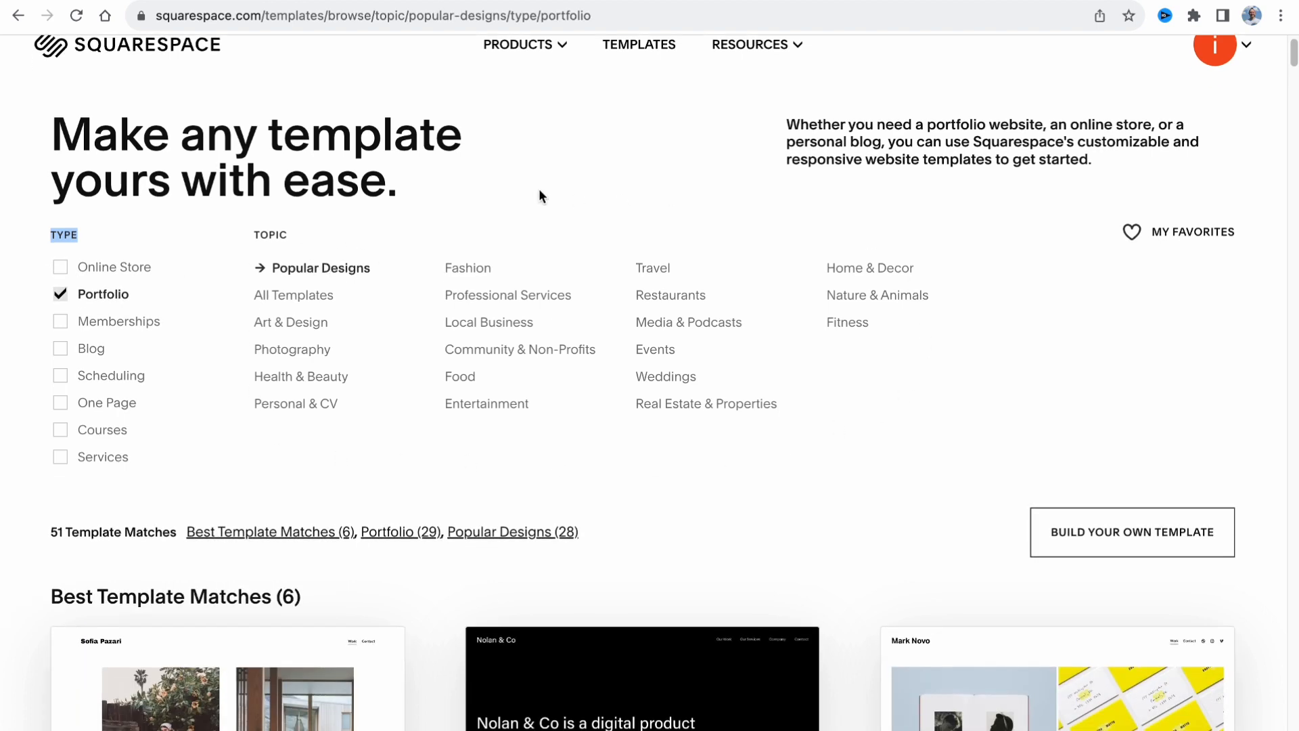
pyautogui.scroll(-3)
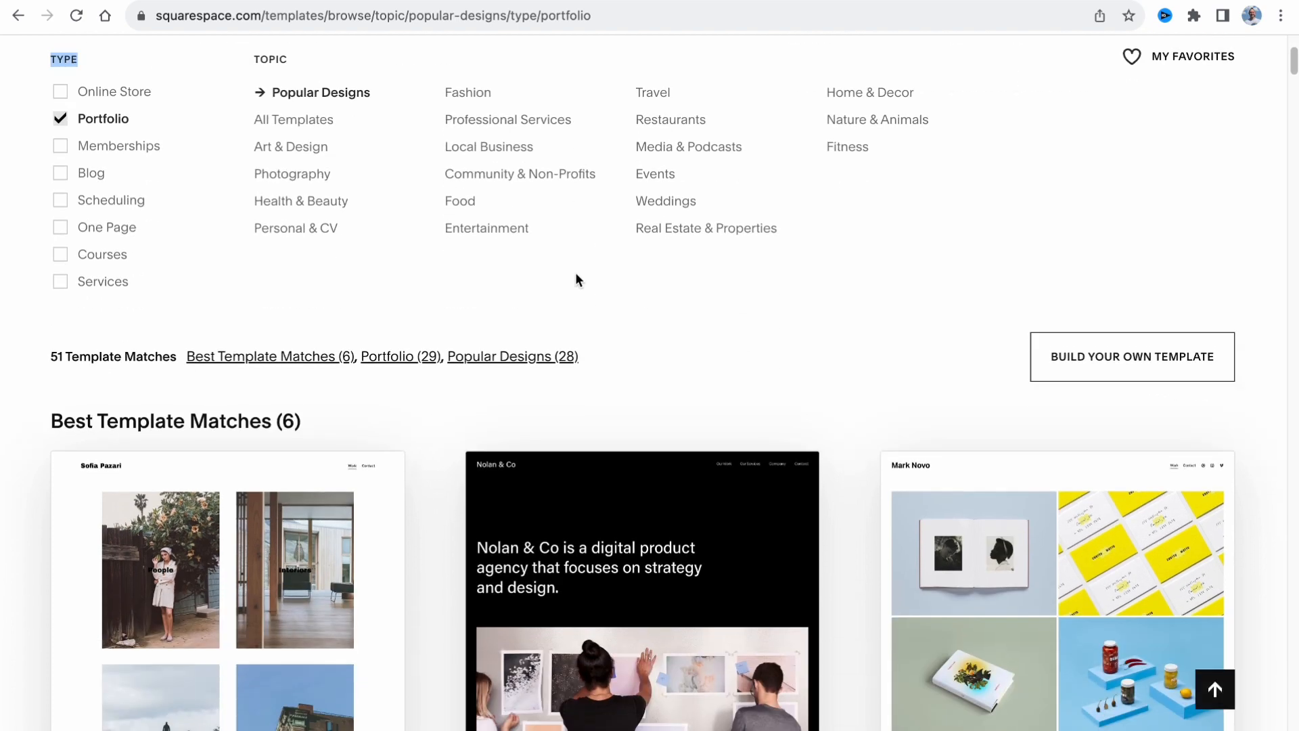
pyautogui.scroll(-3)
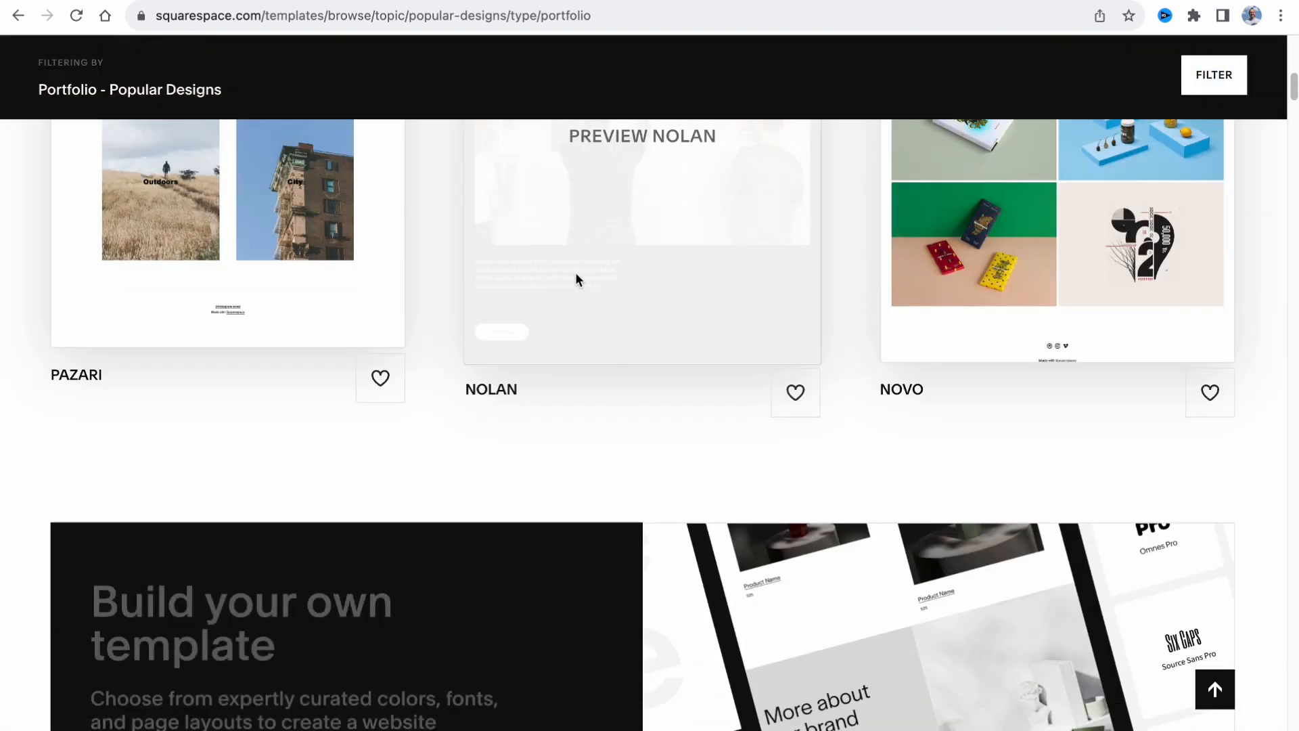
pyautogui.scroll(-3)
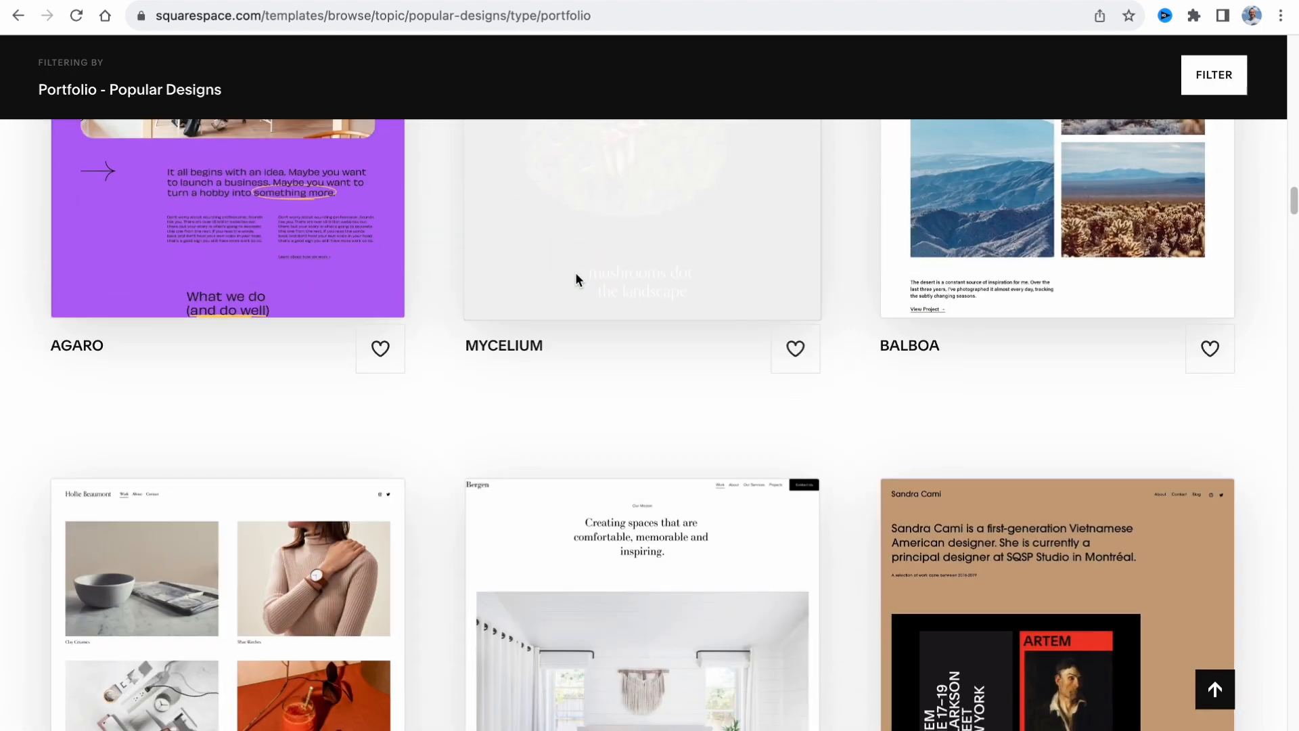
pyautogui.scroll(-3)
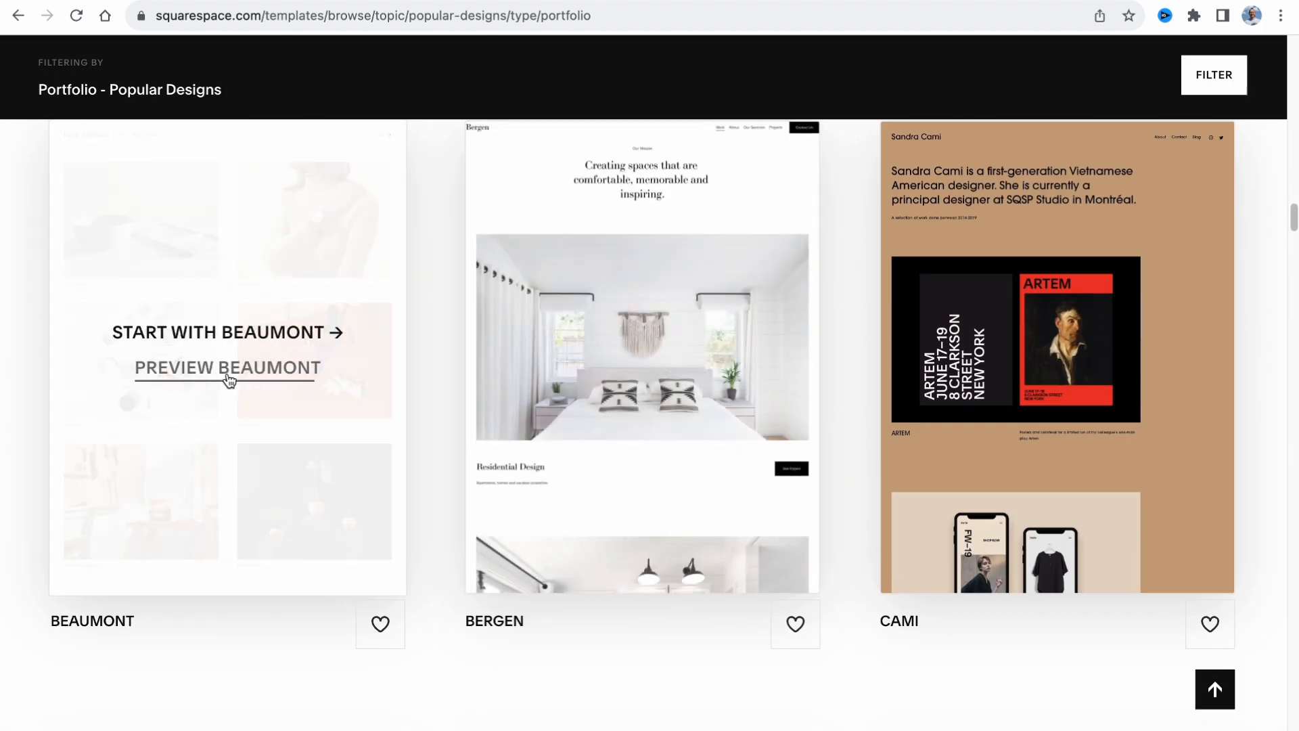
# Step: Preview the Beaumont template and look through its demo page
pyautogui.click(226, 368)
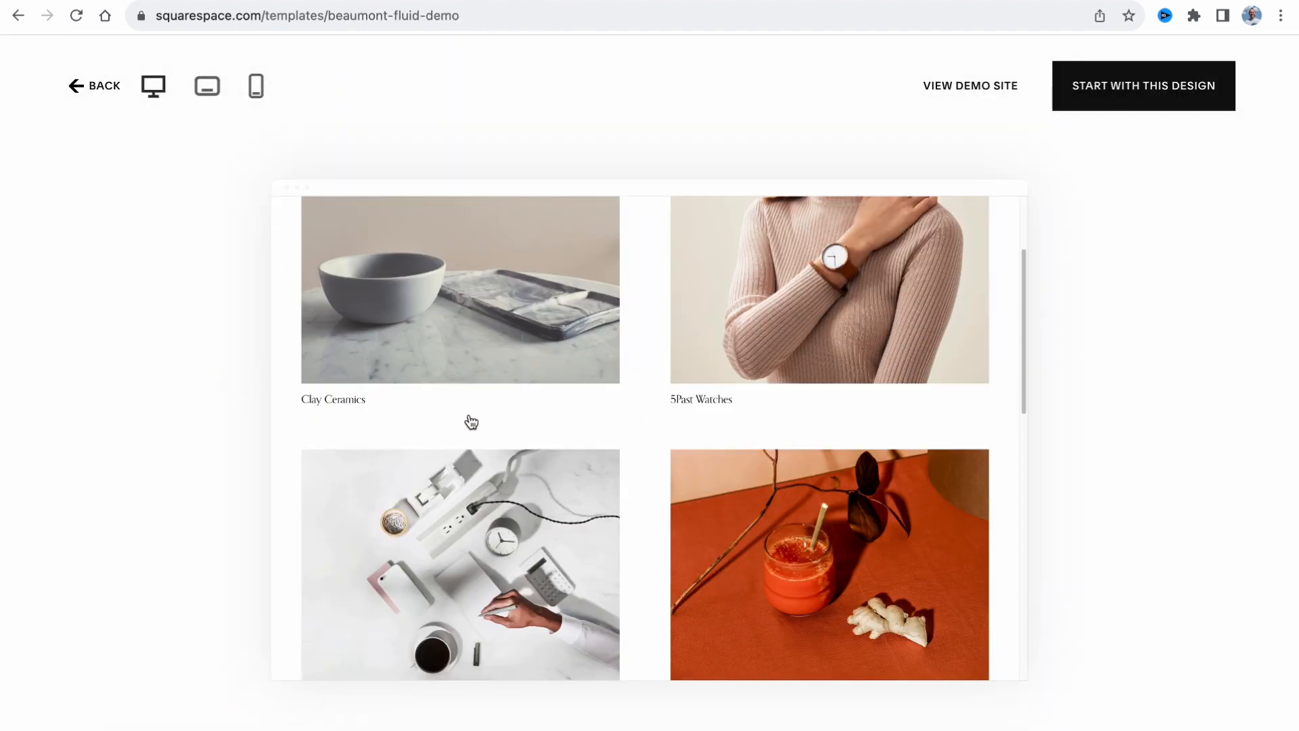
pyautogui.scroll(-3)
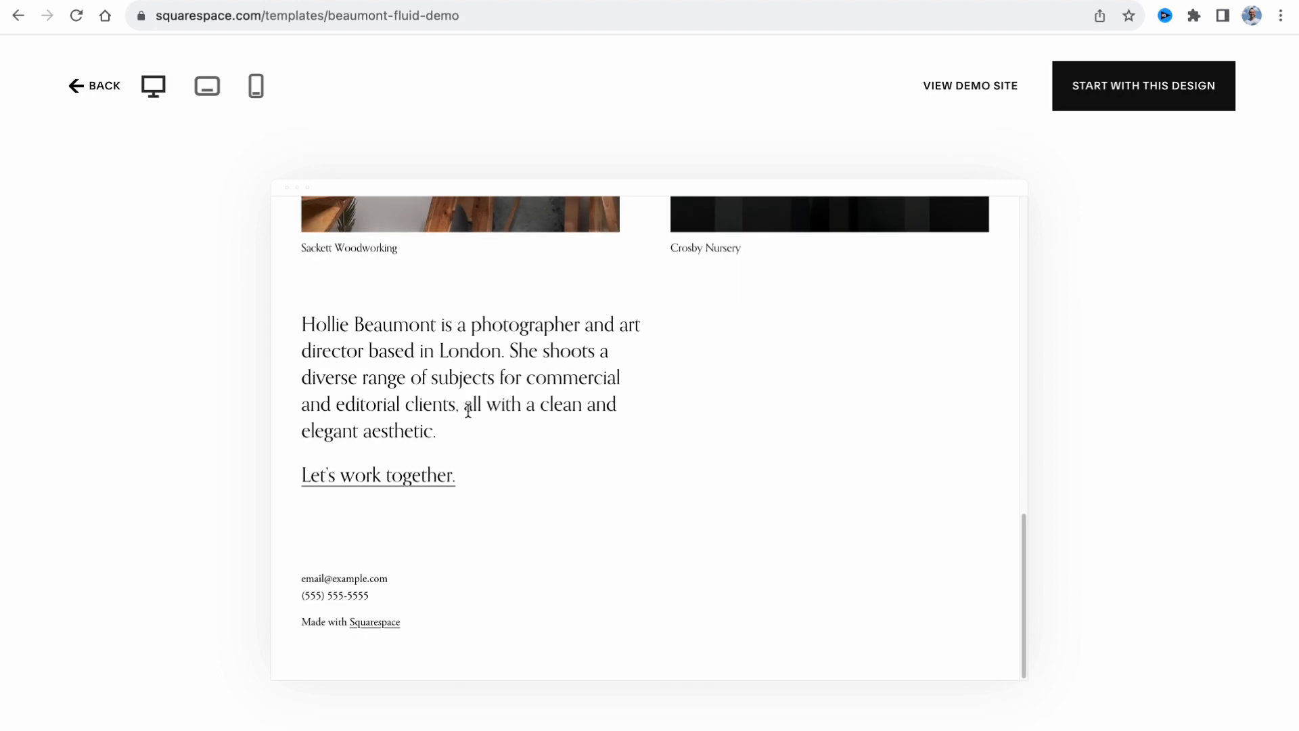
pyautogui.scroll(3)
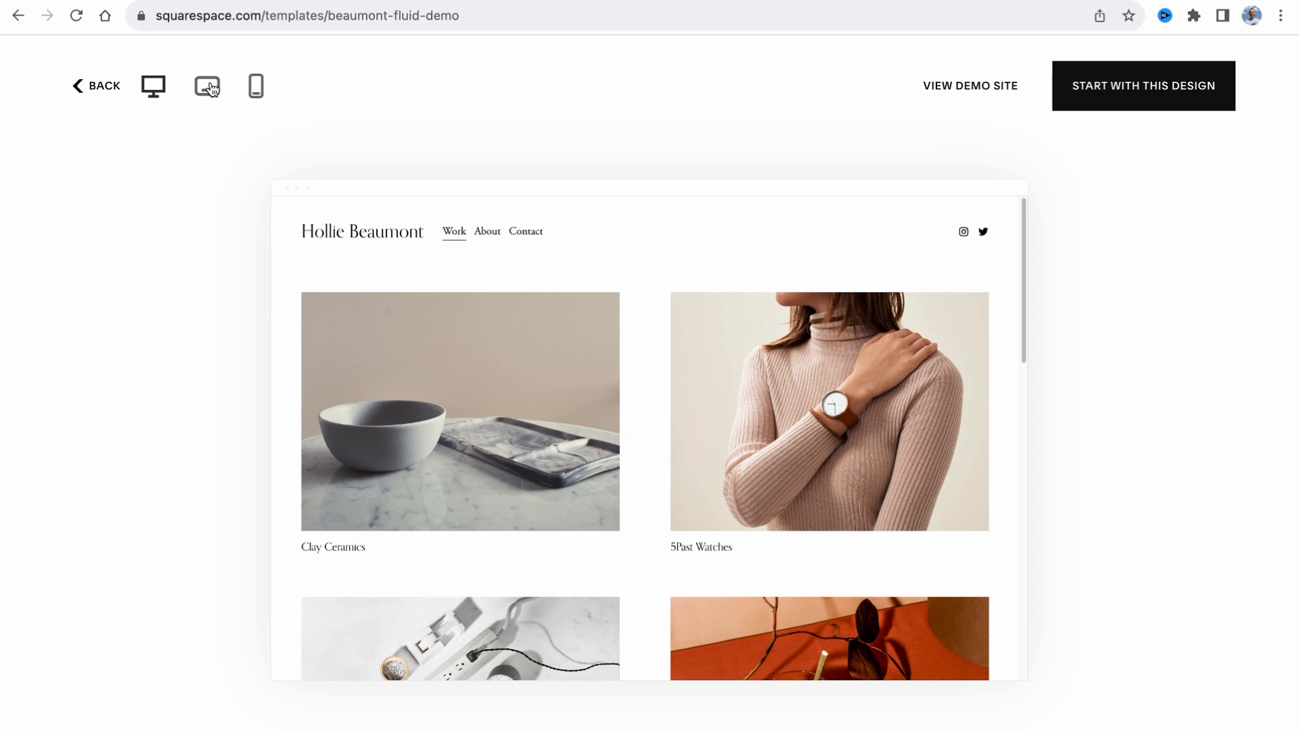
# Step: Check the Beaumont preview at phone and tablet sizes, then return to desktop size
pyautogui.click(207, 86)
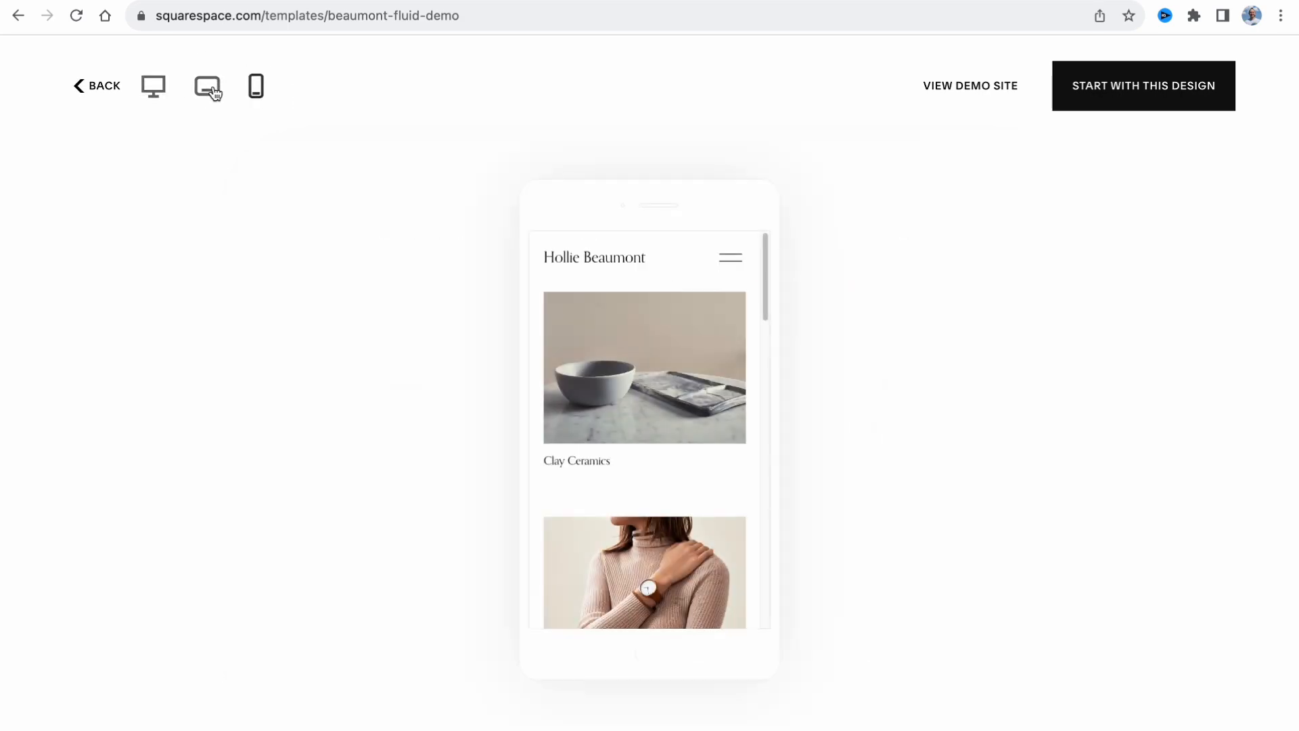
pyautogui.click(209, 85)
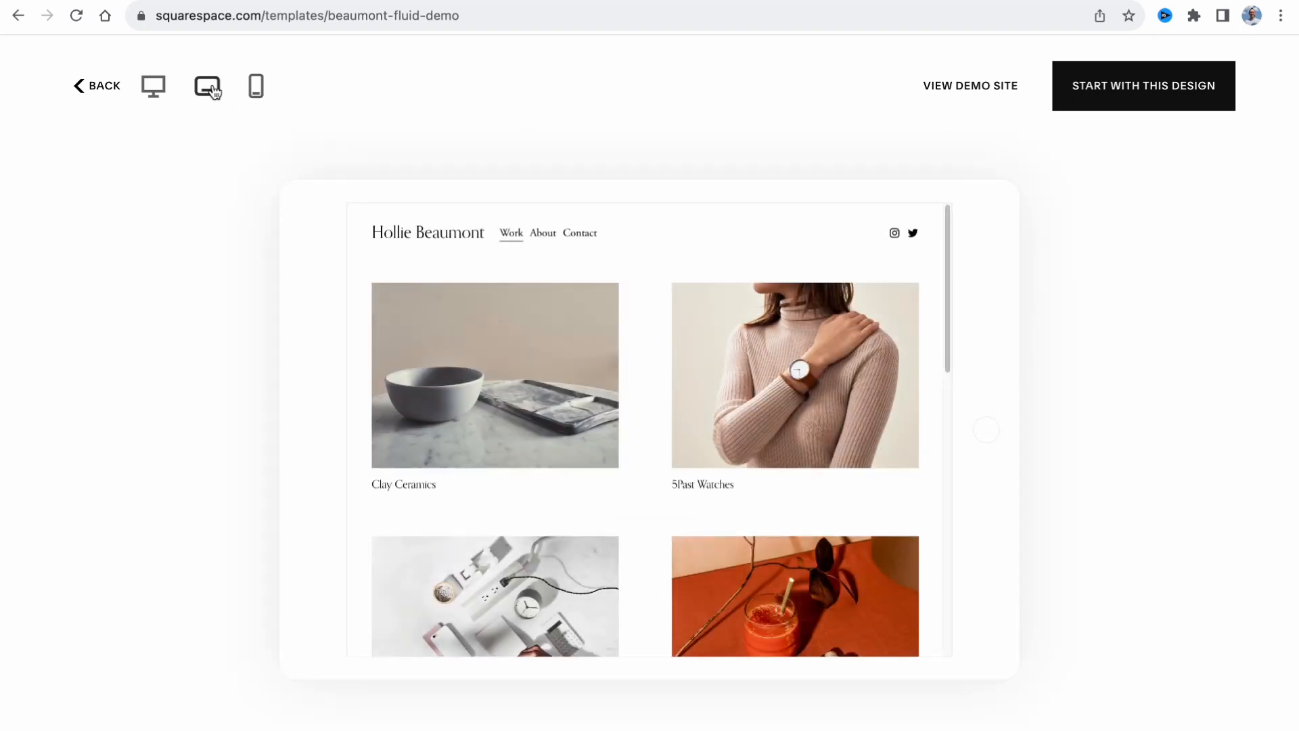
pyautogui.click(153, 85)
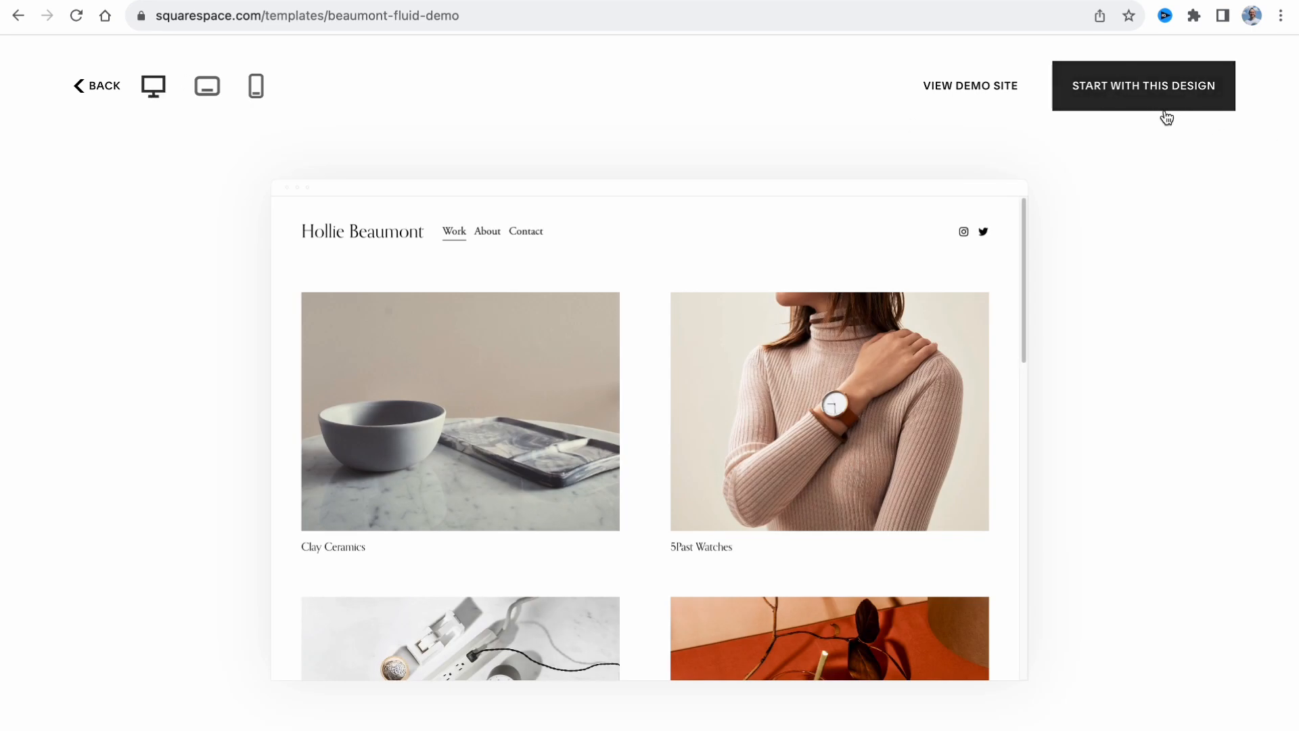
# Step: Start a site from the Beaumont design, title it 'Portfolio' and advance the welcome walkthrough
pyautogui.click(1143, 85)
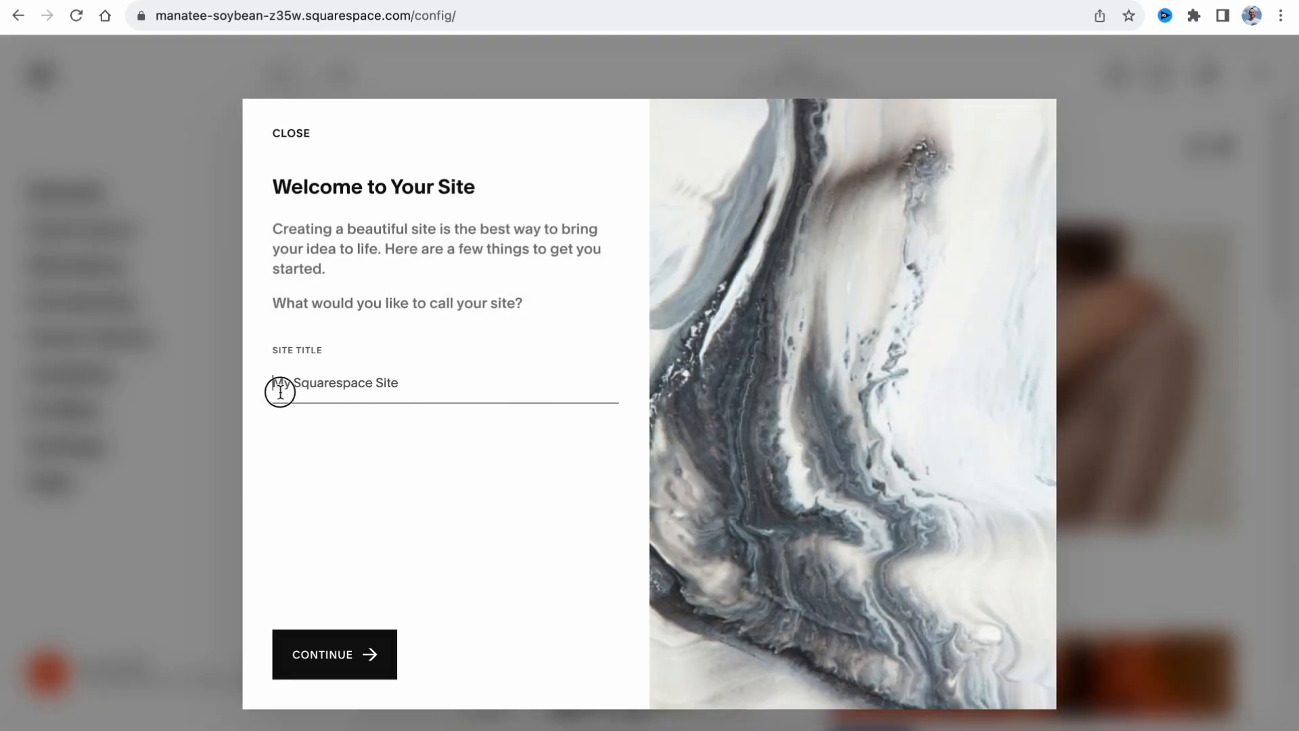
pyautogui.moveTo(419, 386)
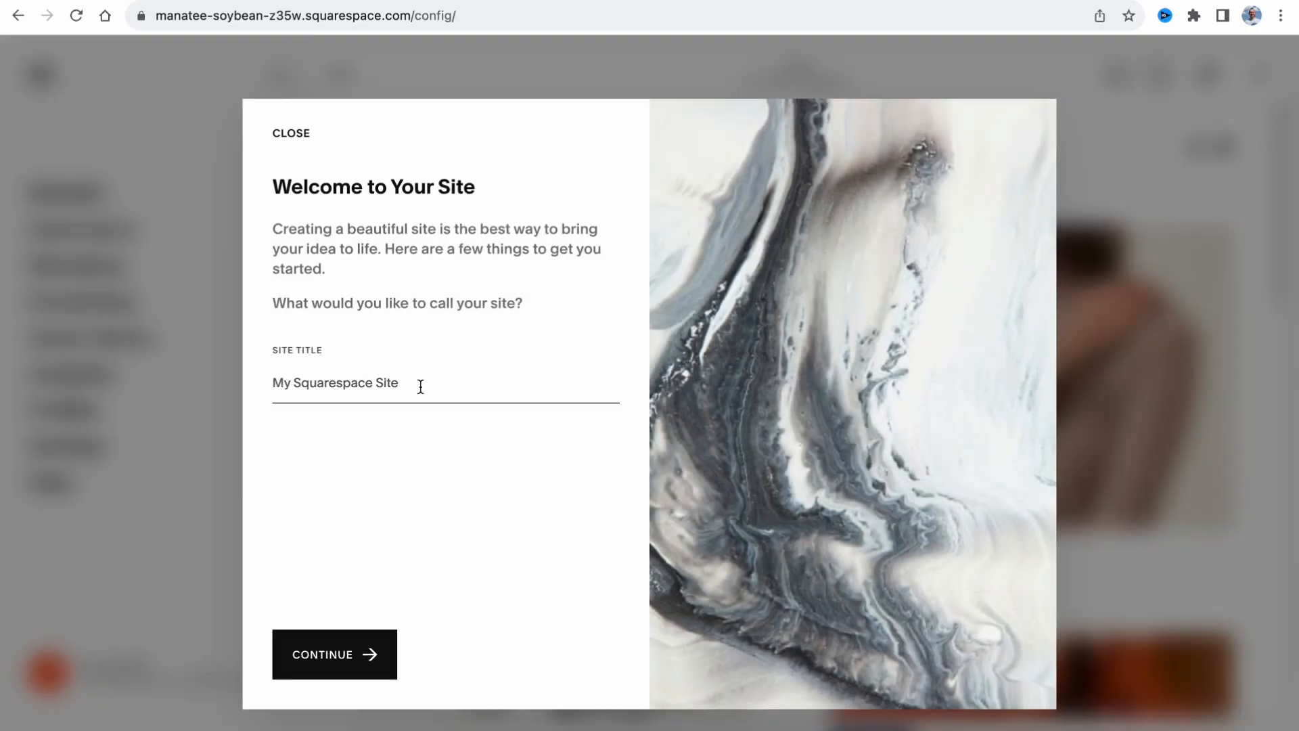
pyautogui.write('Portfolio')
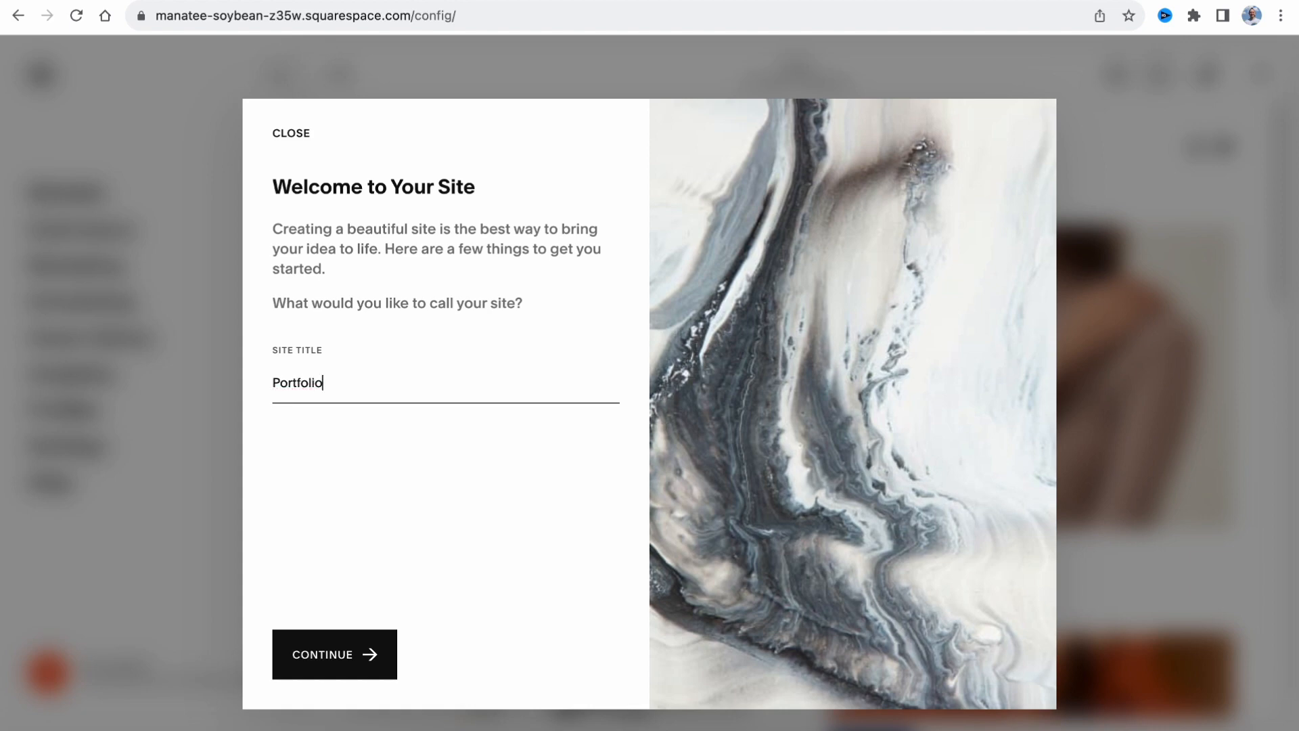
pyautogui.click(335, 654)
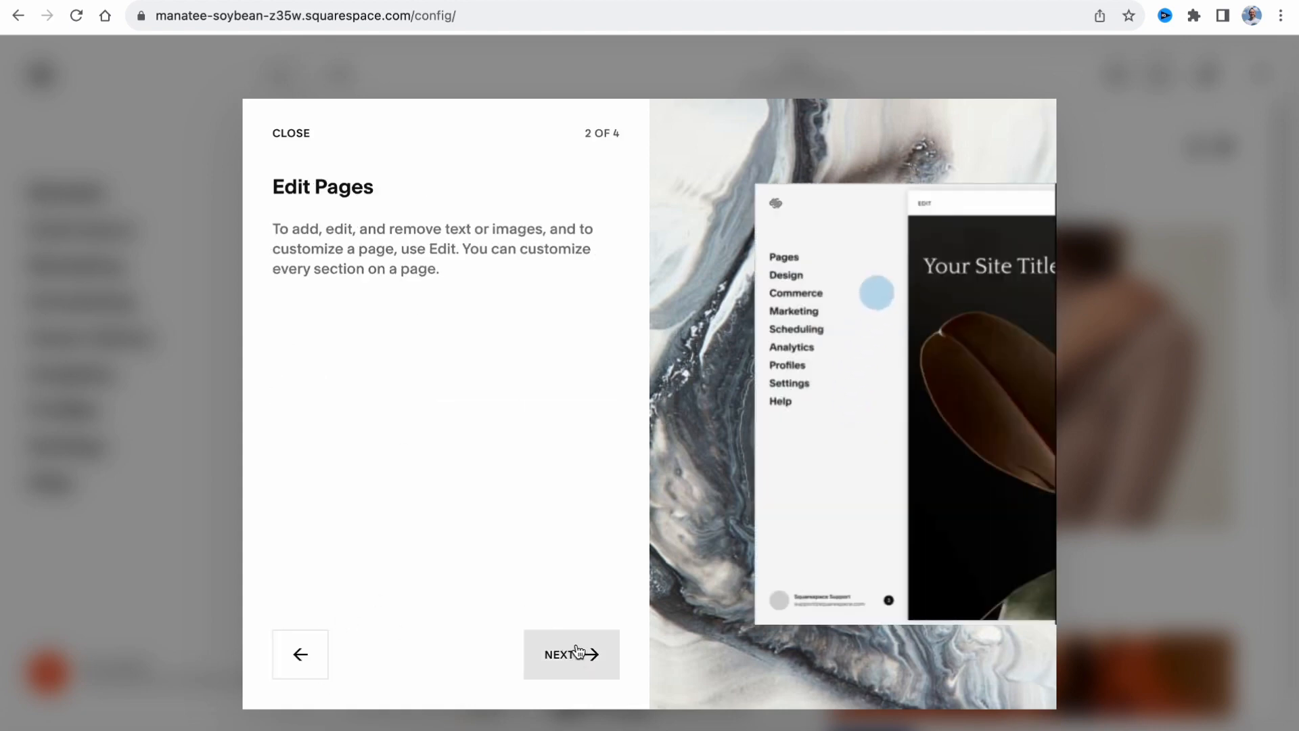
pyautogui.click(570, 654)
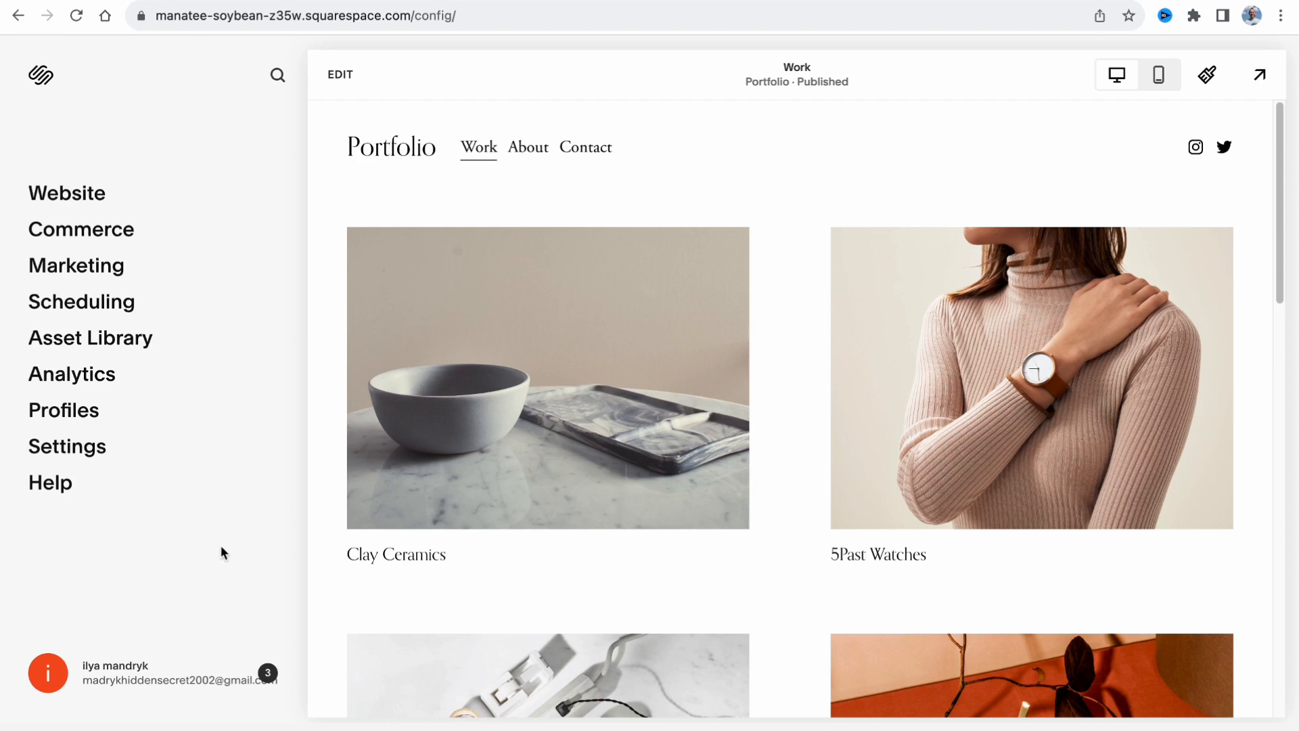
pyautogui.moveTo(995, 90)
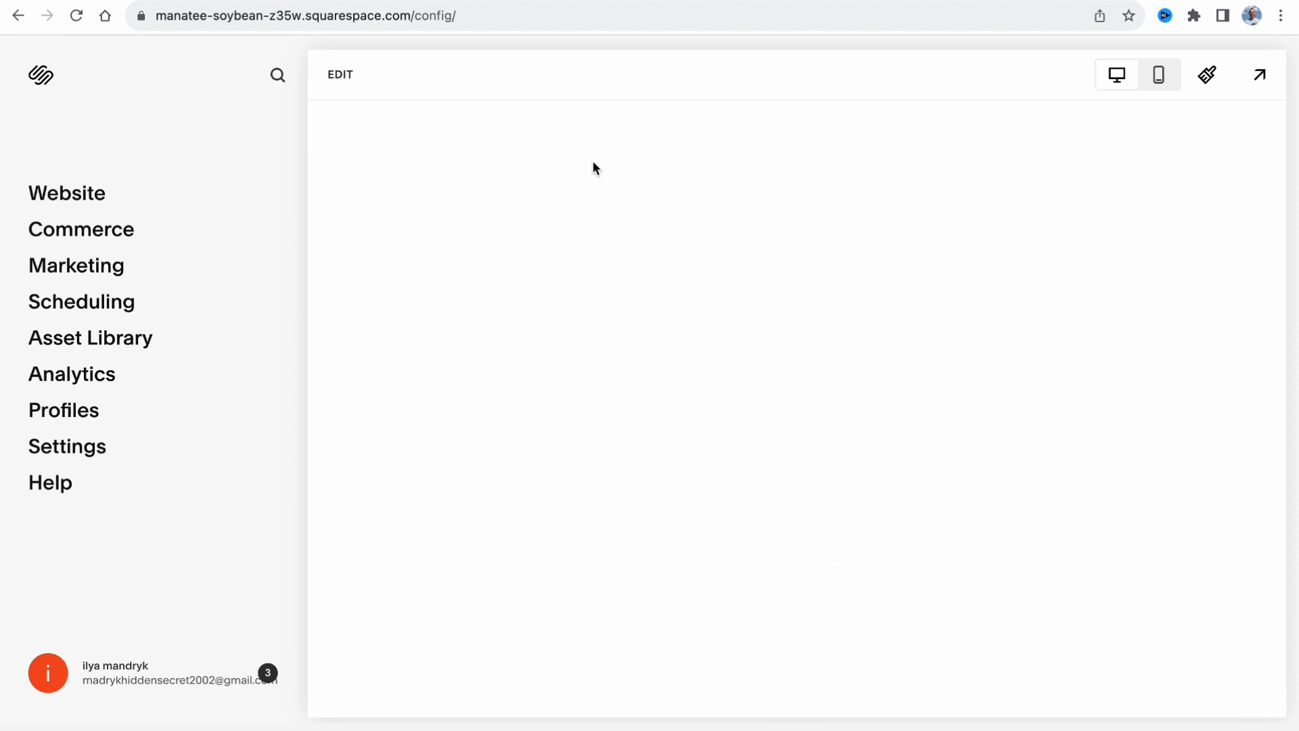
# Step: Review the Contact page's enquiry form in the preview, then return to the Work page
pyautogui.click(584, 147)
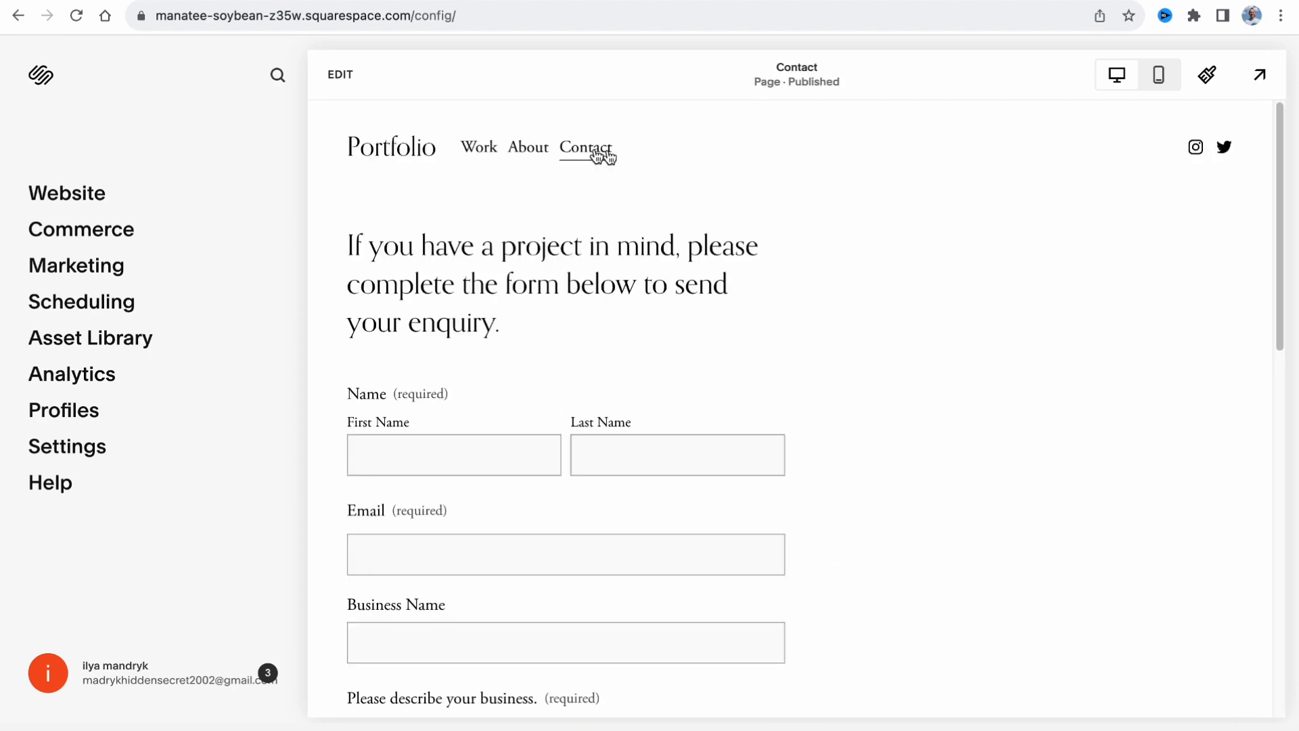
pyautogui.click(478, 146)
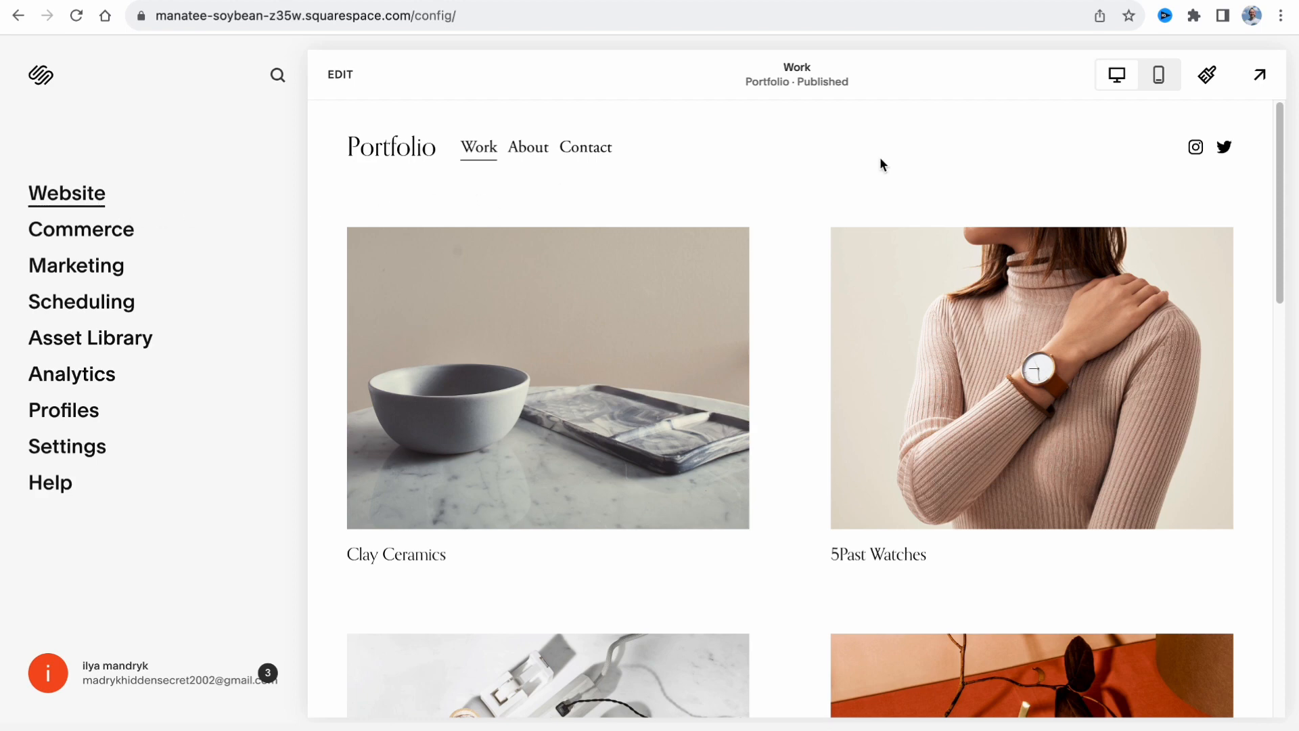
pyautogui.moveTo(97, 202)
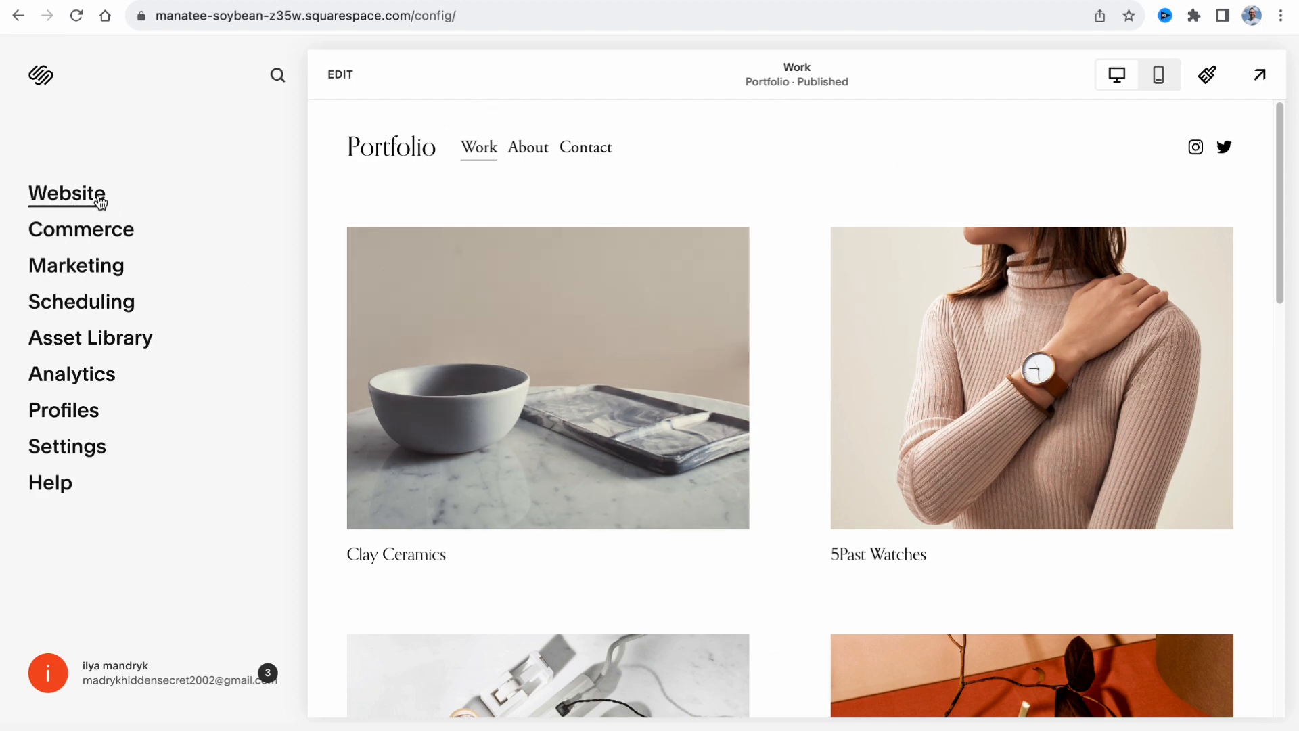
# Step: Delete the About and Contact pages, leaving only Work in the main navigation
pyautogui.click(67, 193)
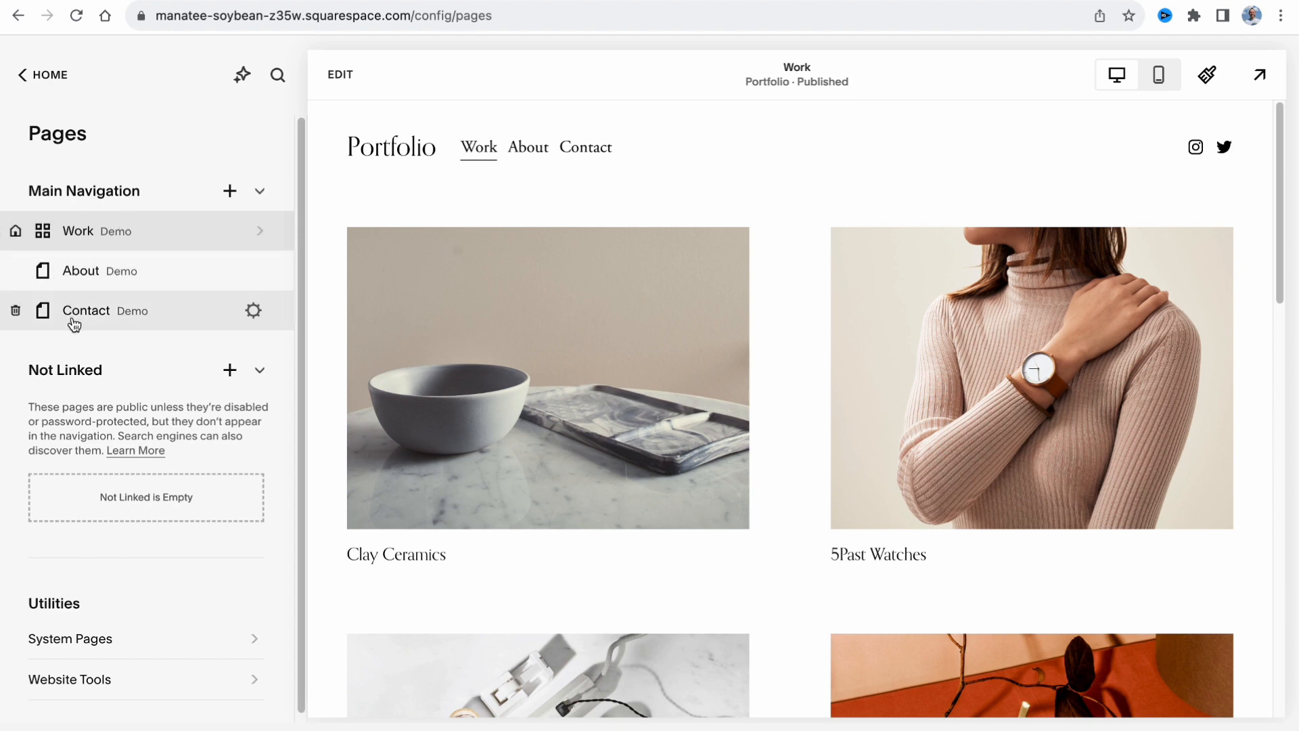
pyautogui.click(15, 311)
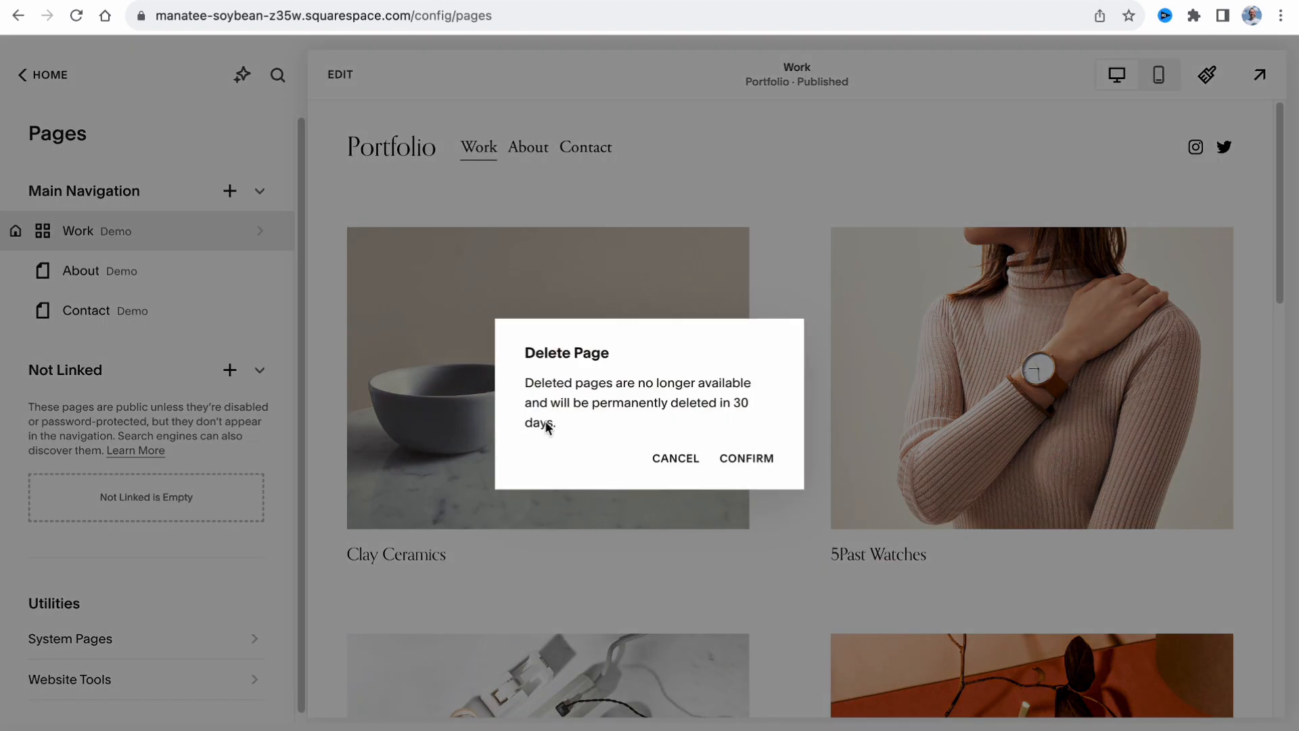
pyautogui.moveTo(744, 458)
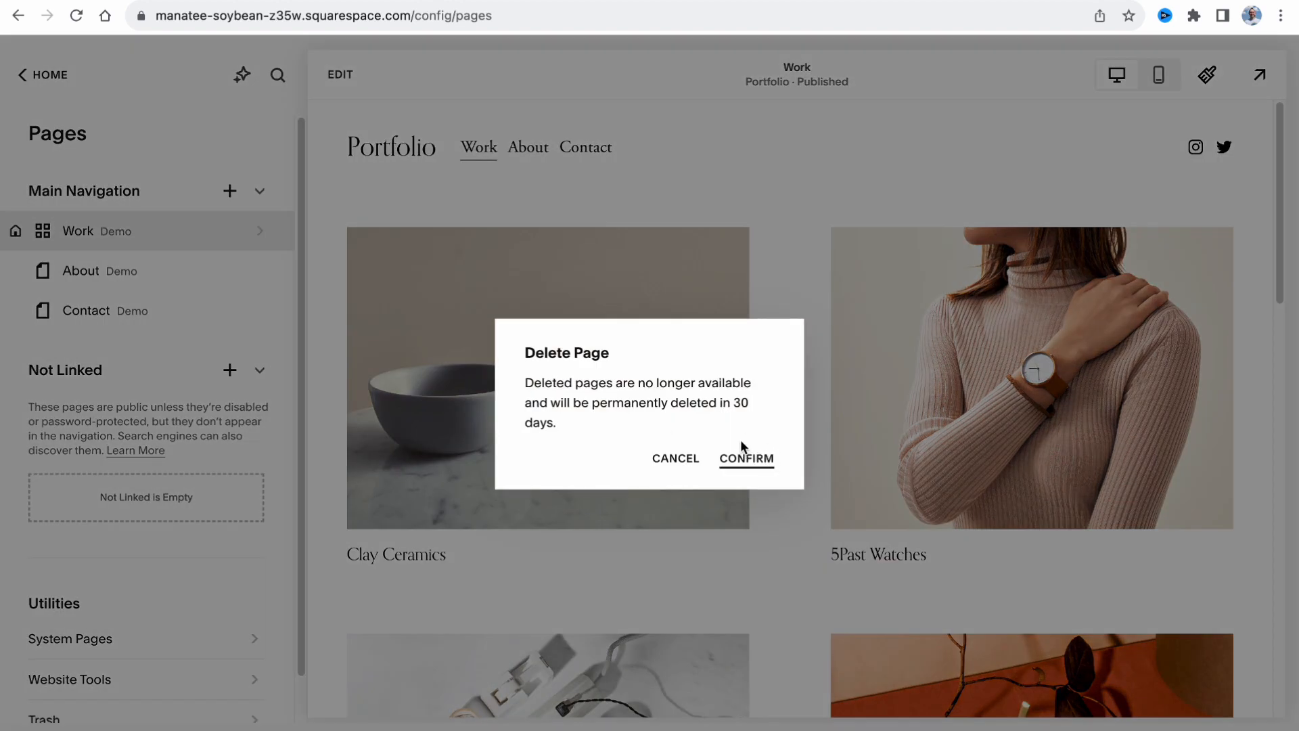
pyautogui.click(744, 459)
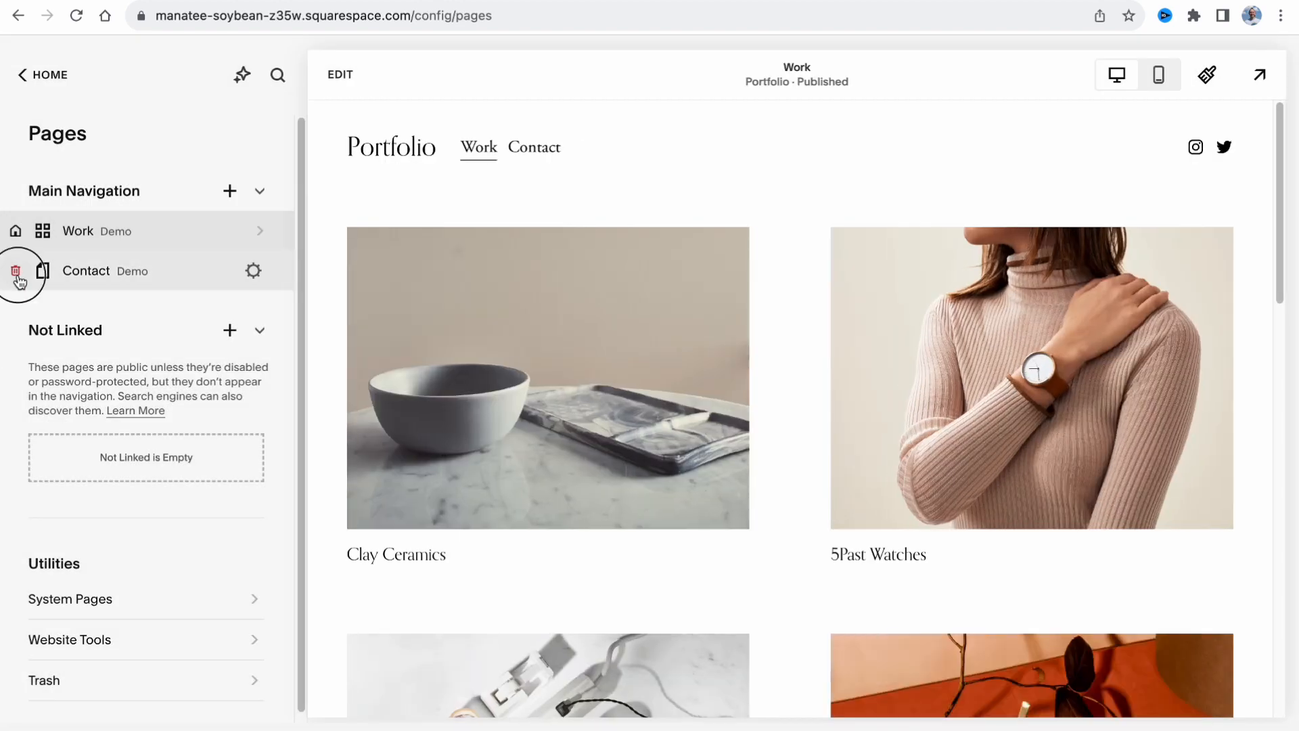
pyautogui.click(18, 271)
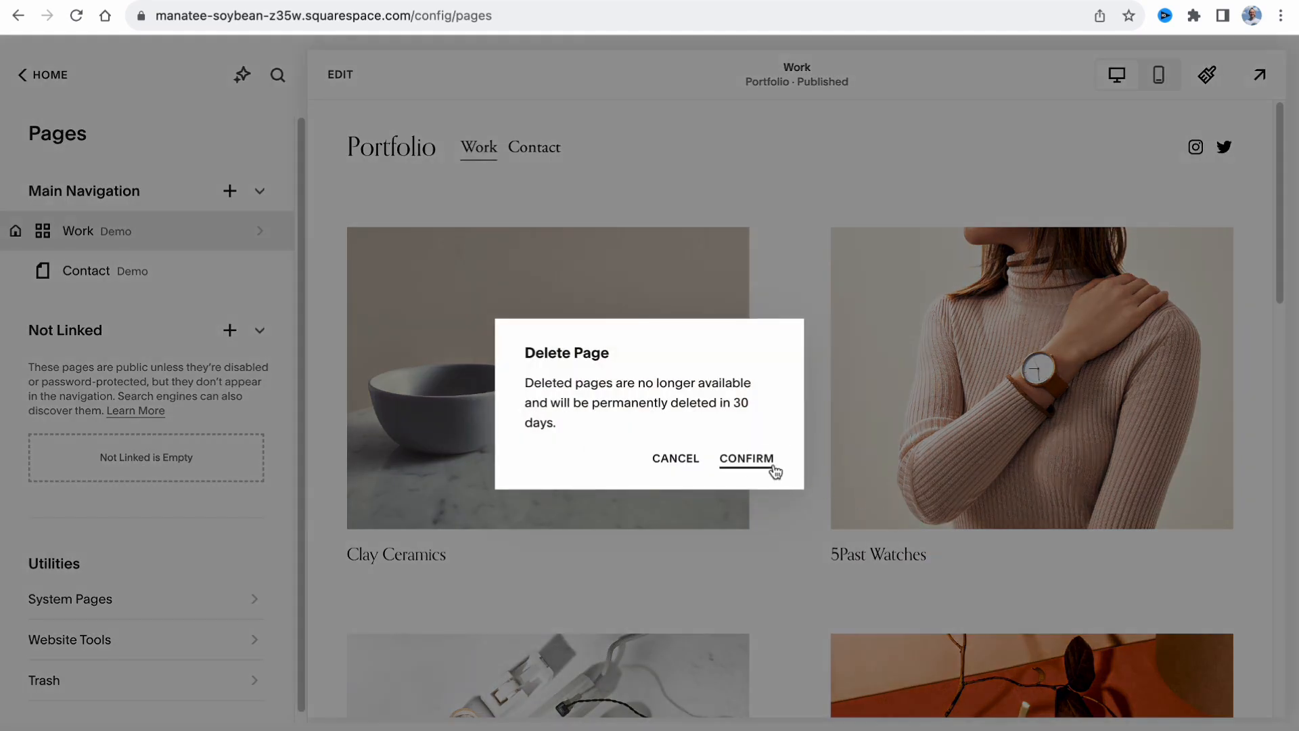
pyautogui.click(744, 459)
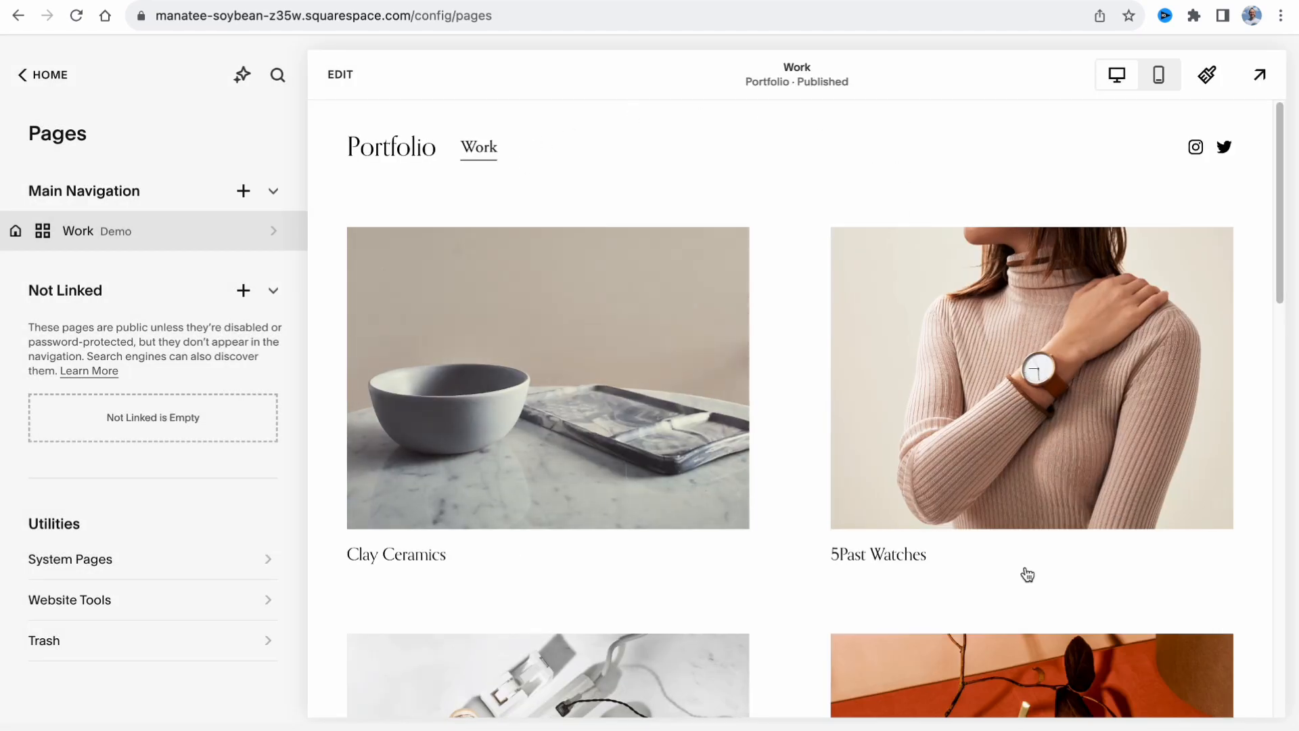
pyautogui.scroll(-3)
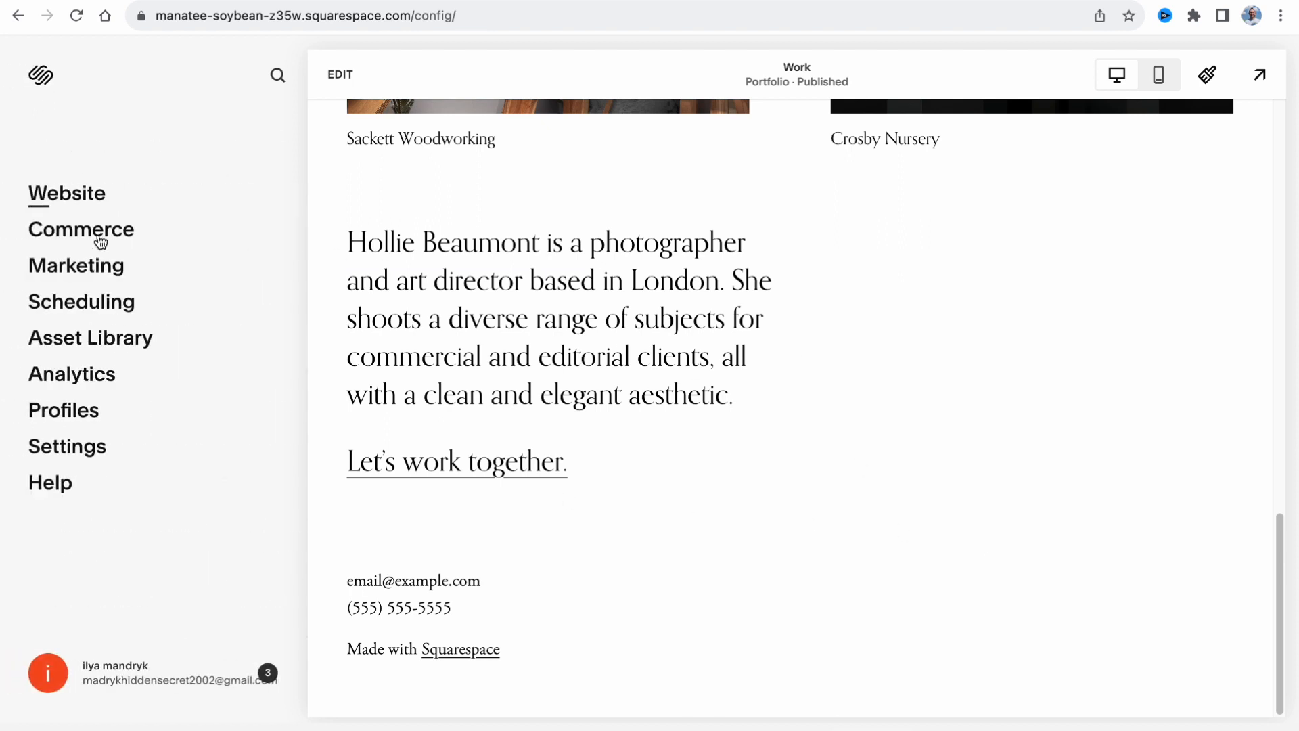
pyautogui.click(75, 265)
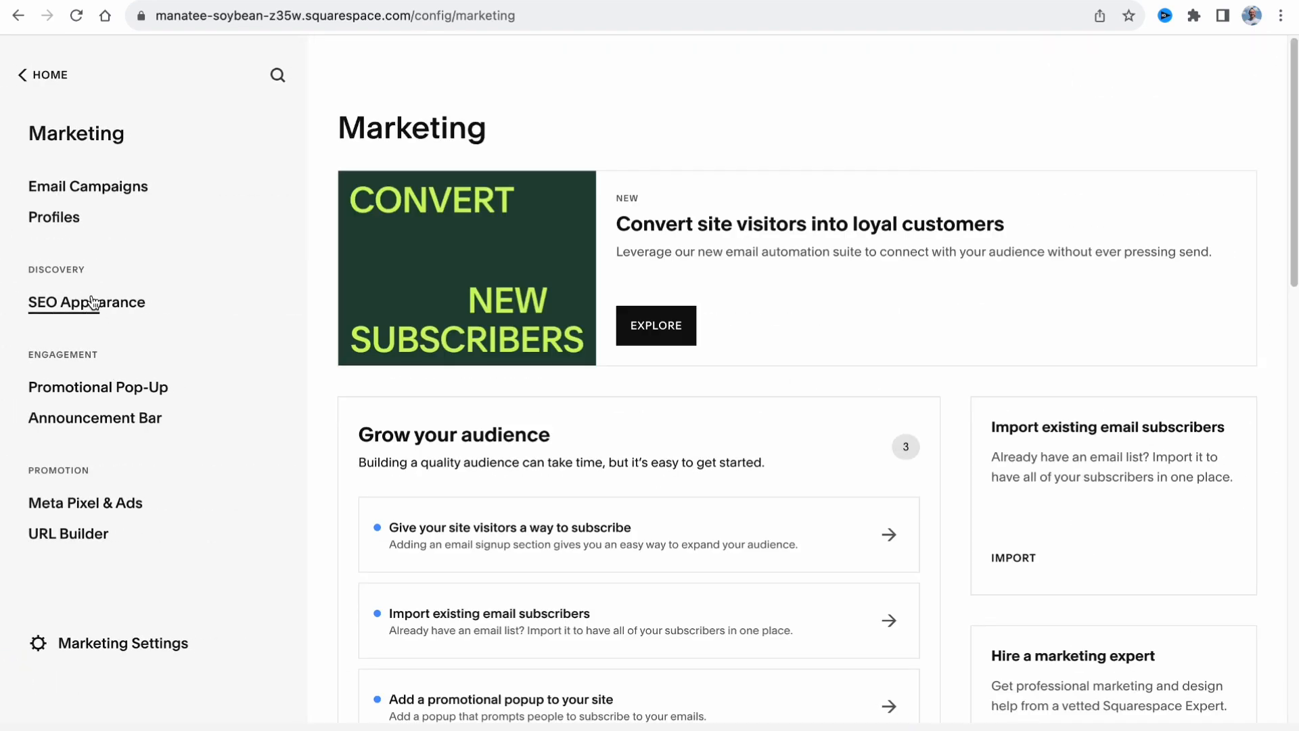
pyautogui.click(87, 302)
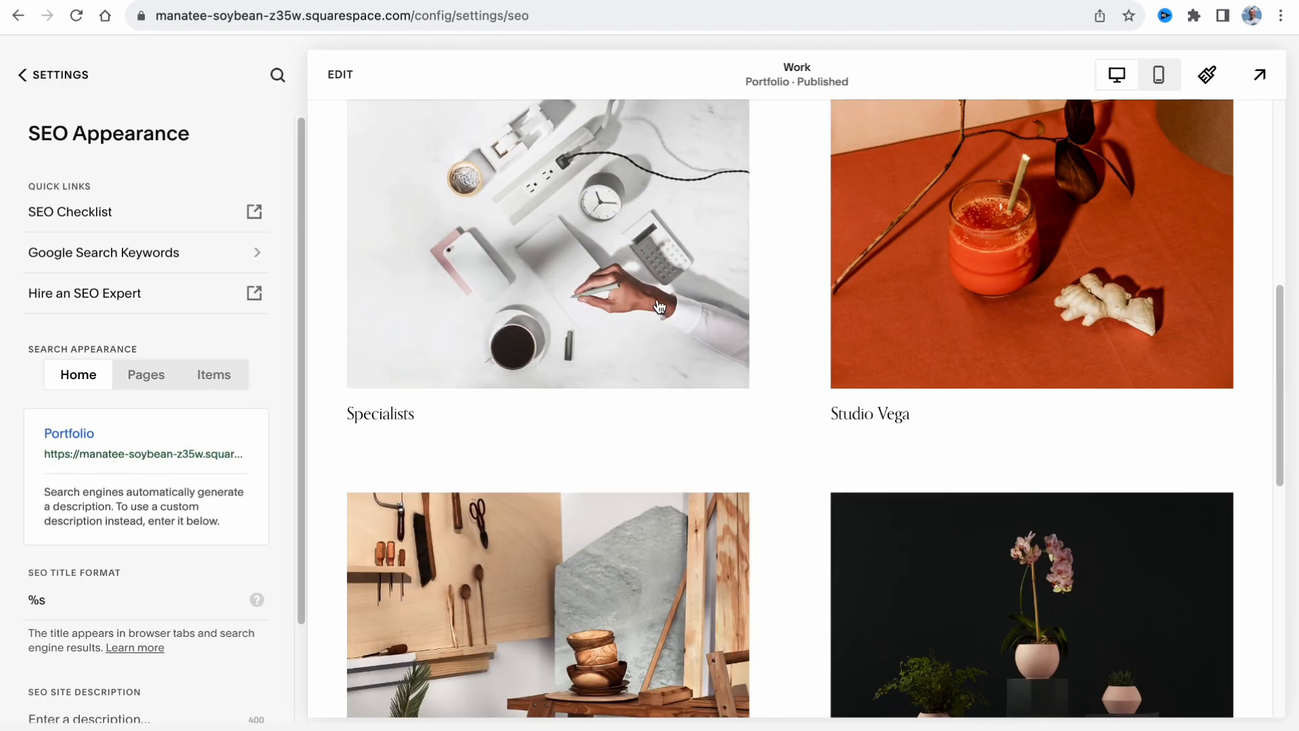
pyautogui.scroll(-3)
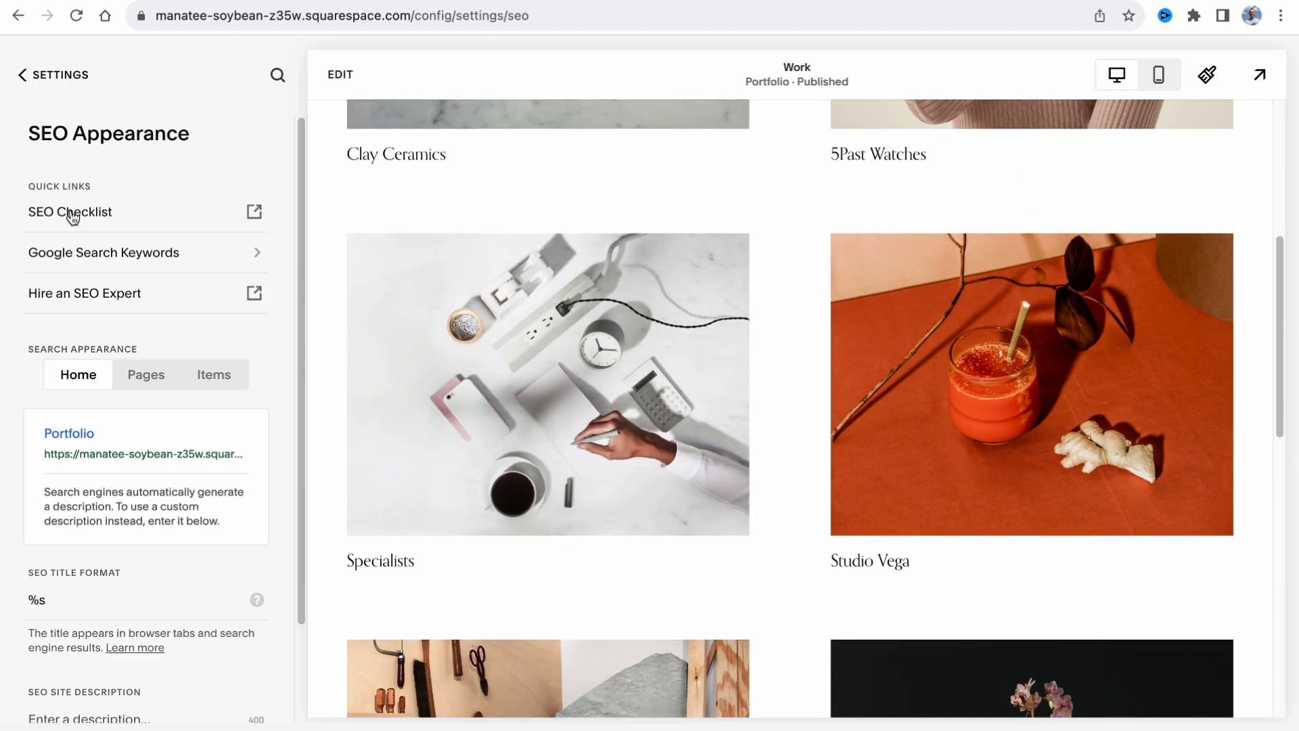
pyautogui.click(69, 211)
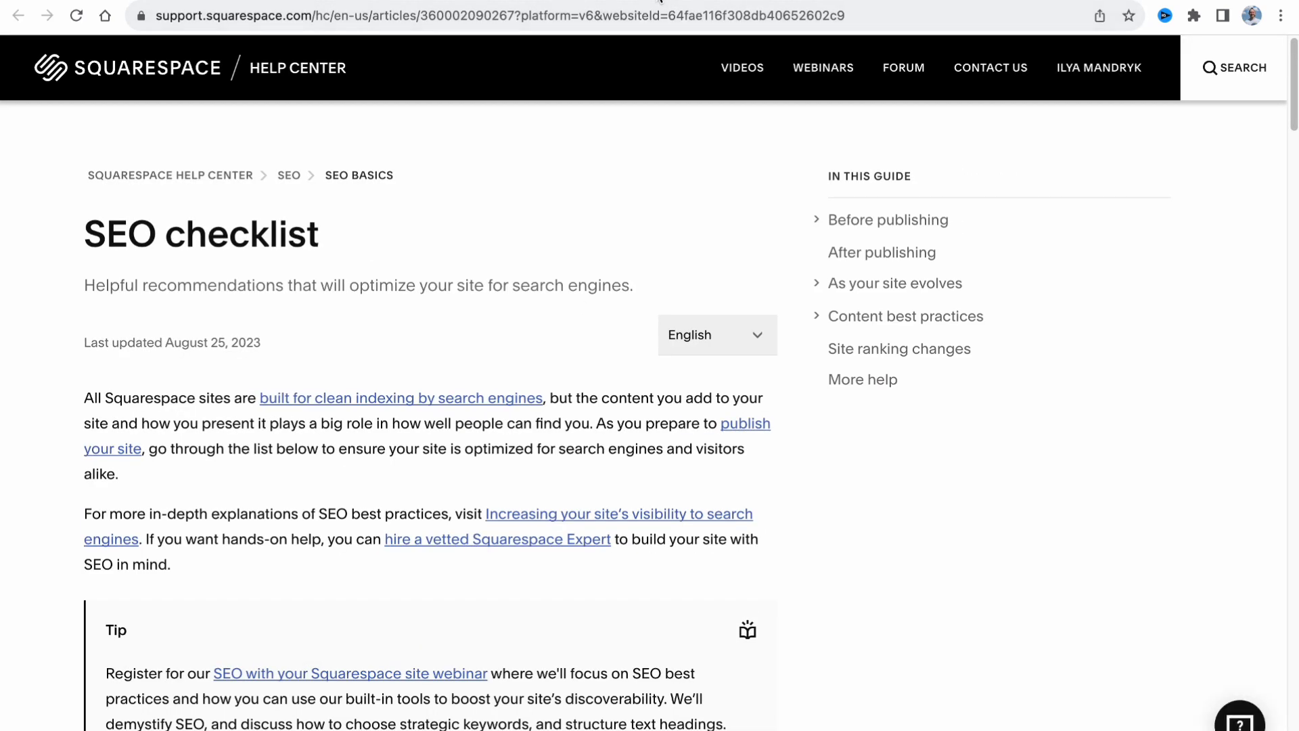
pyautogui.click(887, 219)
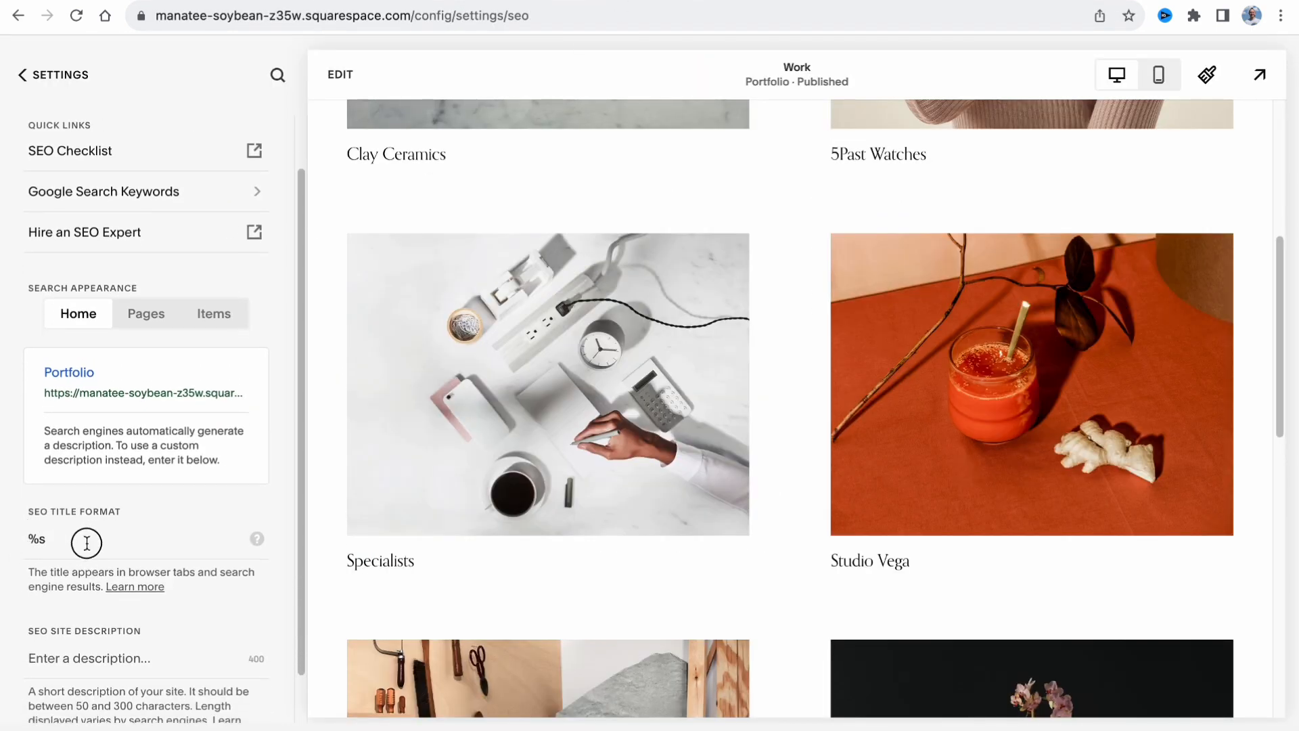
pyautogui.scroll(-3)
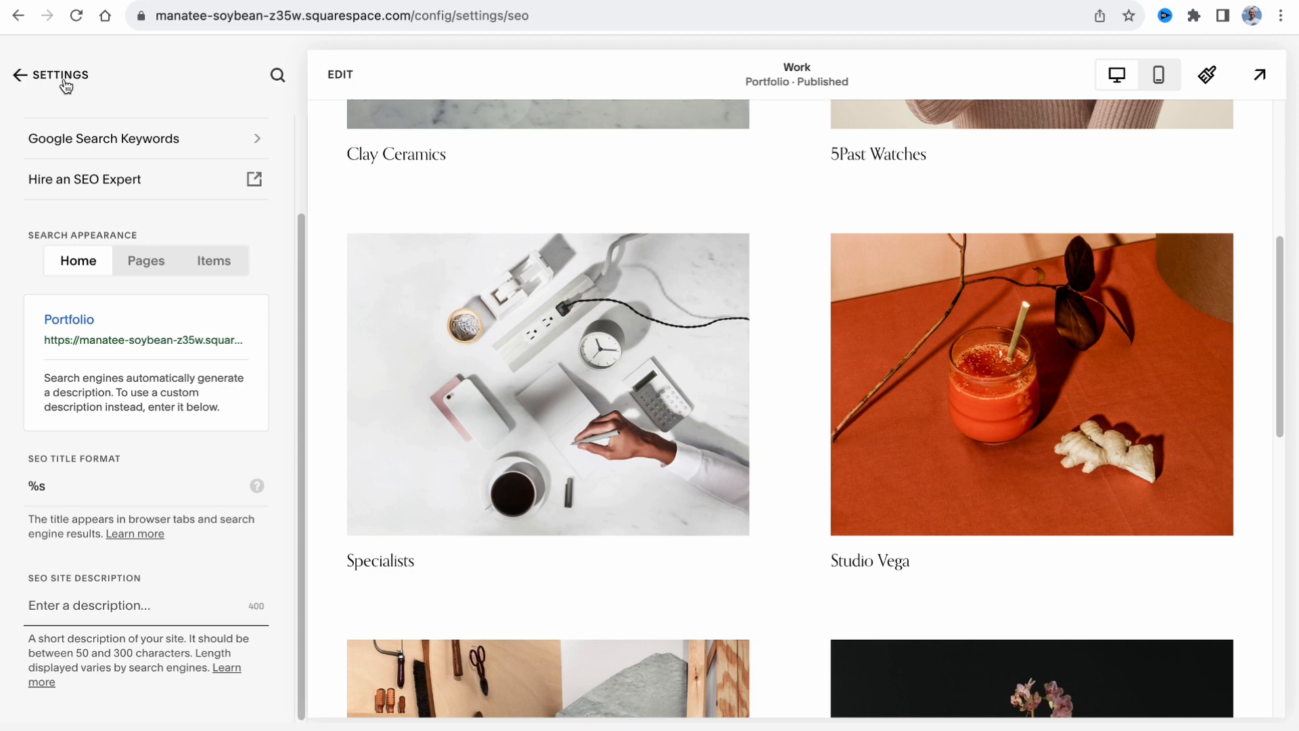
pyautogui.click(16, 75)
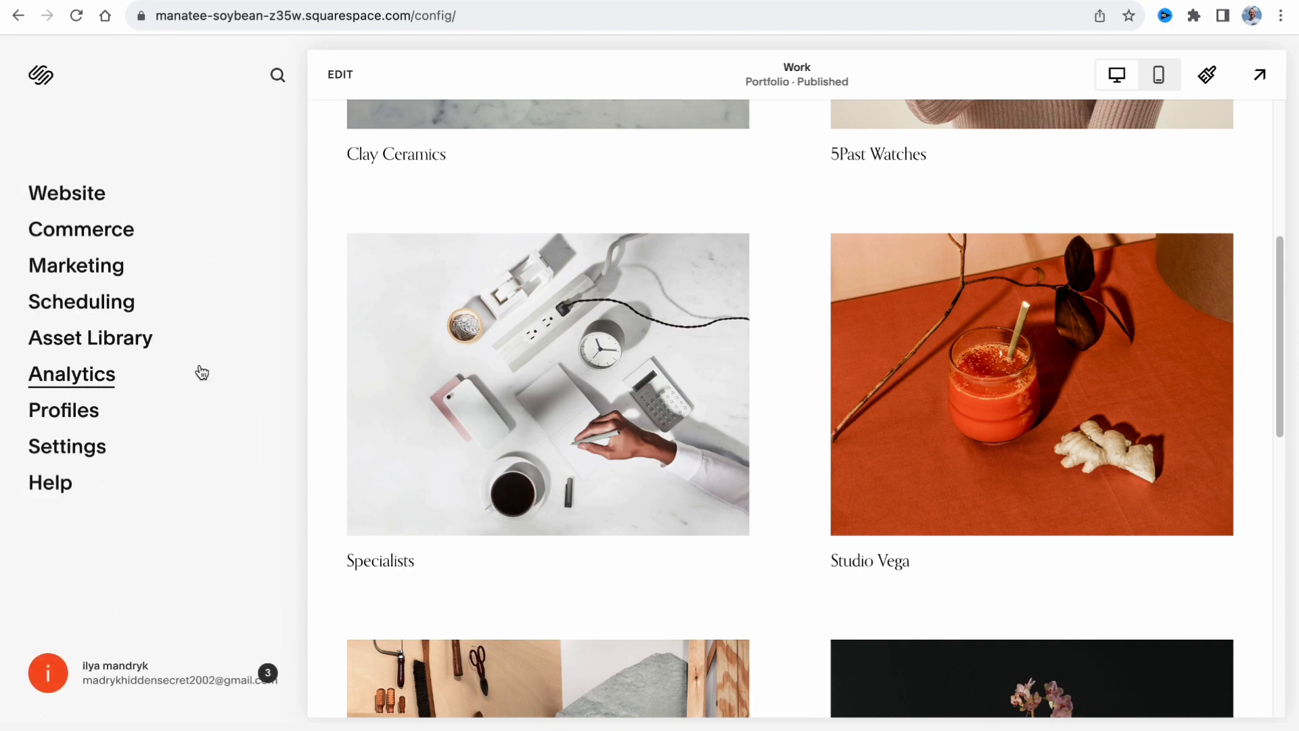
pyautogui.click(72, 373)
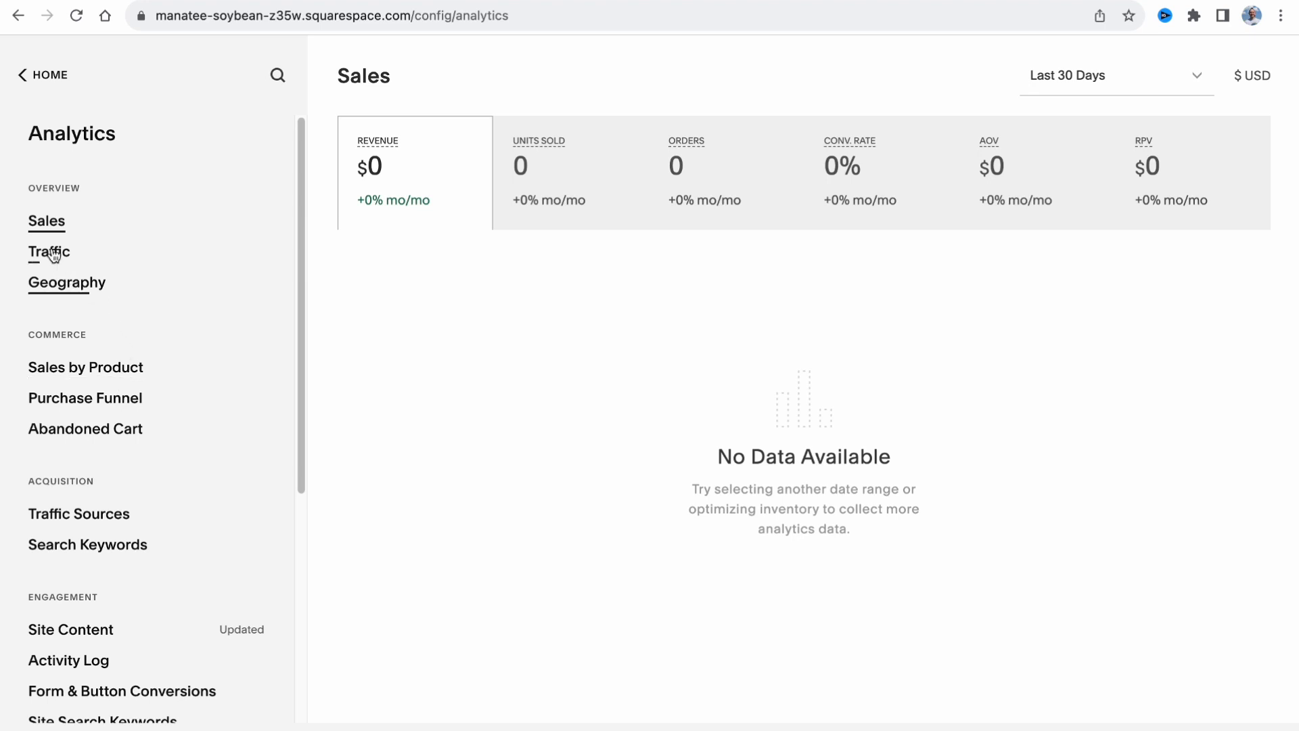
pyautogui.click(67, 282)
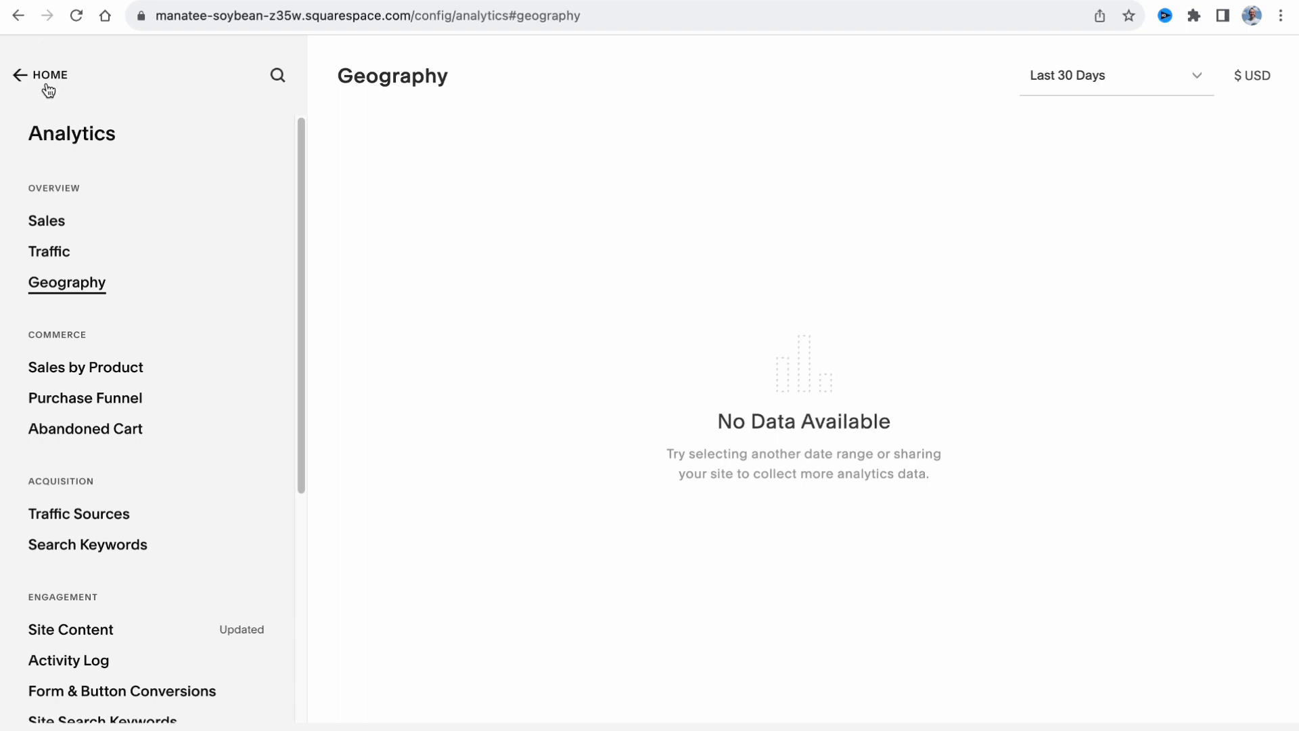
pyautogui.click(50, 75)
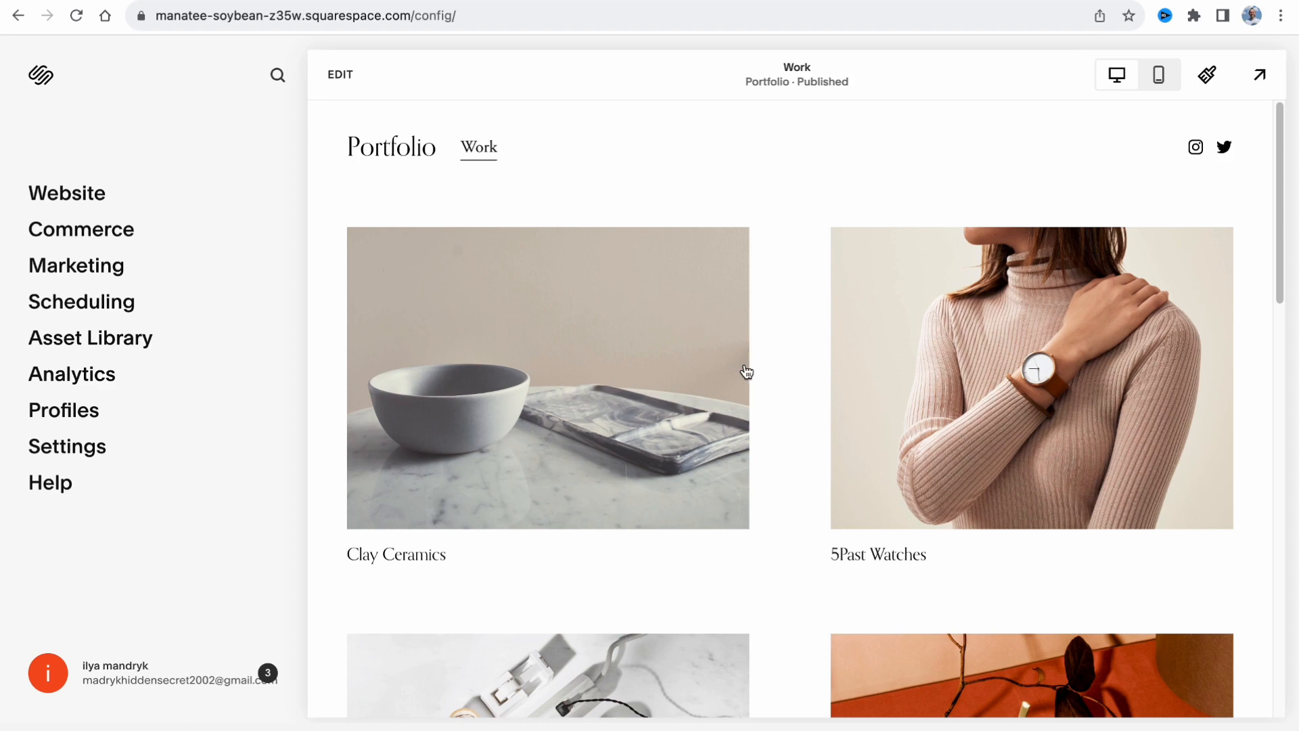
pyautogui.moveTo(1065, 213)
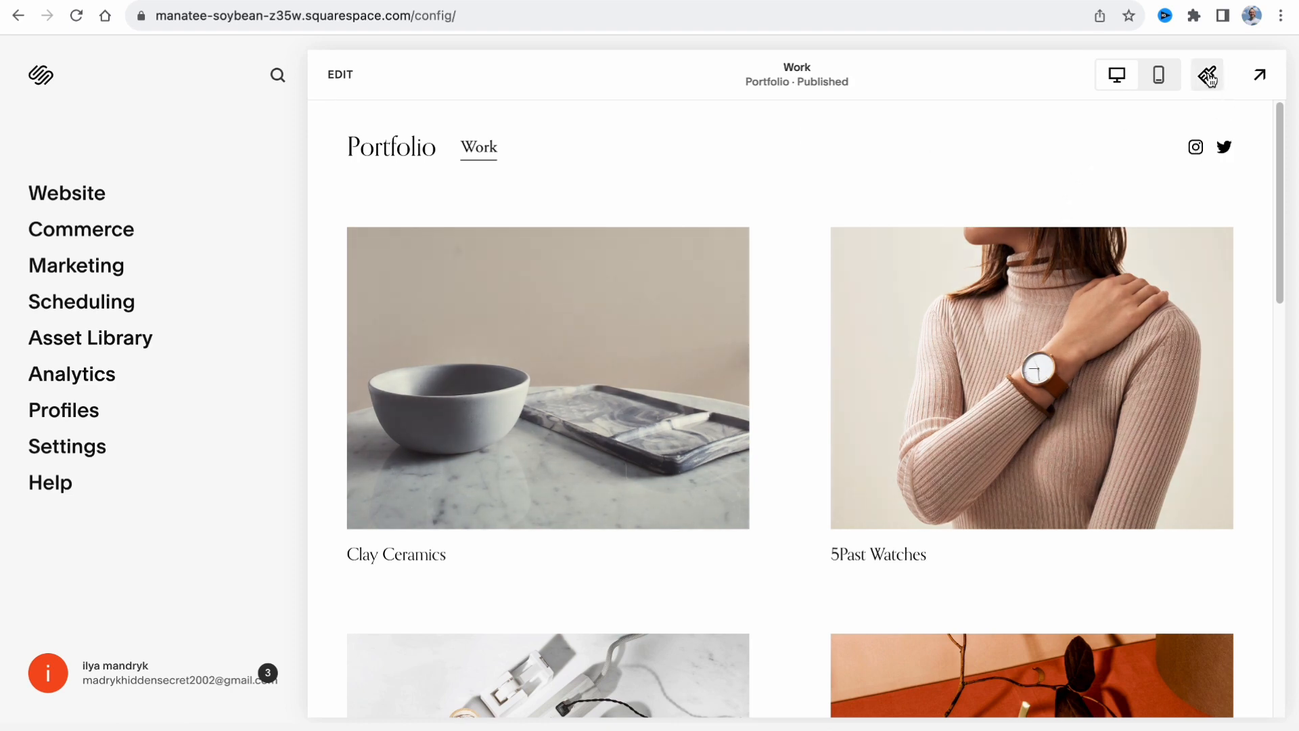
pyautogui.moveTo(1207, 75)
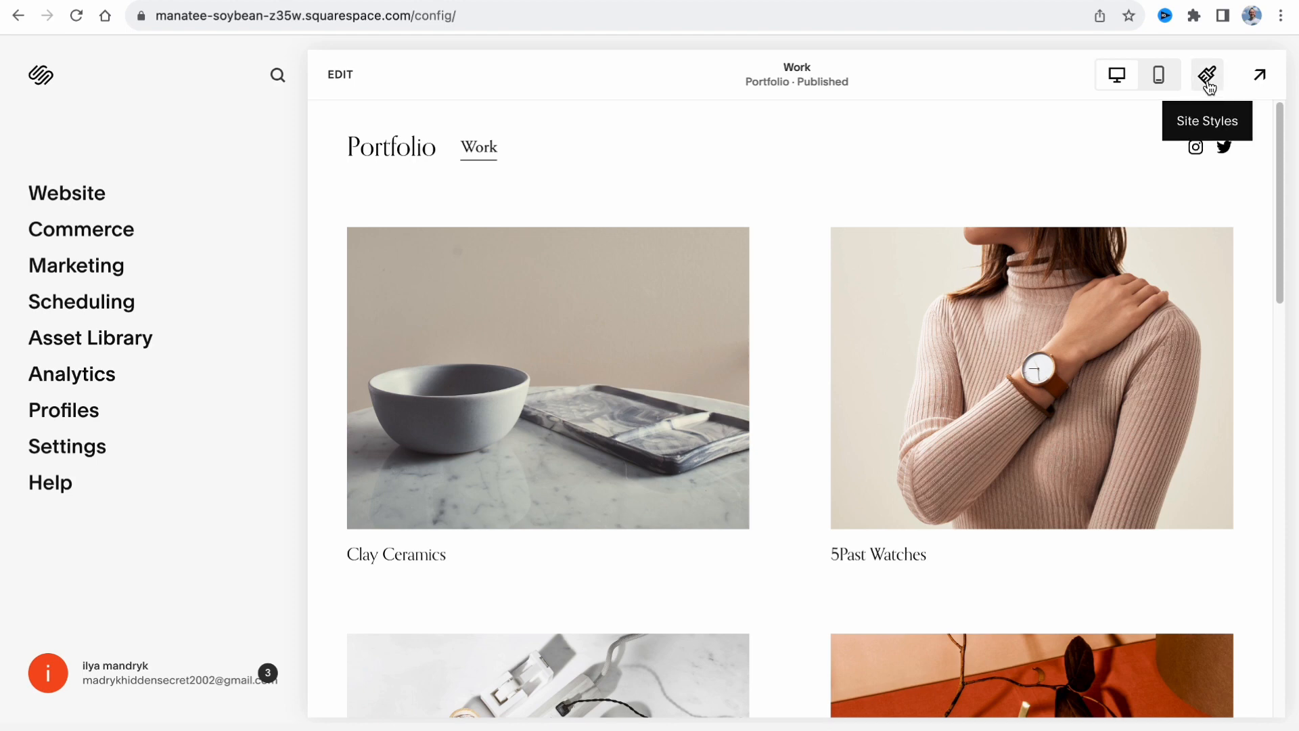
# Step: In Site Styles fonts, switch the site to the Birch Std serif font pack
pyautogui.click(1206, 73)
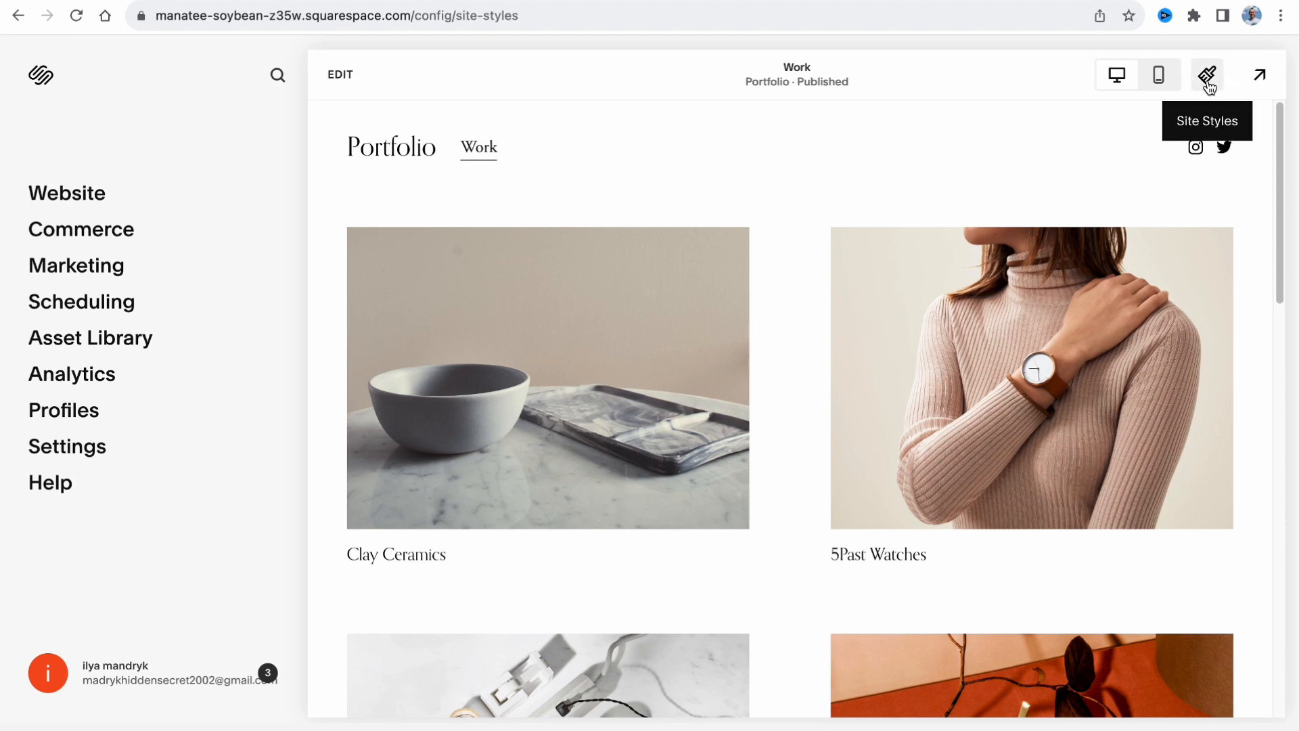
pyautogui.click(1206, 74)
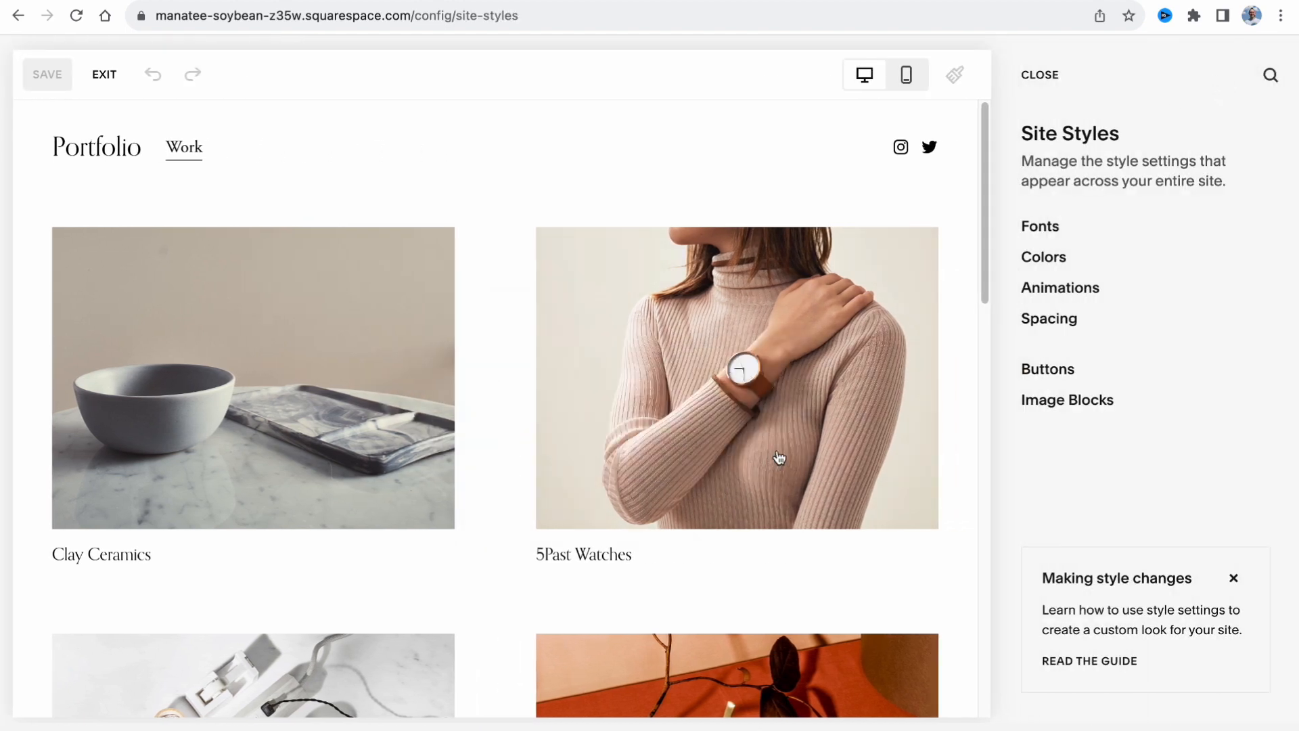
pyautogui.click(1039, 225)
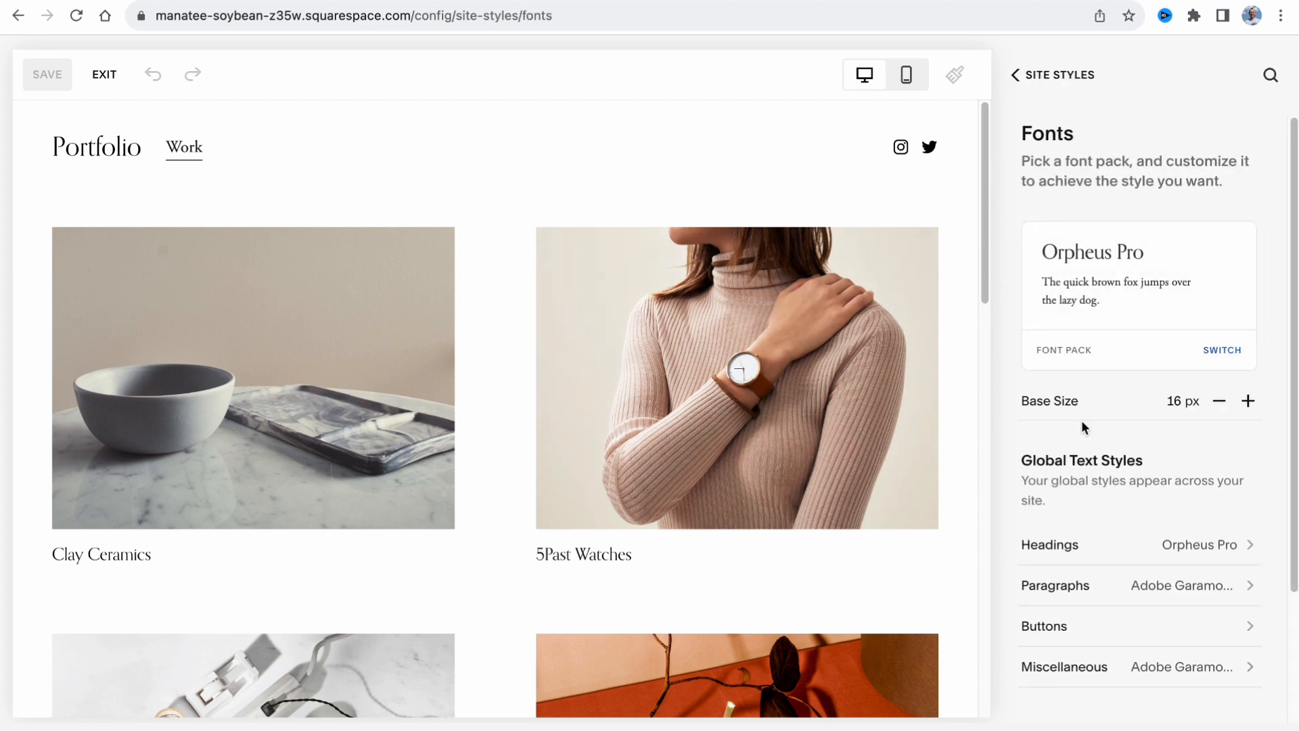
pyautogui.click(1222, 349)
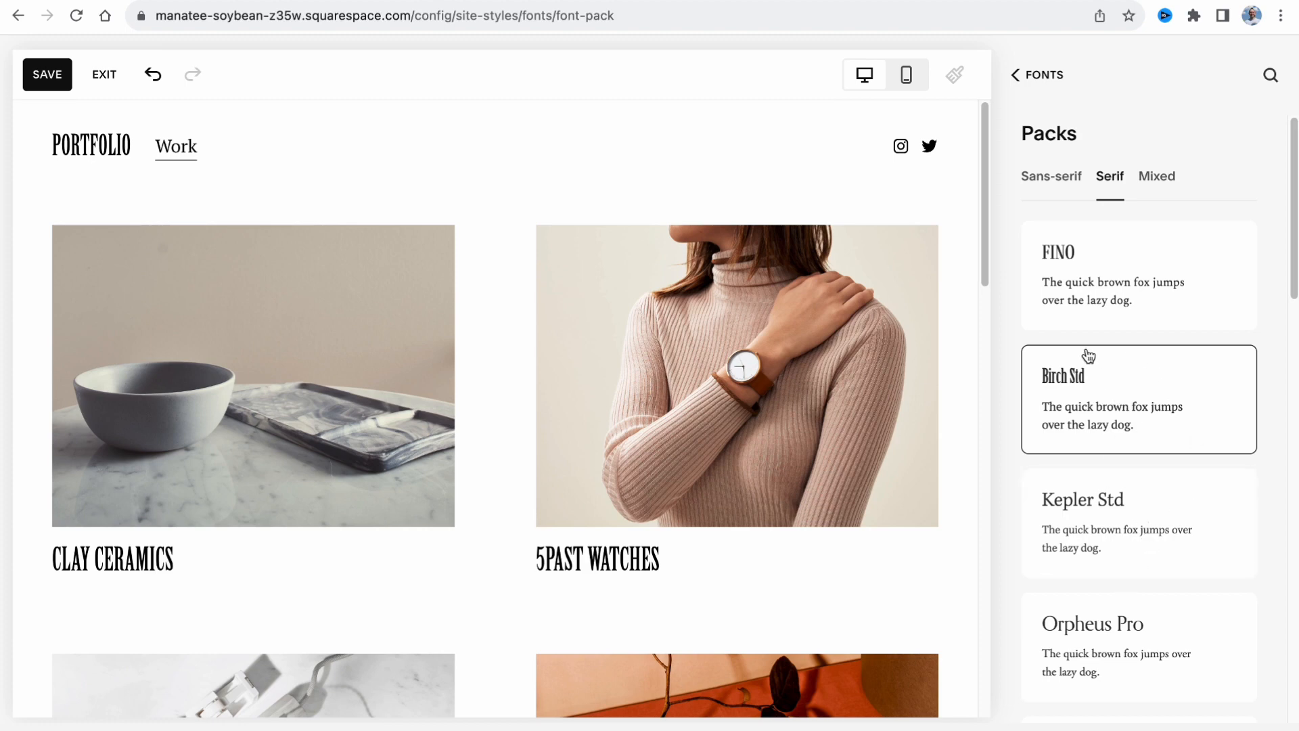
pyautogui.moveTo(1142, 341)
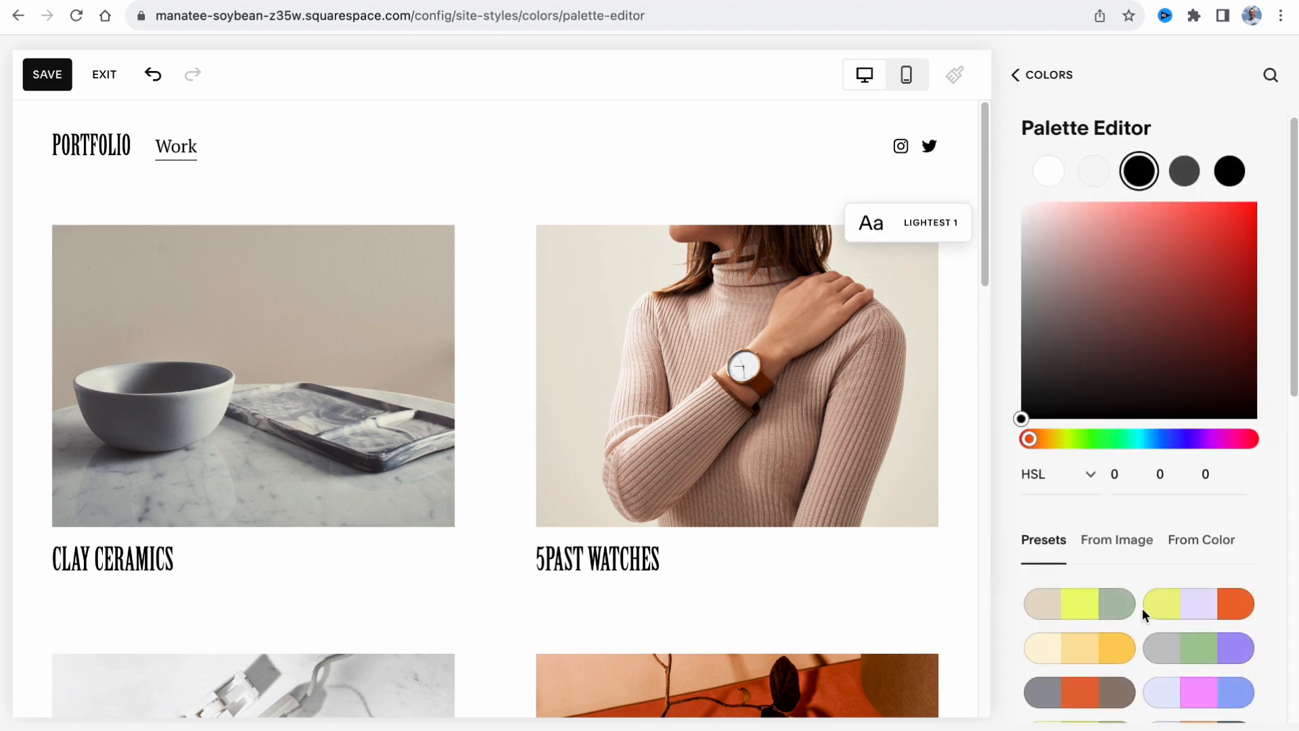
# Step: Try several palette presets and apply the grey, green and purple one, returning to the Site Styles overview
pyautogui.click(1197, 644)
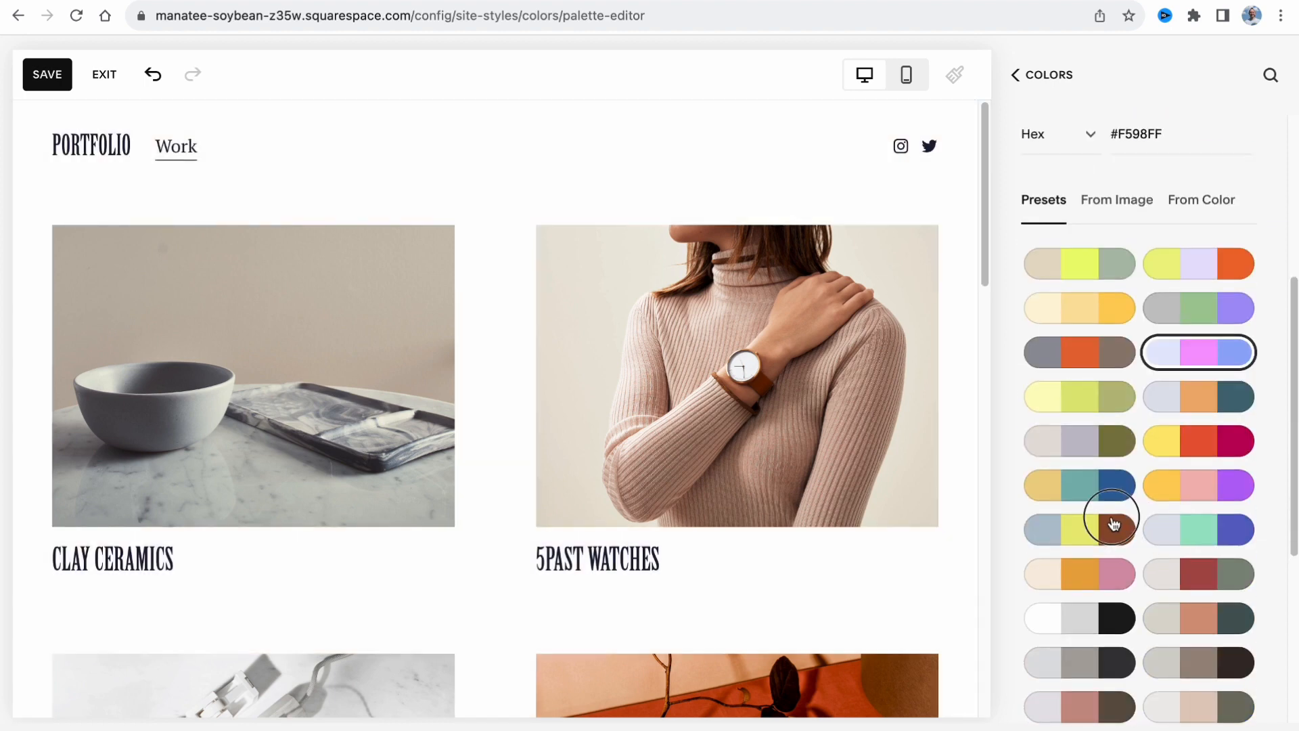
pyautogui.click(1078, 440)
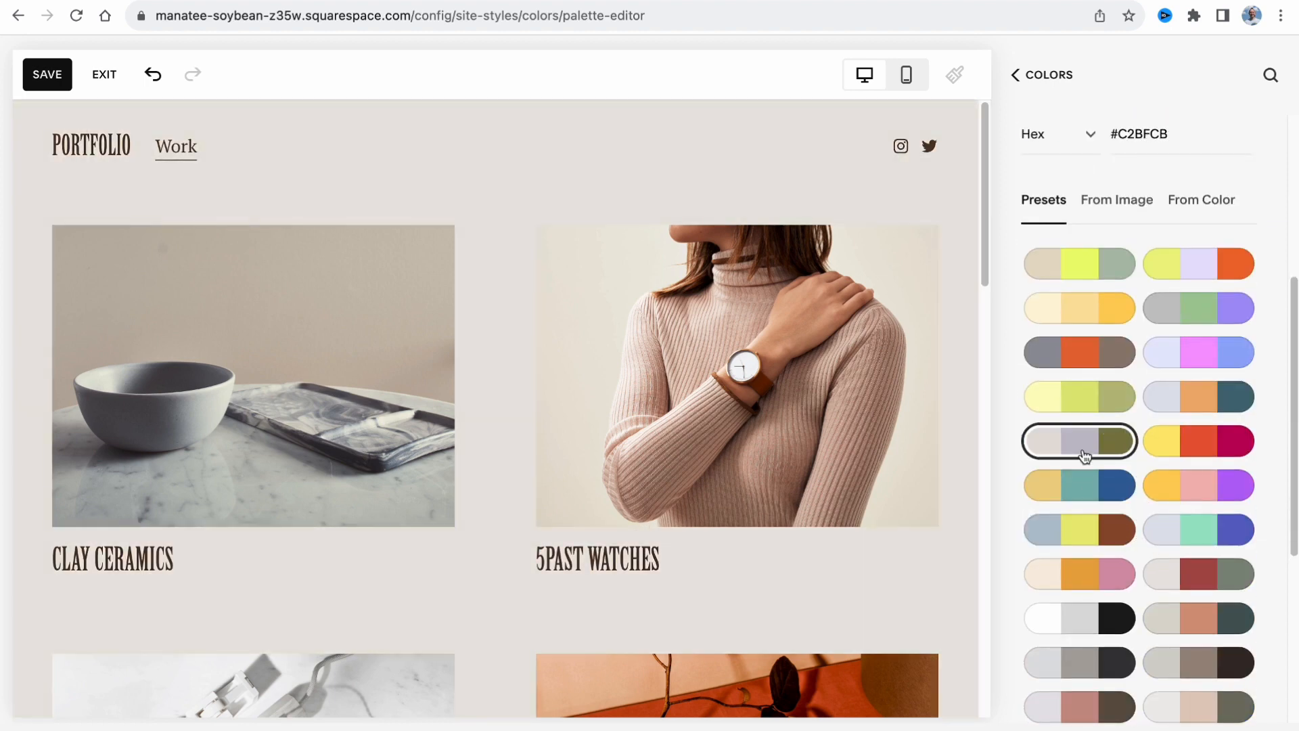
pyautogui.click(1197, 440)
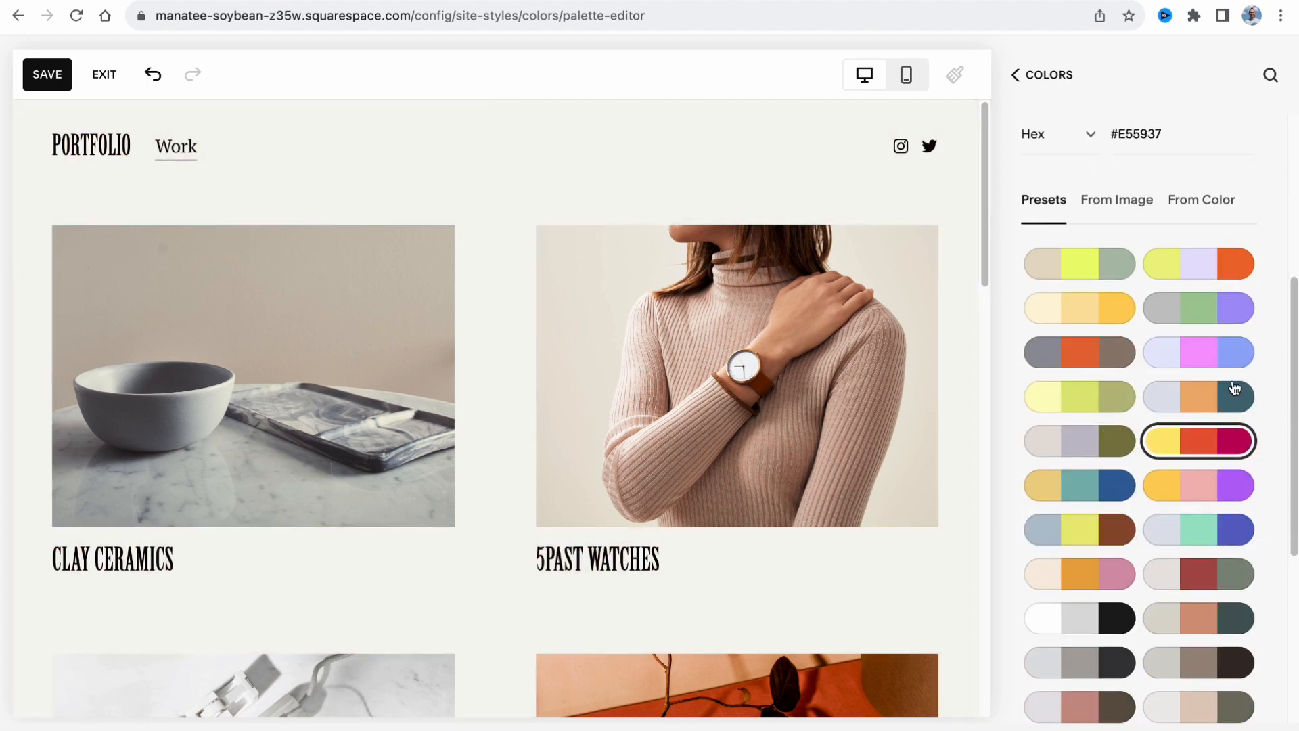
pyautogui.click(1198, 352)
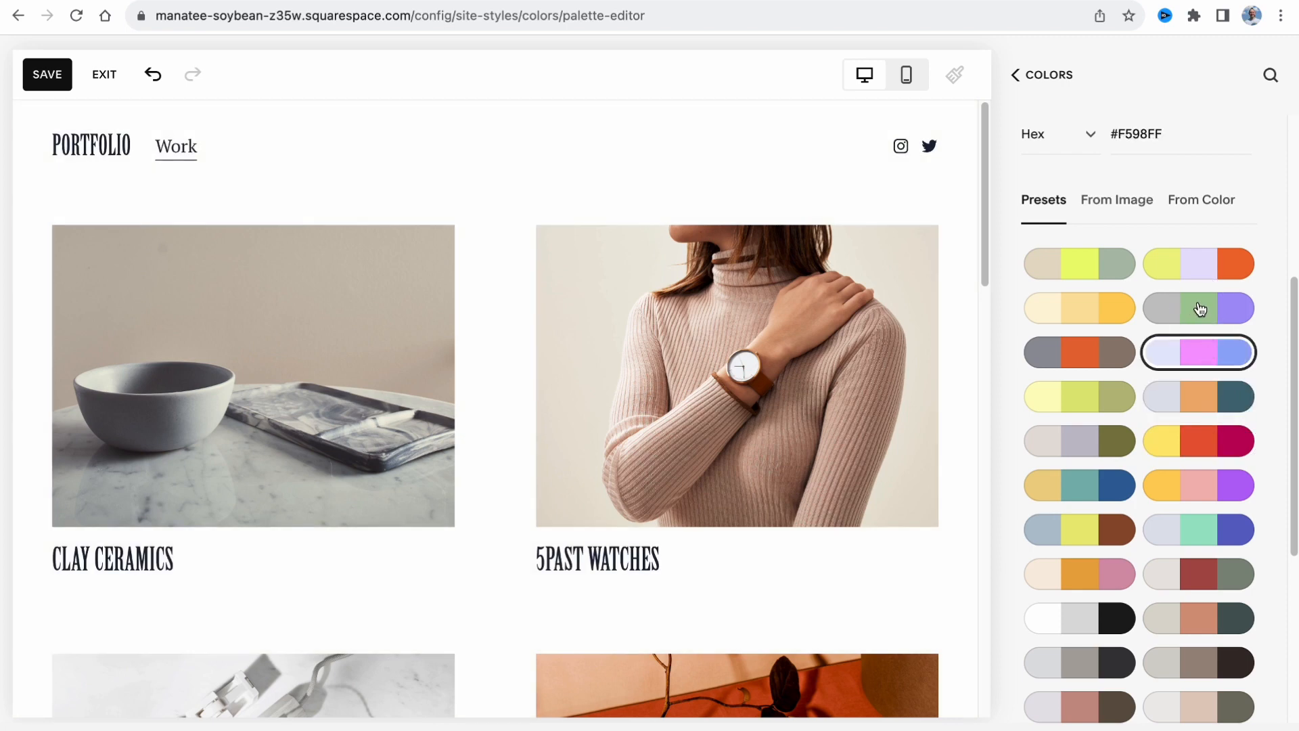
pyautogui.click(1196, 308)
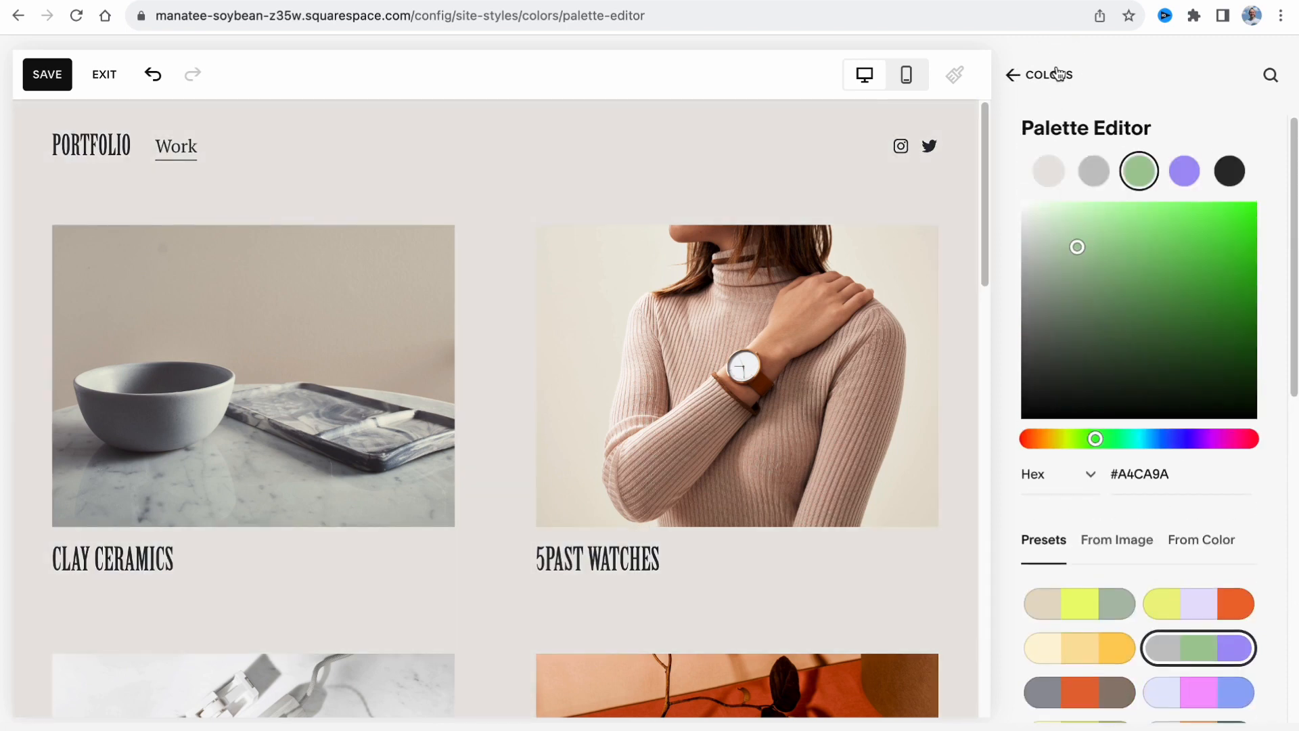
pyautogui.click(1009, 75)
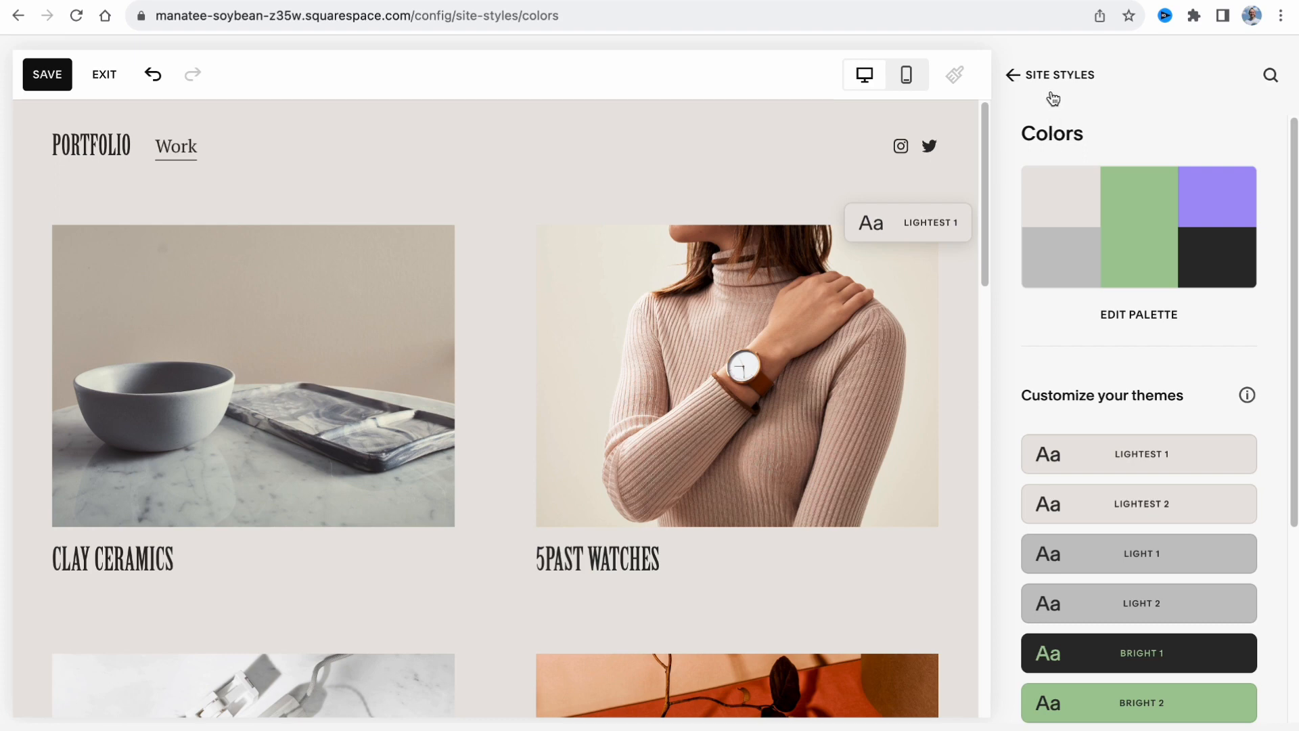
pyautogui.click(1010, 75)
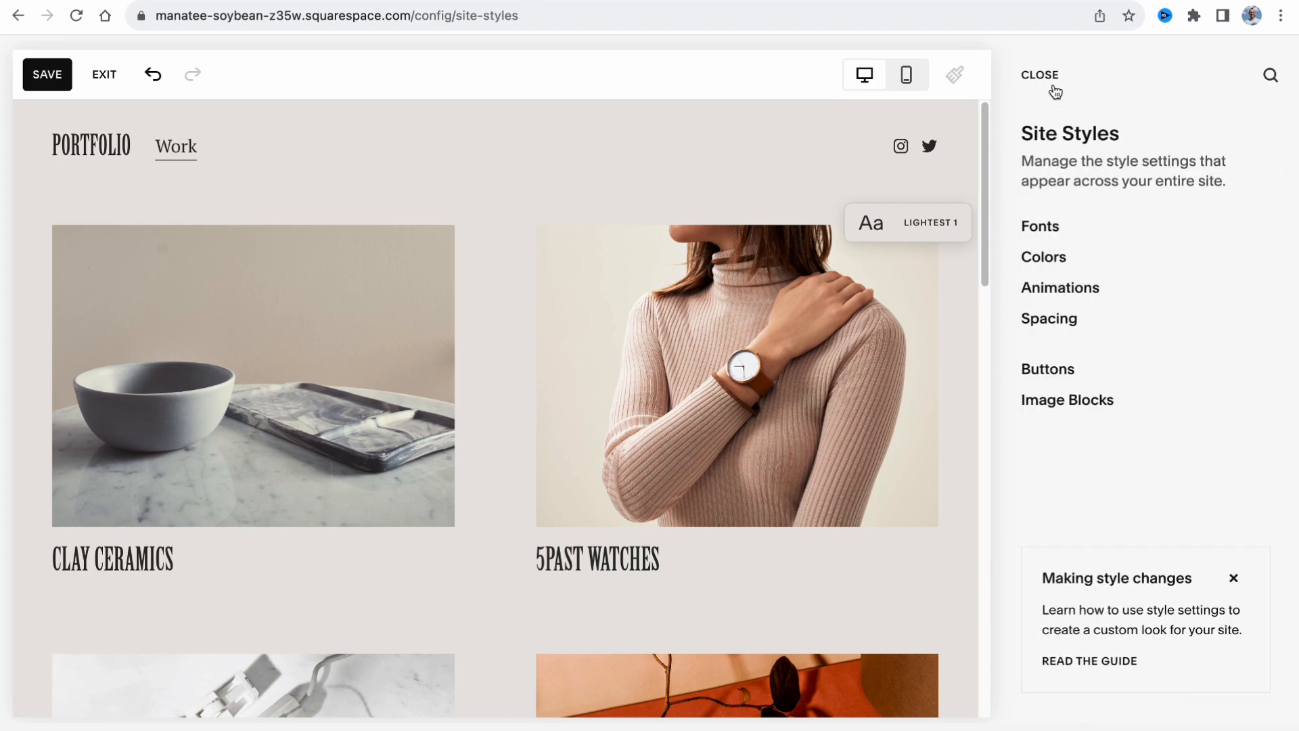
# Step: Try the Fade site animation style and close Site Styles
pyautogui.click(1058, 287)
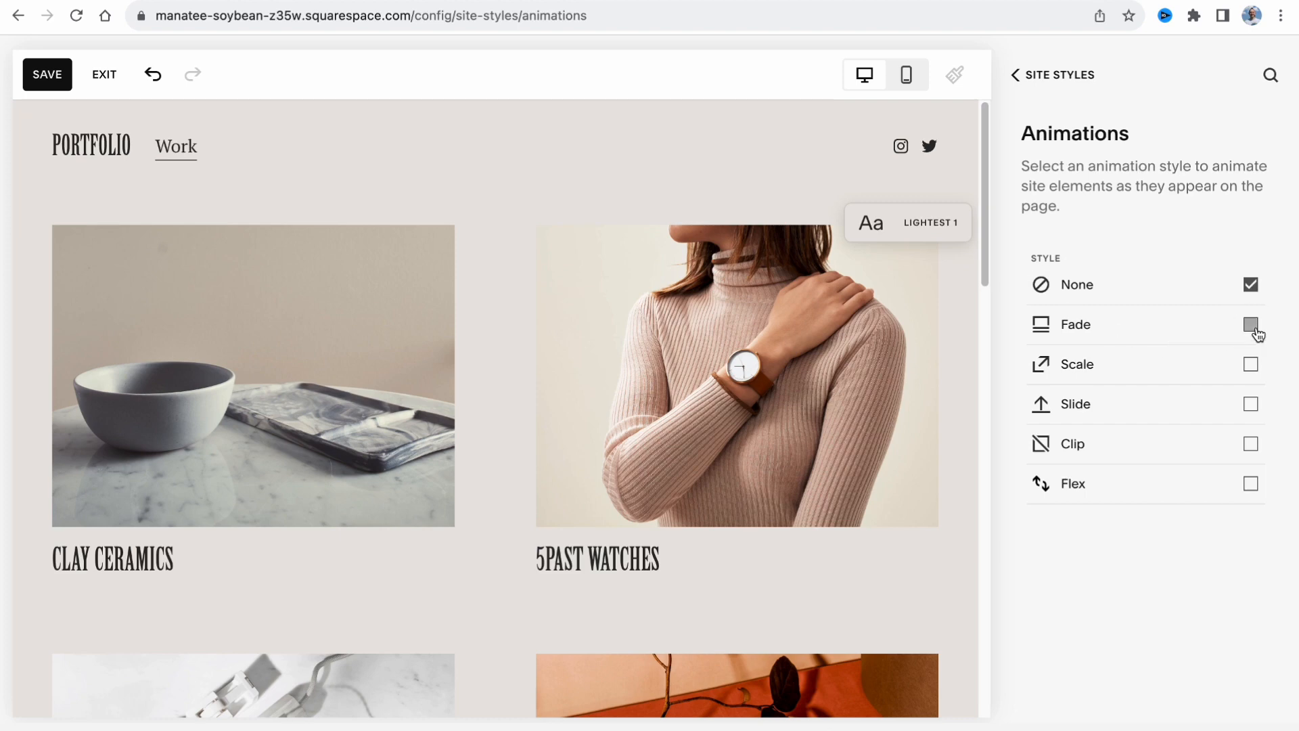
pyautogui.click(1250, 323)
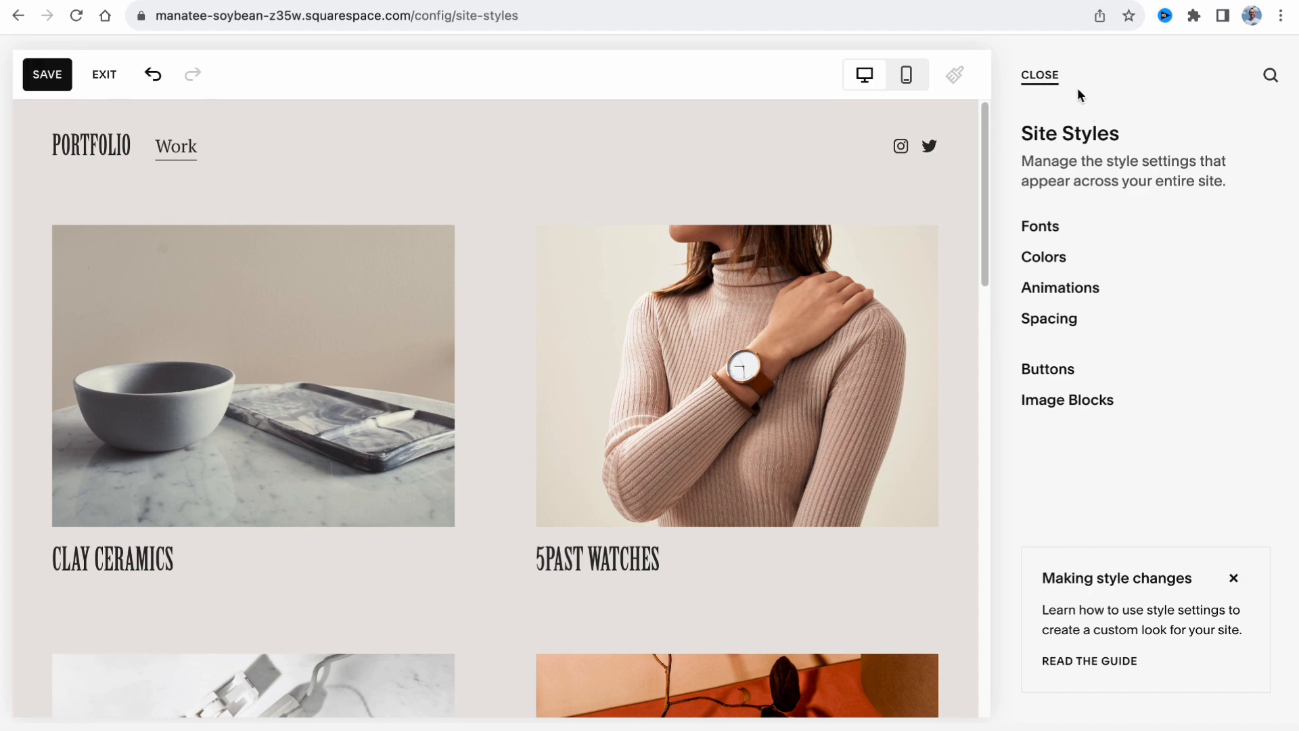
pyautogui.click(1039, 74)
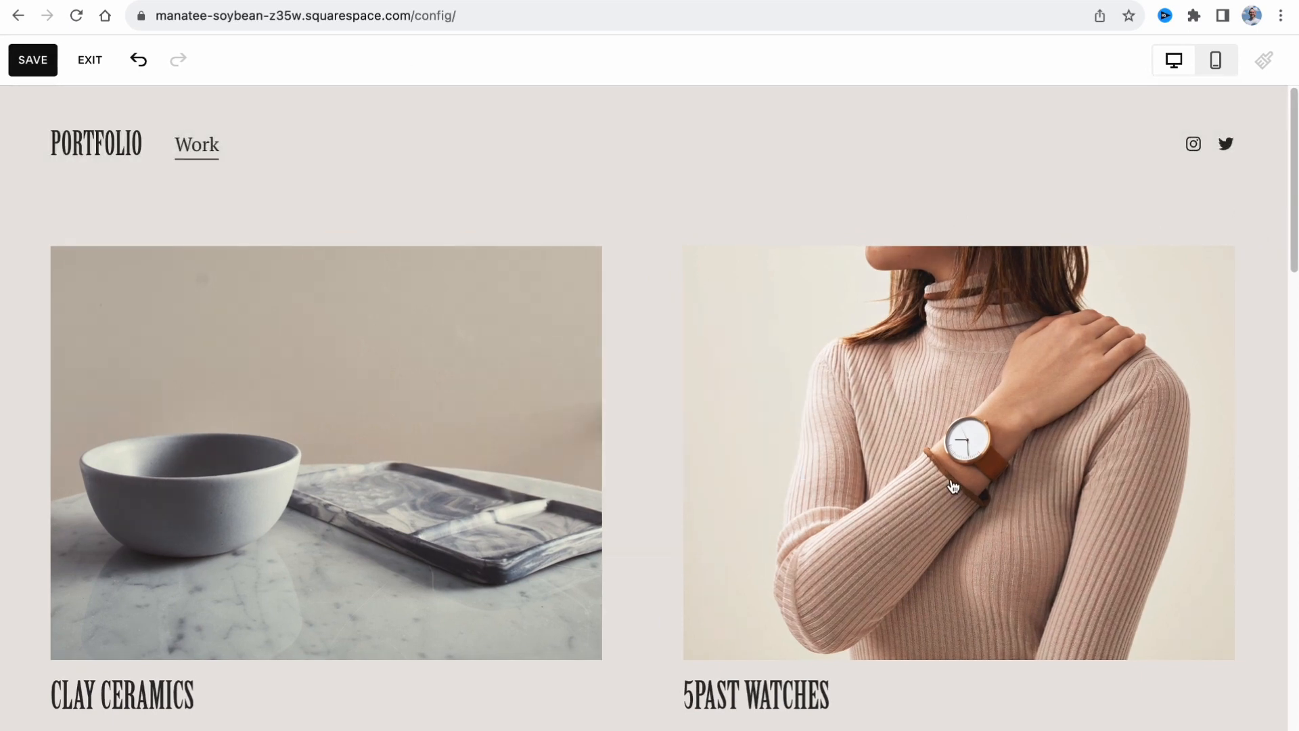
# Step: Exit the page editor, discarding the unsaved style changes
pyautogui.click(89, 60)
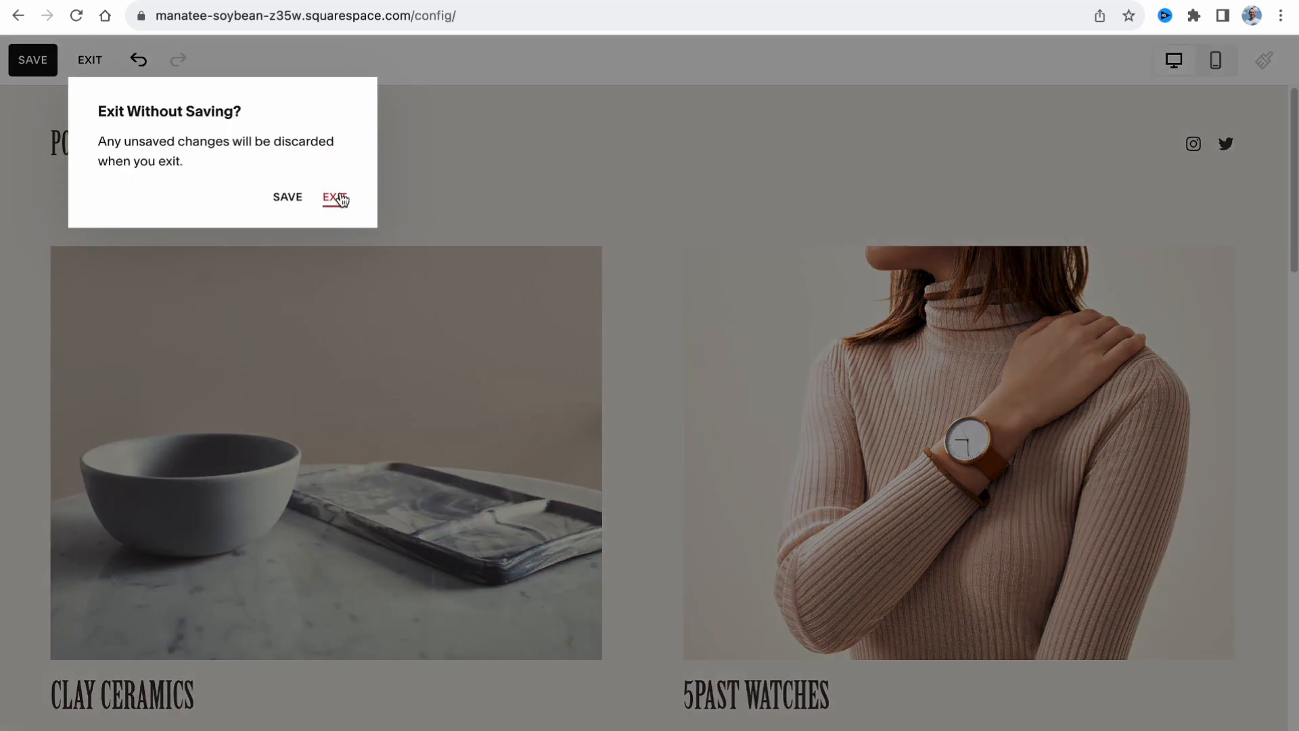
pyautogui.click(334, 198)
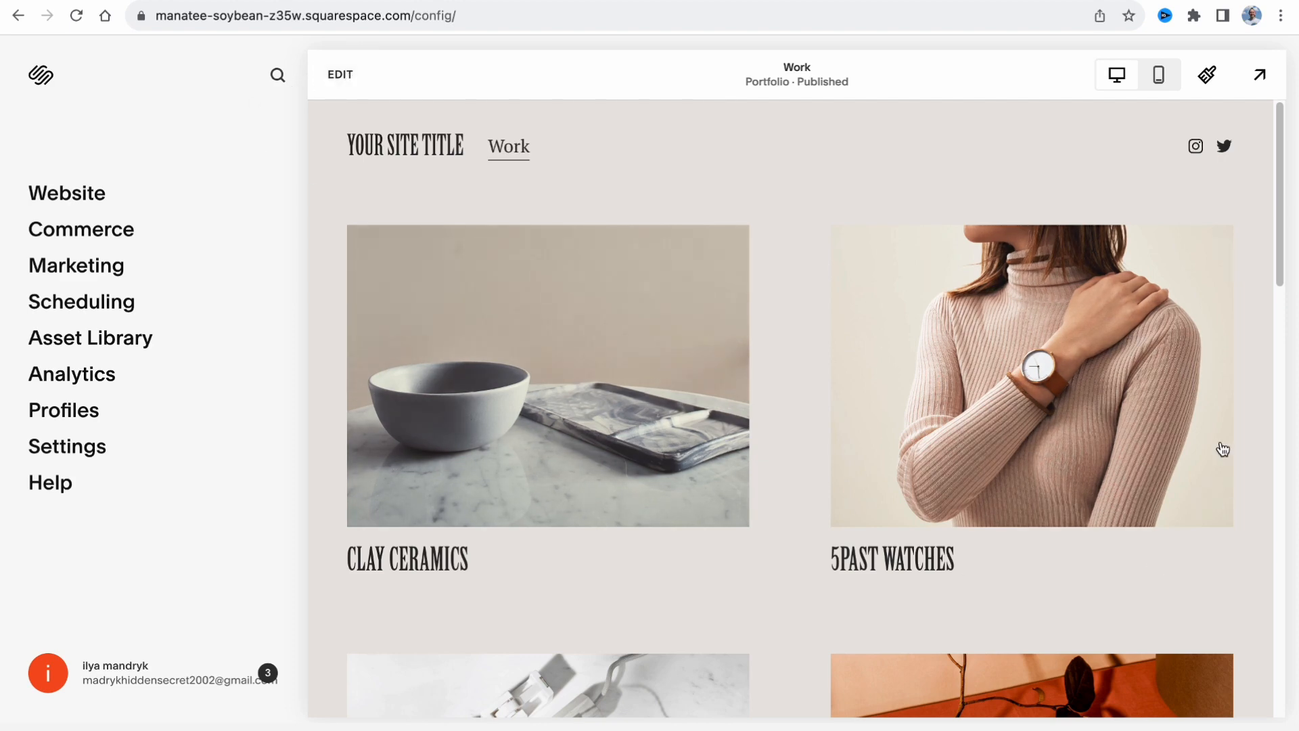
# Step: Edit the Work page and remove the Hollie Beaumont biography text section
pyautogui.click(340, 73)
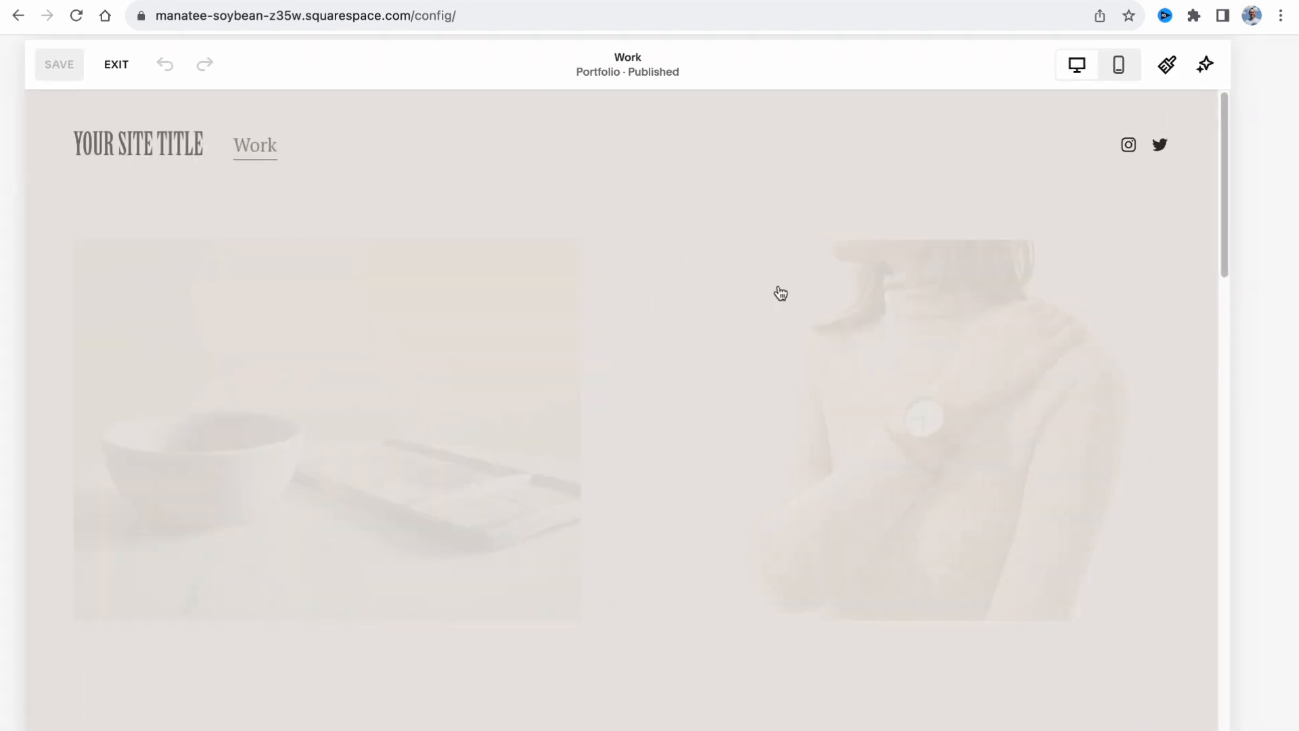
pyautogui.scroll(-3)
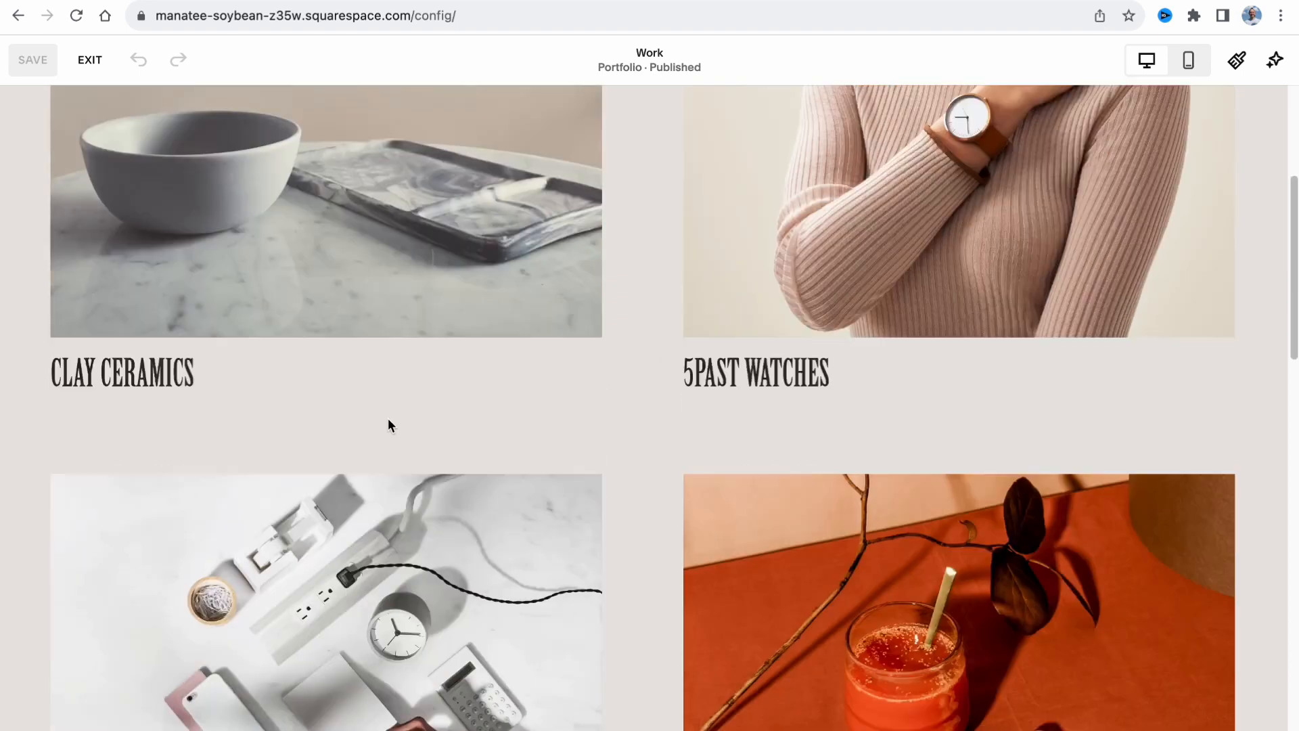
pyautogui.scroll(-3)
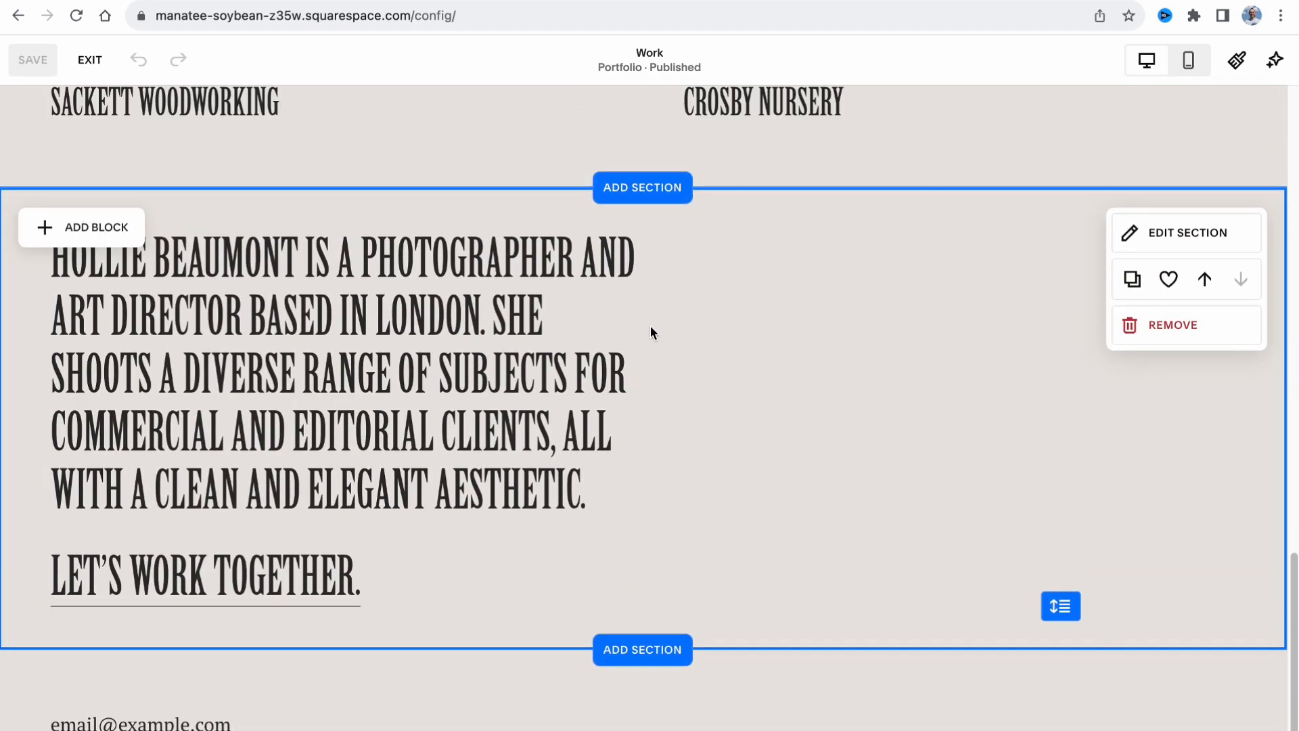
pyautogui.scroll(-3)
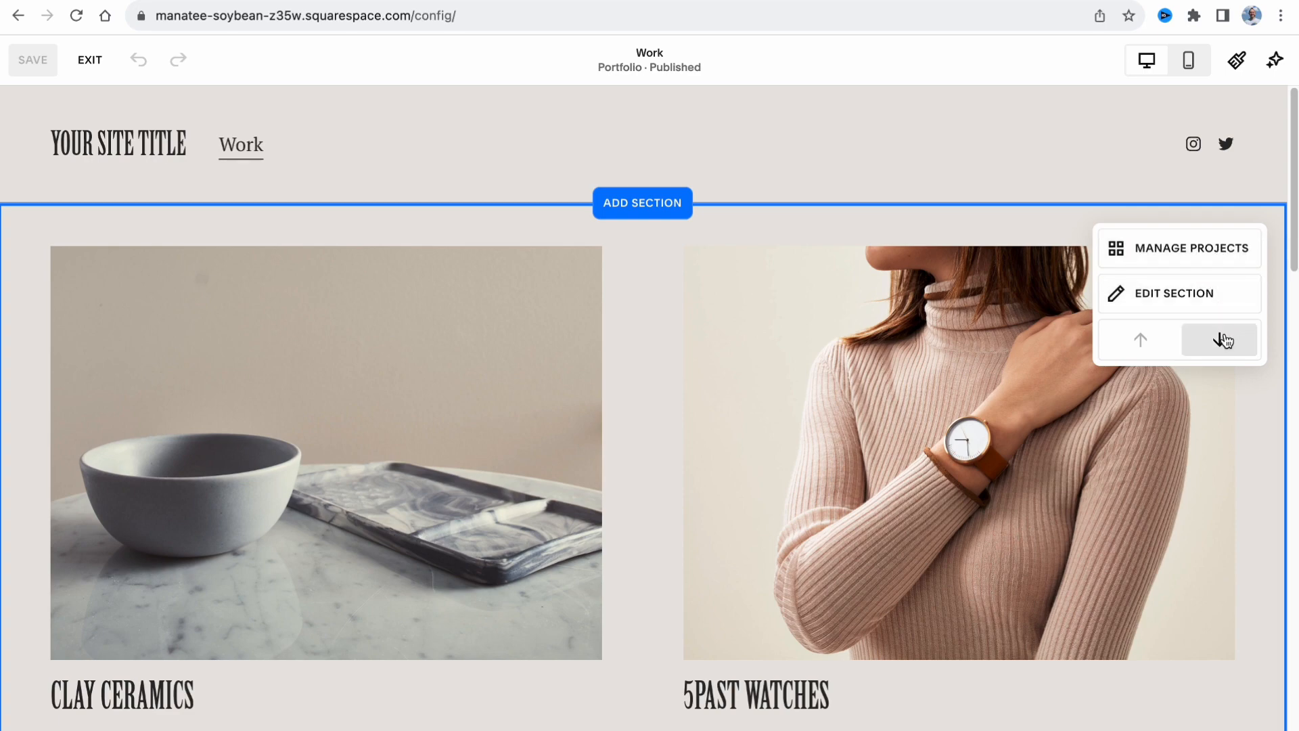
pyautogui.click(1219, 338)
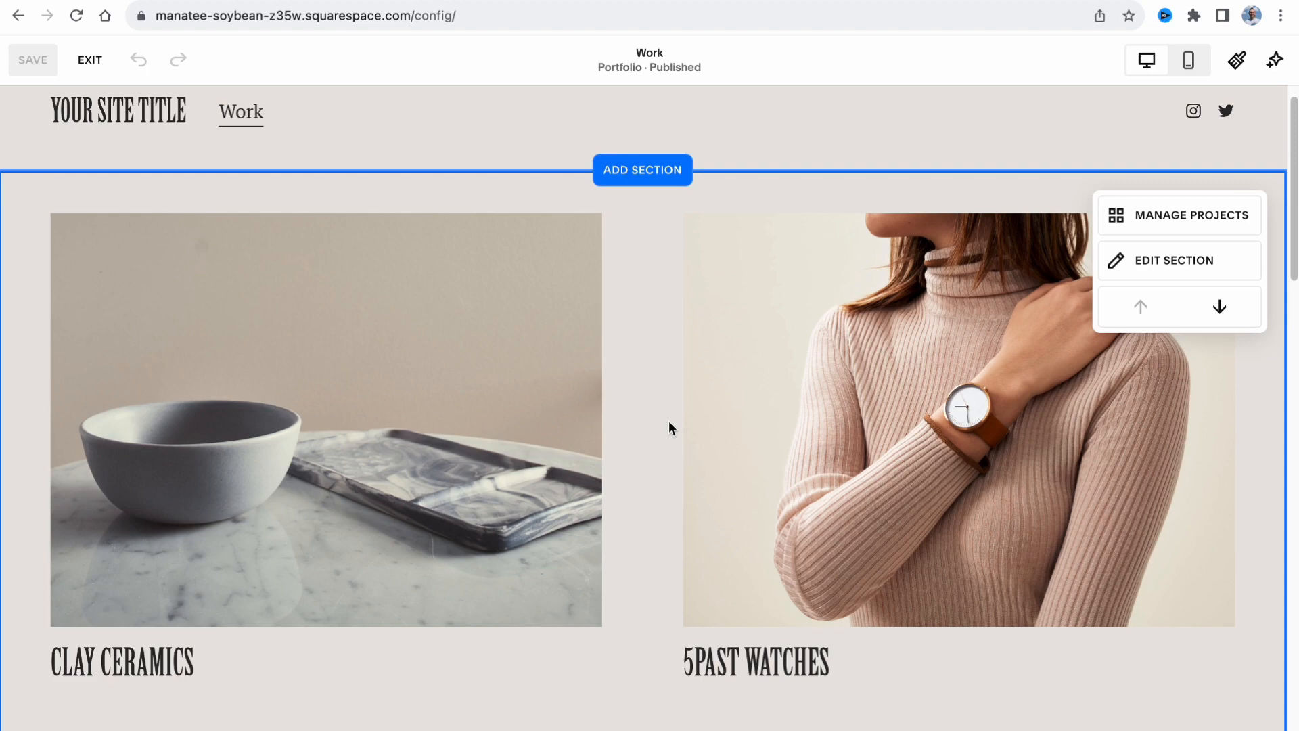
pyautogui.scroll(-3)
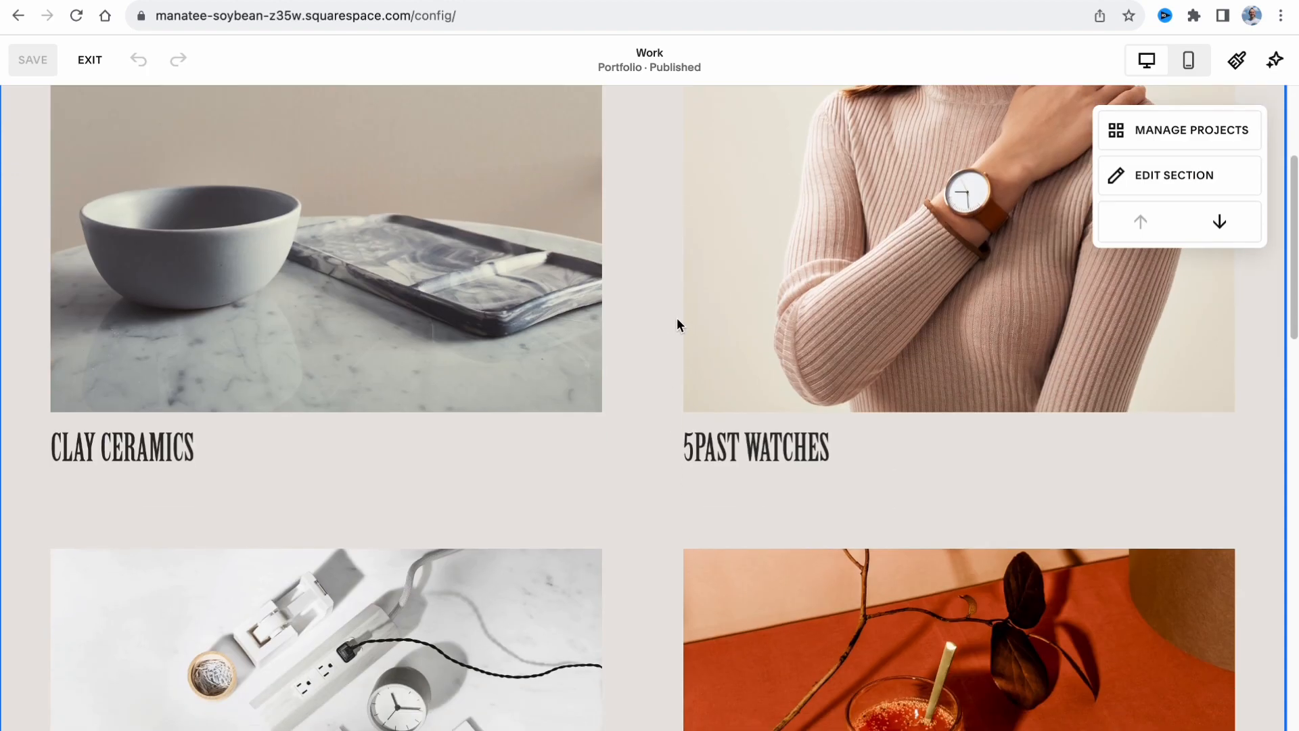
pyautogui.scroll(-3)
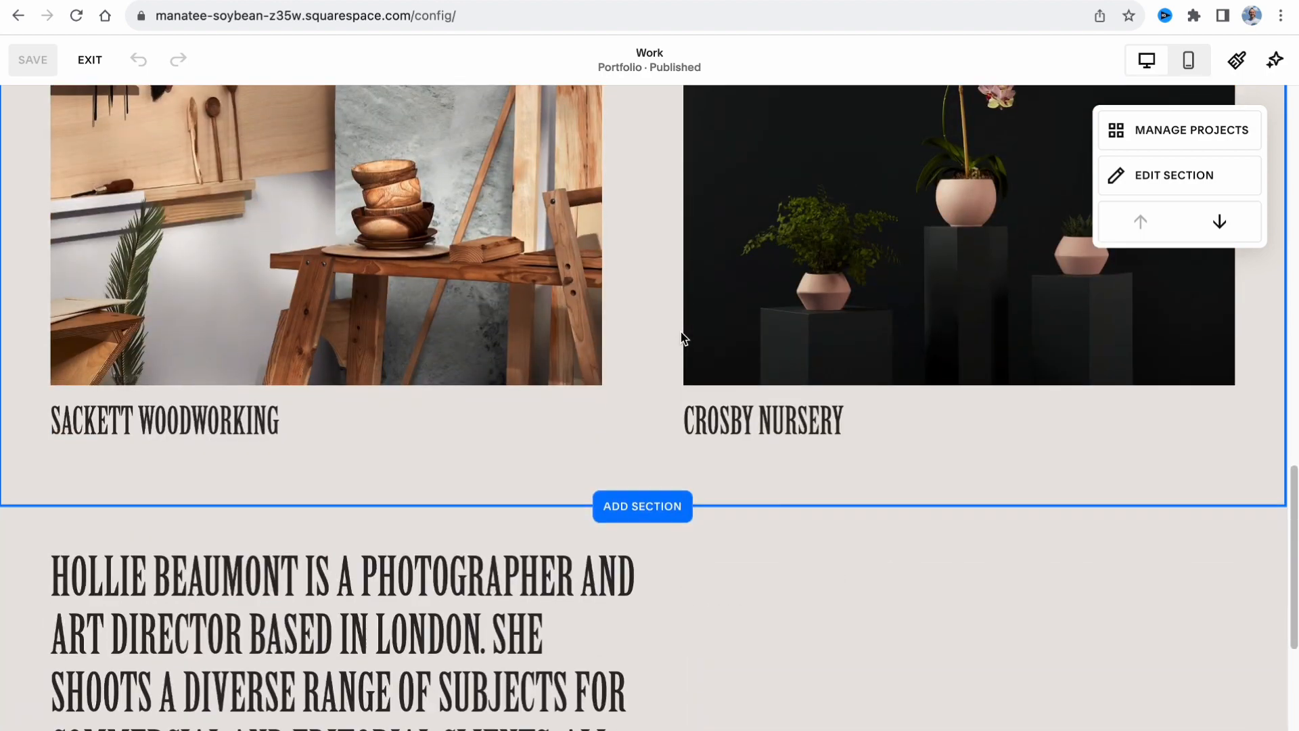
pyautogui.scroll(-3)
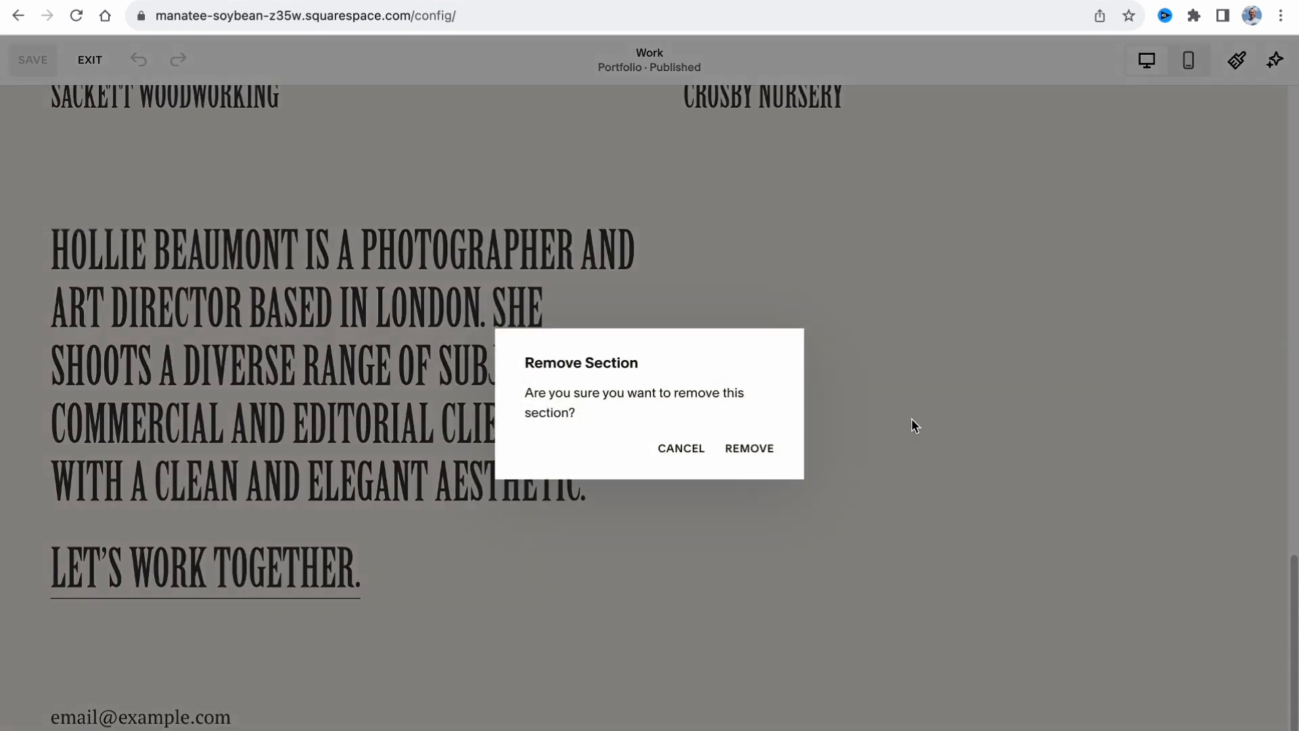
pyautogui.click(748, 448)
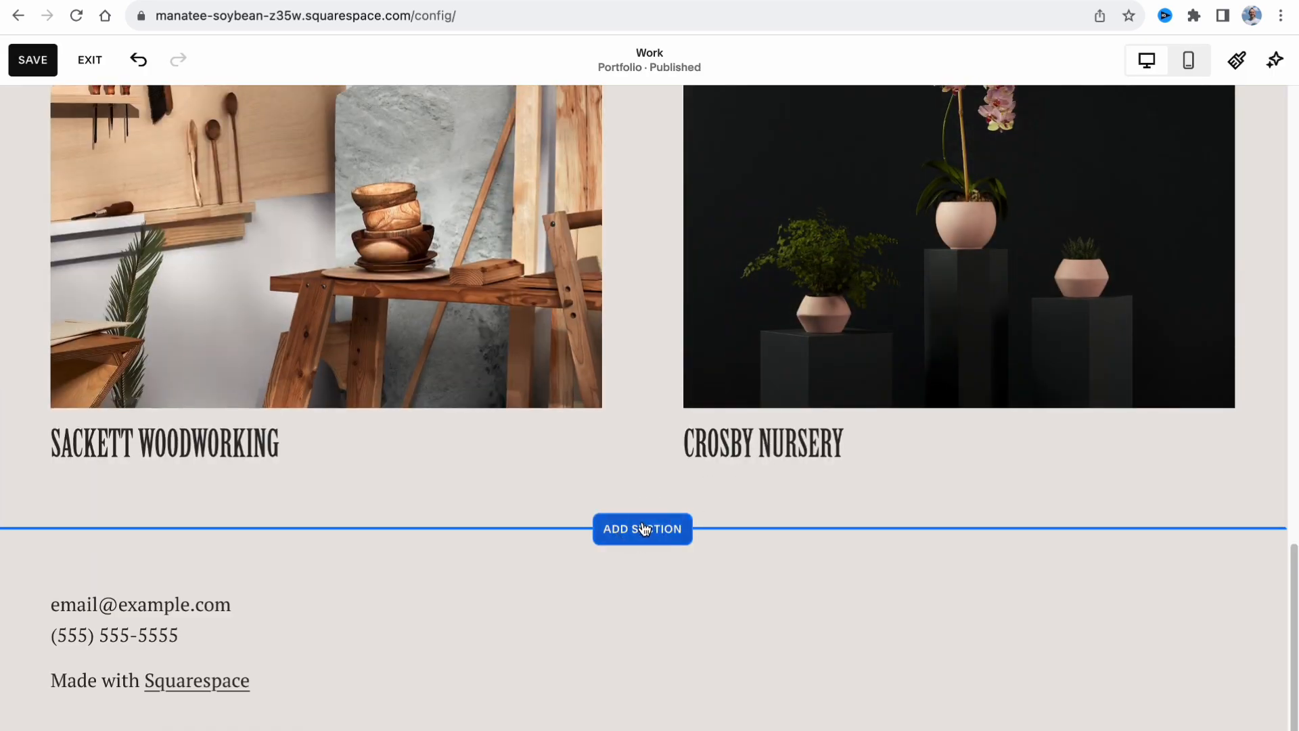
# Step: Add a Contact Us section with the large landscape image layout below the project grid
pyautogui.click(641, 529)
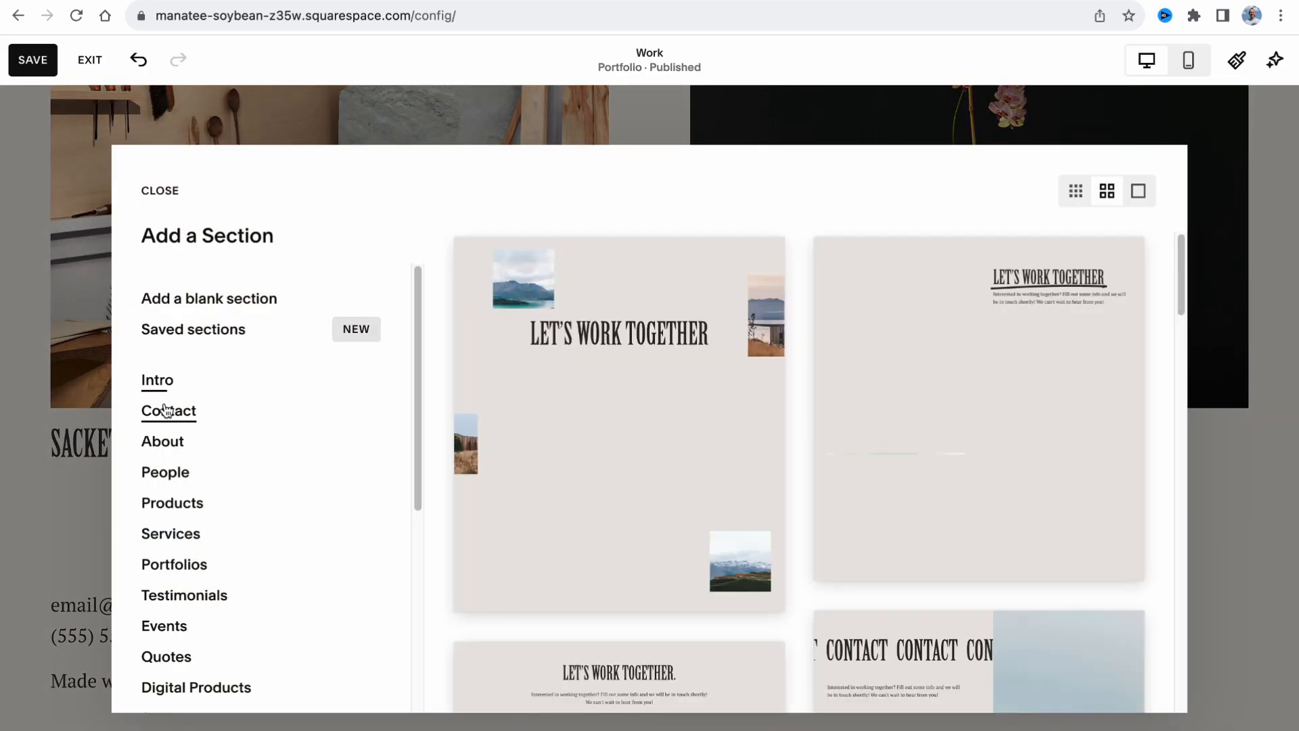
pyautogui.click(168, 411)
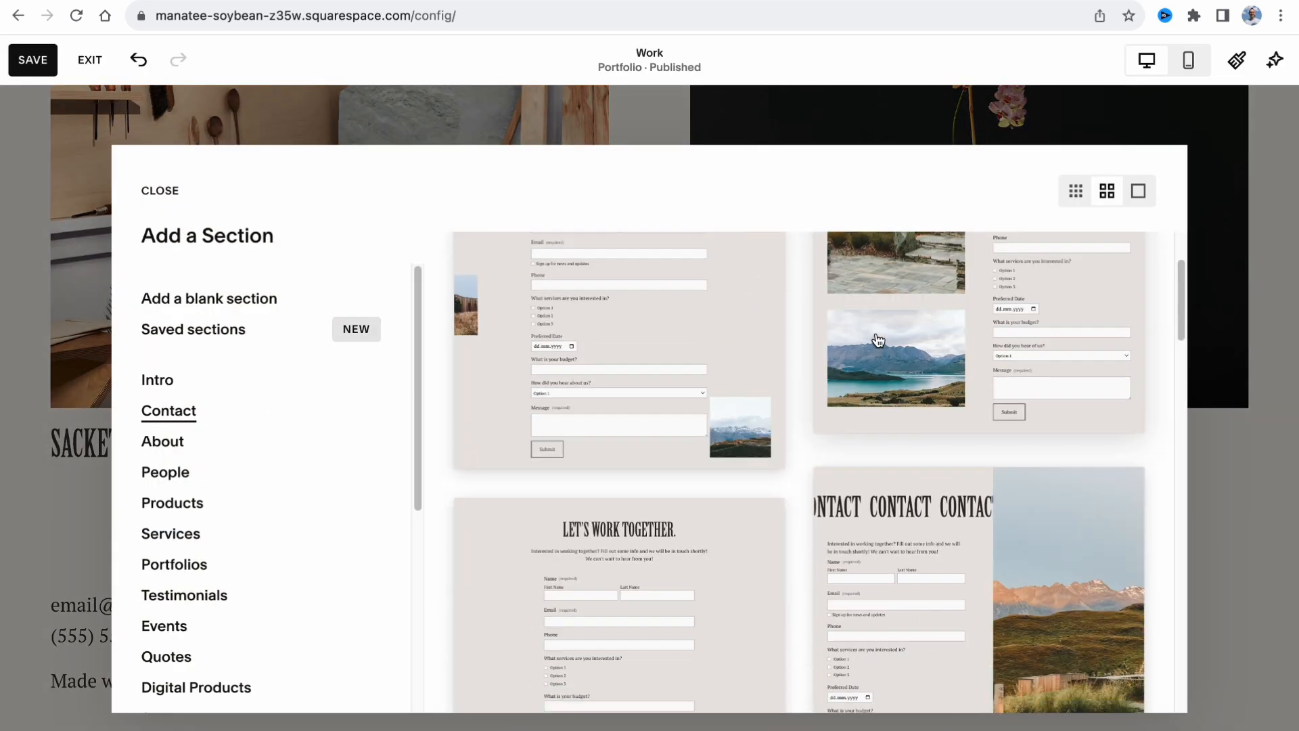
pyautogui.scroll(-3)
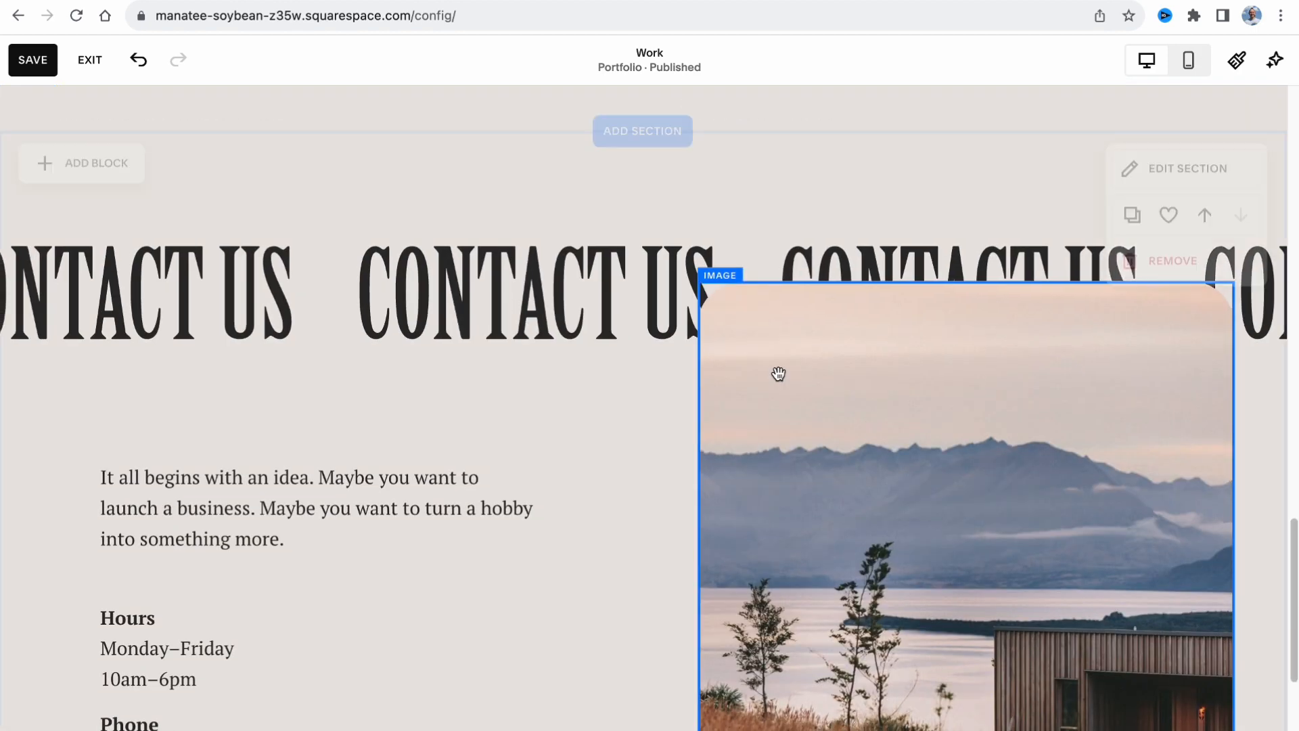
pyautogui.scroll(-3)
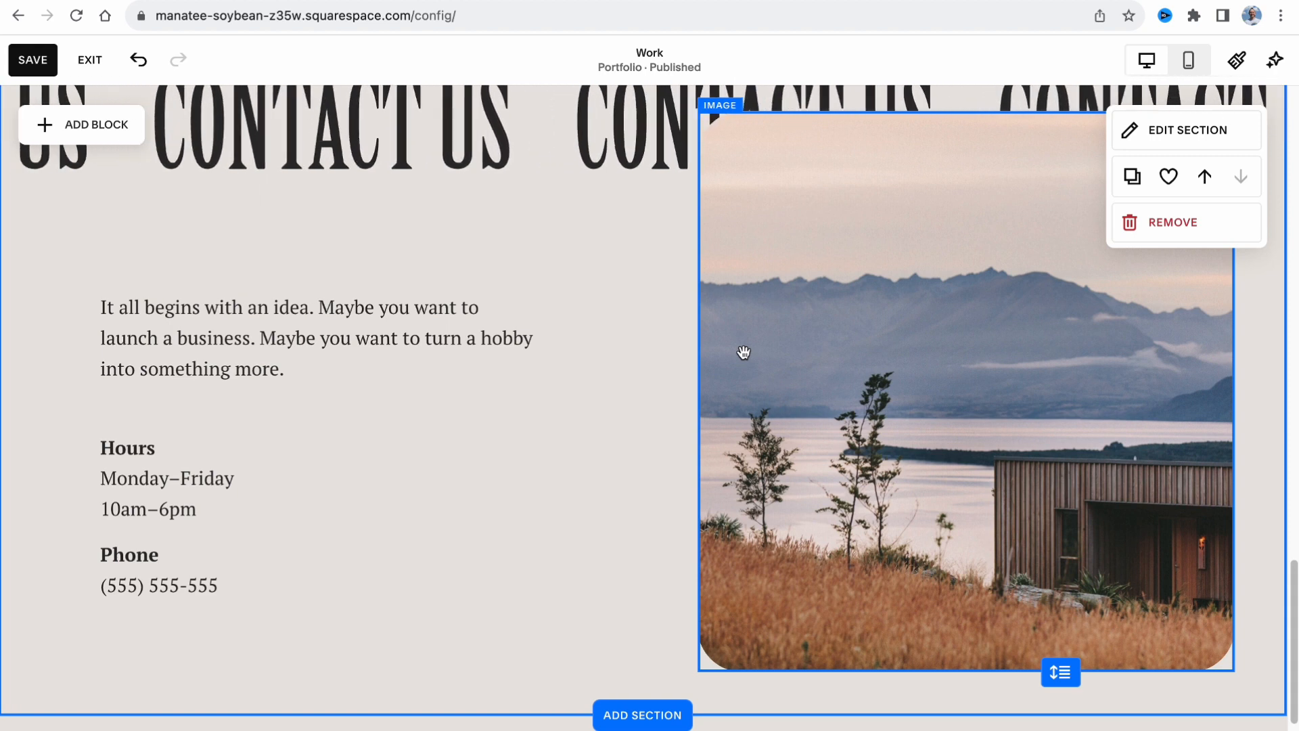
pyautogui.scroll(-3)
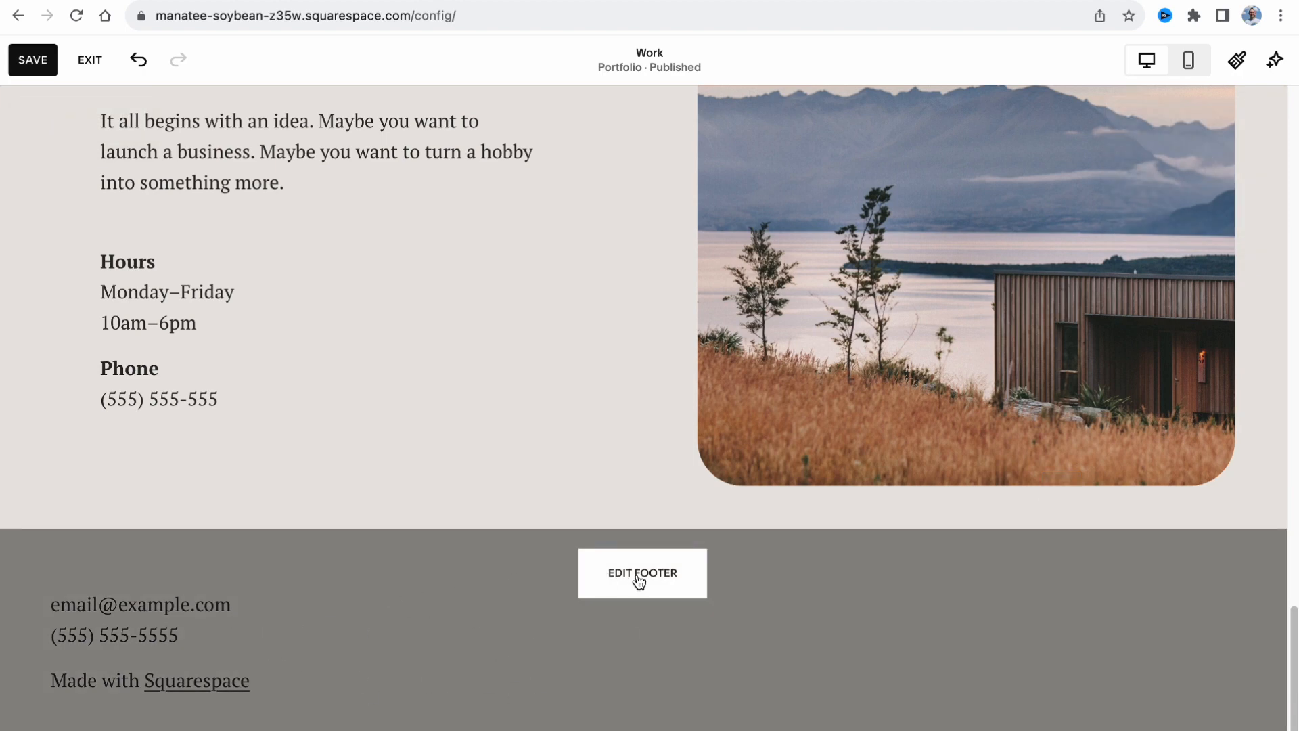
pyautogui.click(641, 573)
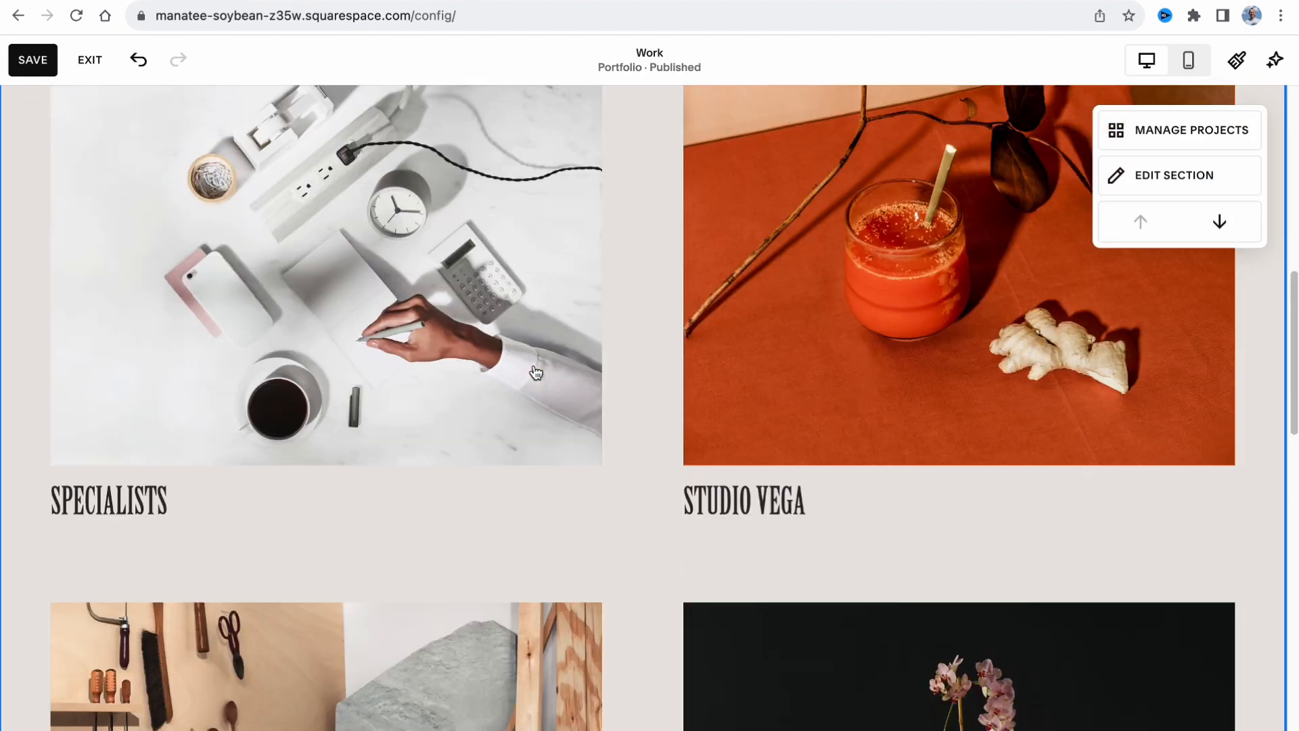
pyautogui.scroll(3)
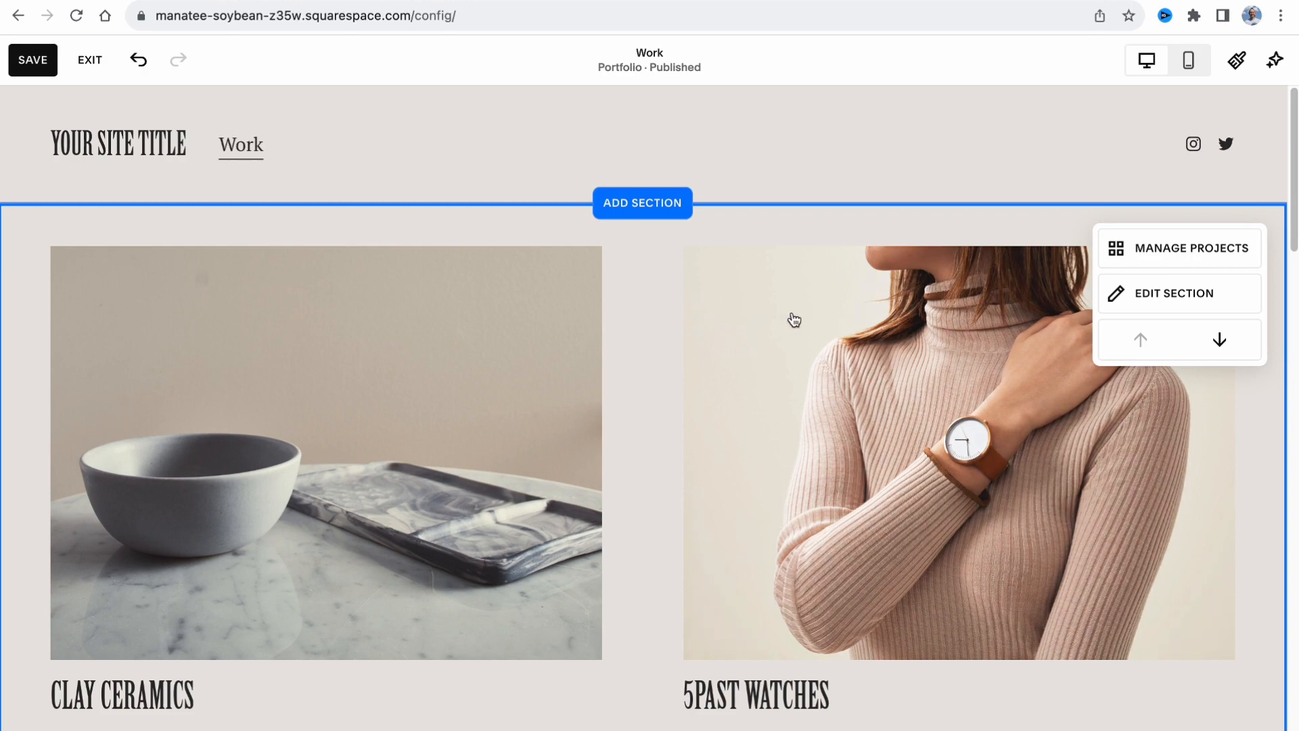
pyautogui.moveTo(1061, 280)
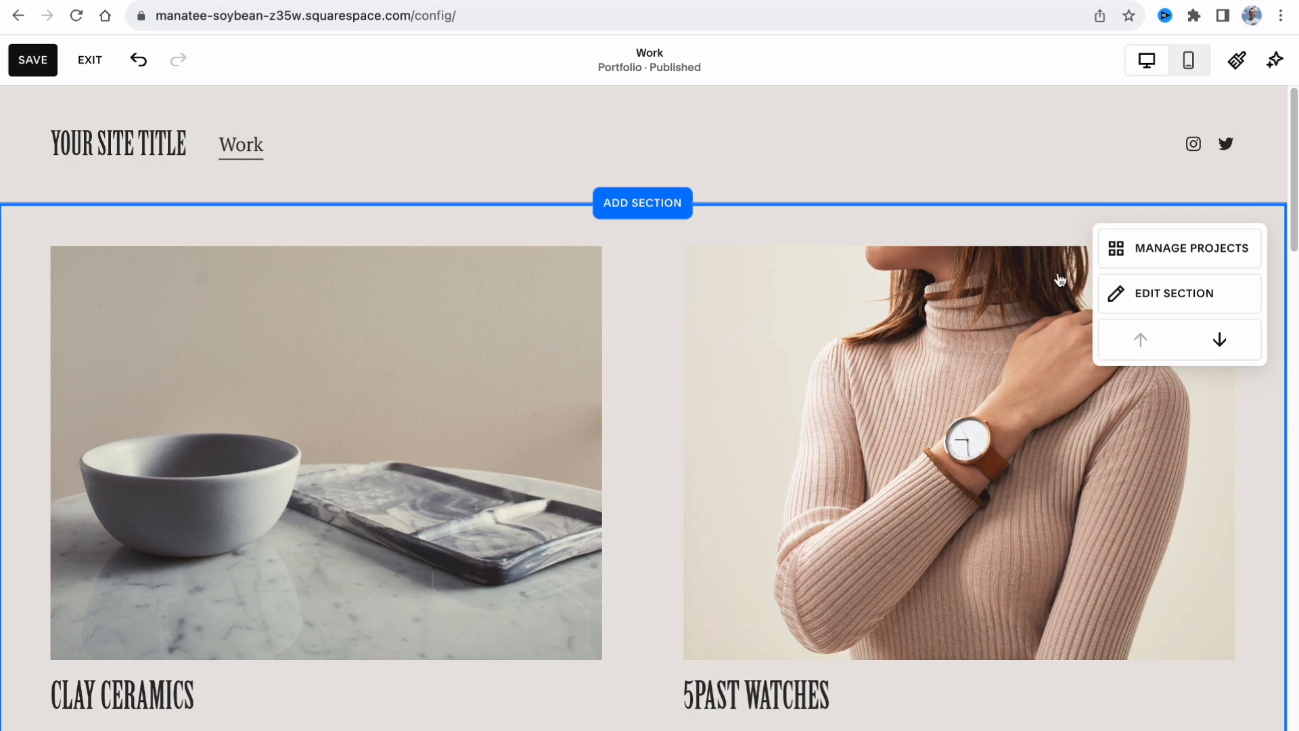
pyautogui.scroll(-3)
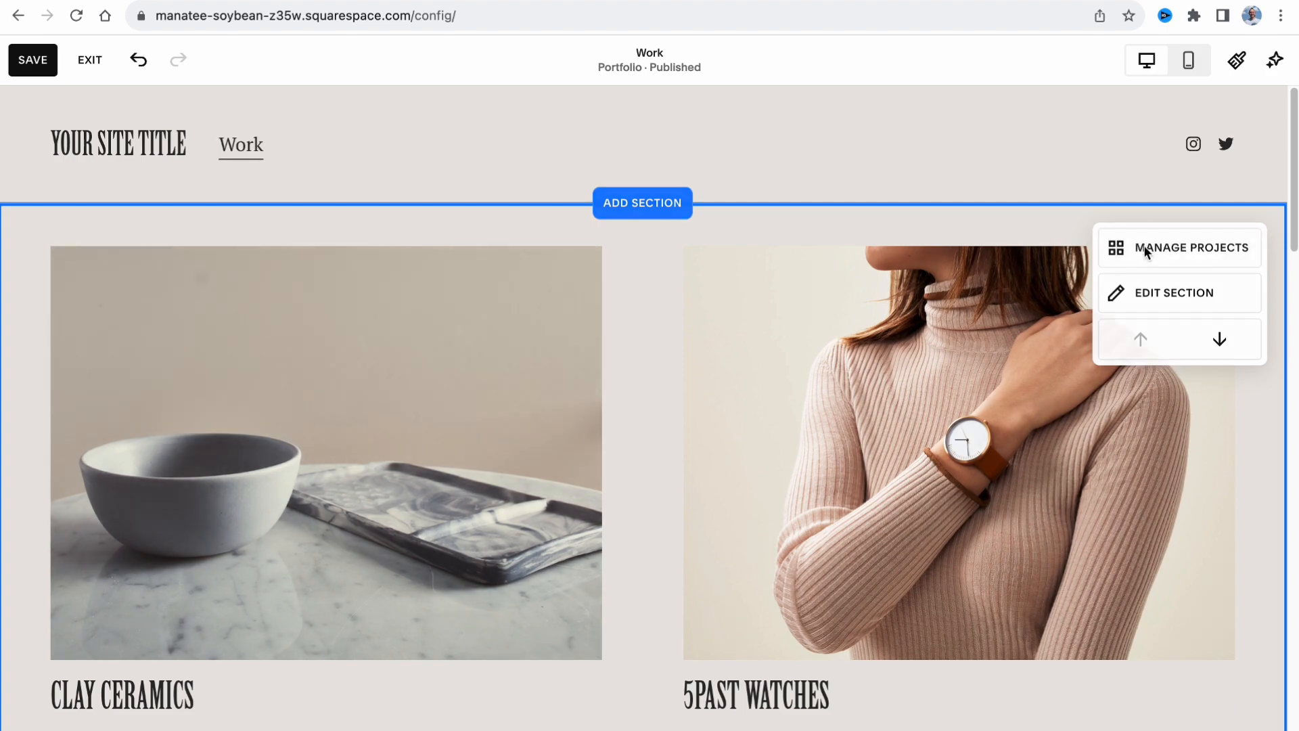
# Step: Leave the editor and list the Work page's six projects from the Website pages panel
pyautogui.click(89, 60)
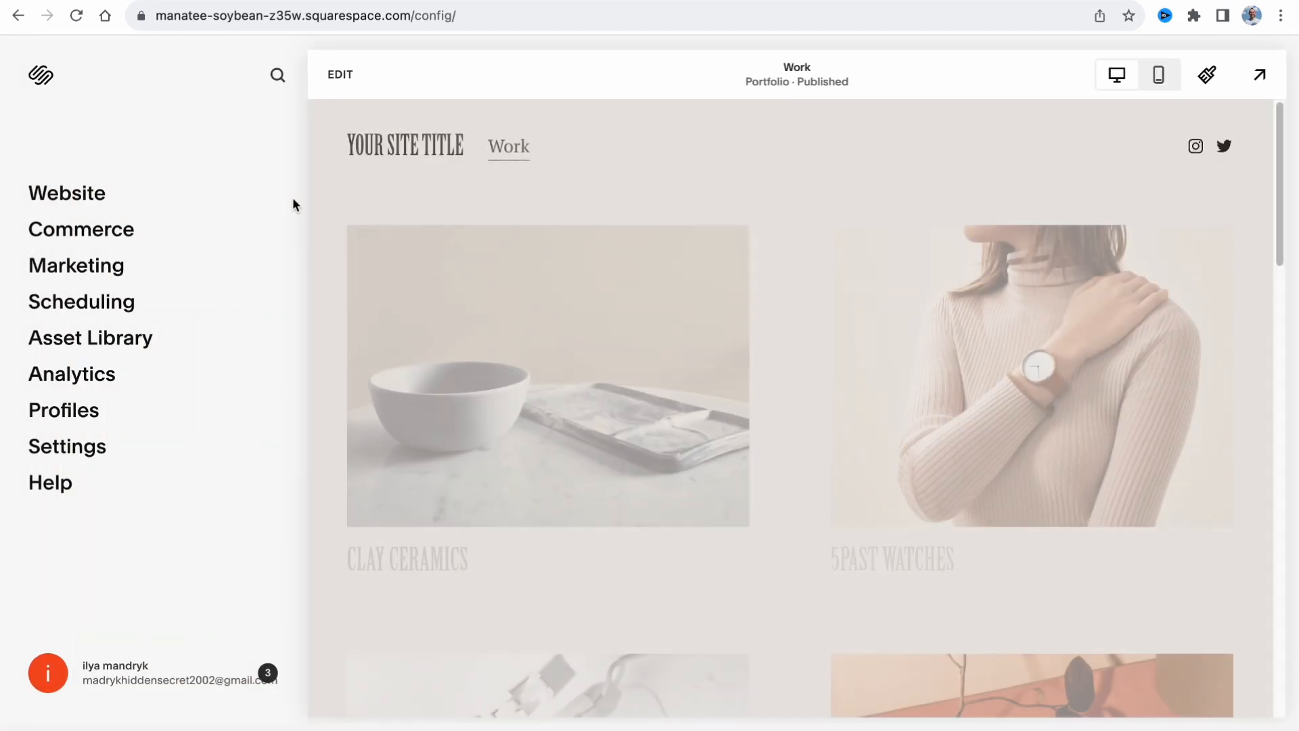
pyautogui.click(66, 194)
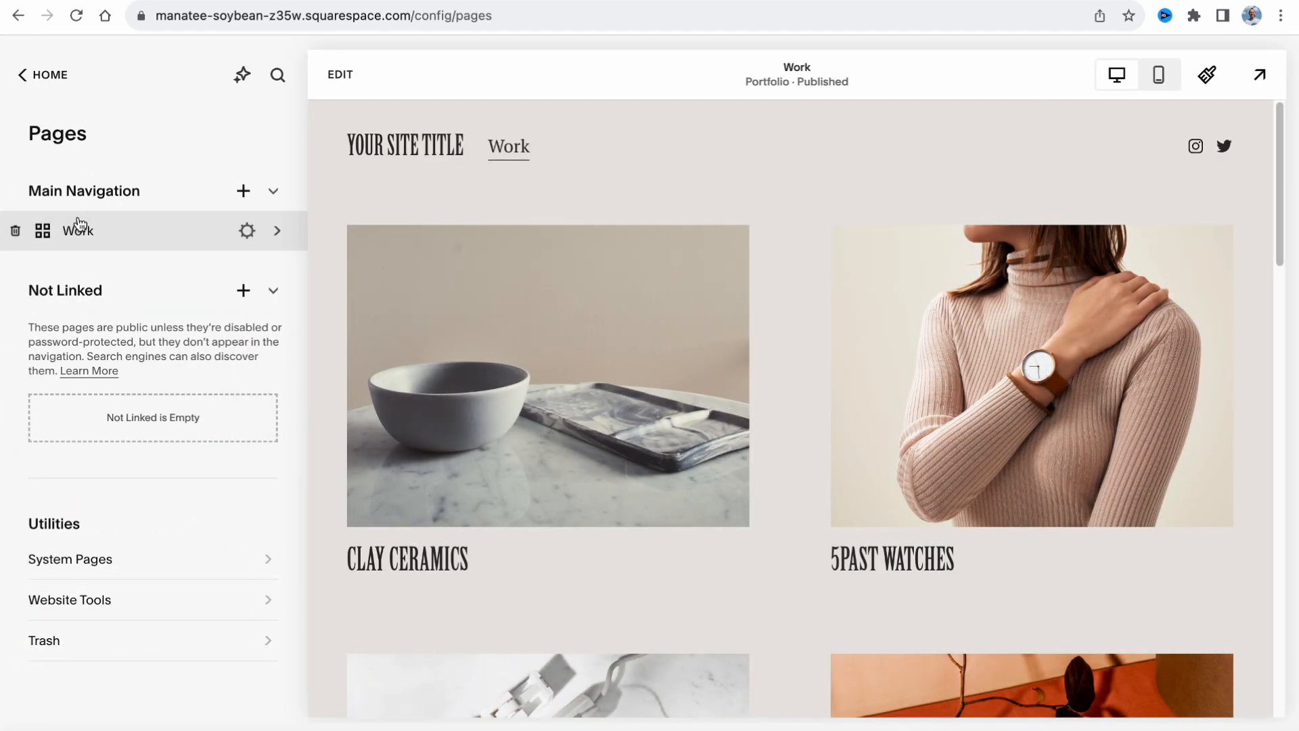
pyautogui.click(79, 230)
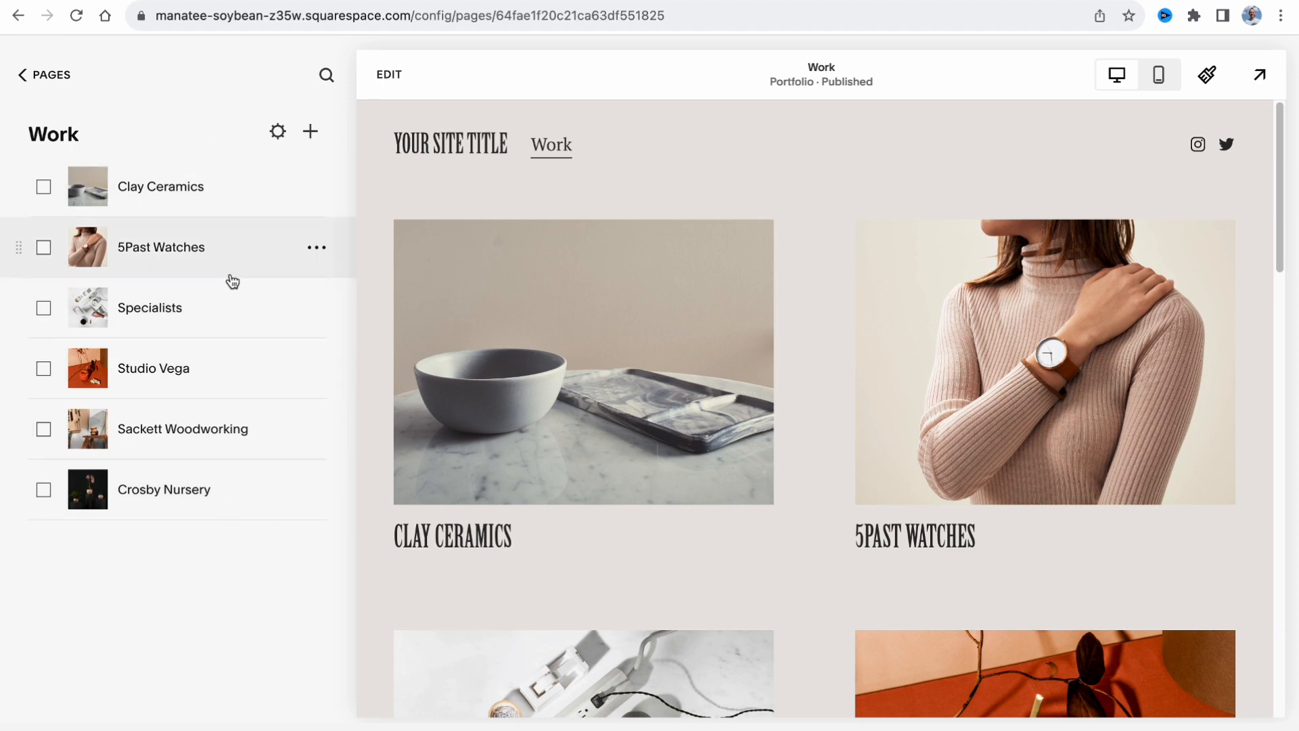
# Step: Preview the Clay Ceramics project page with its title, description and ceramics photos
pyautogui.click(316, 187)
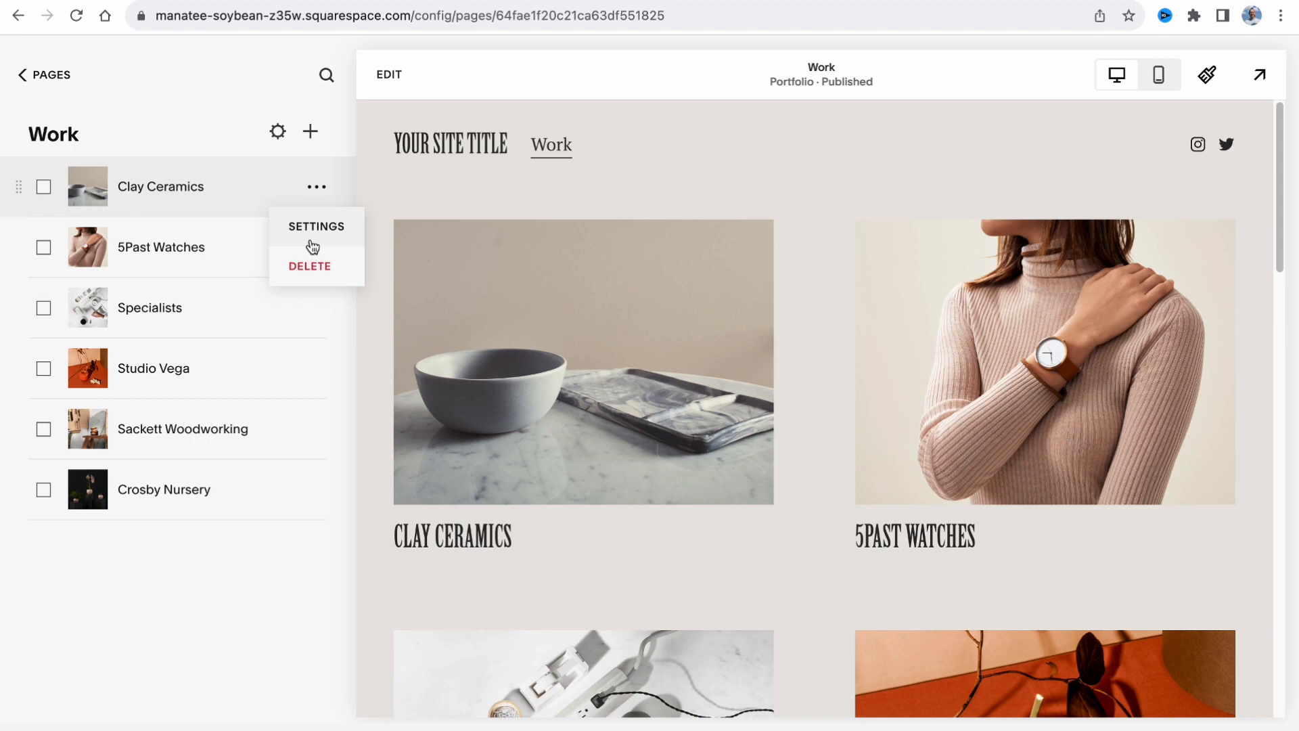
pyautogui.click(161, 185)
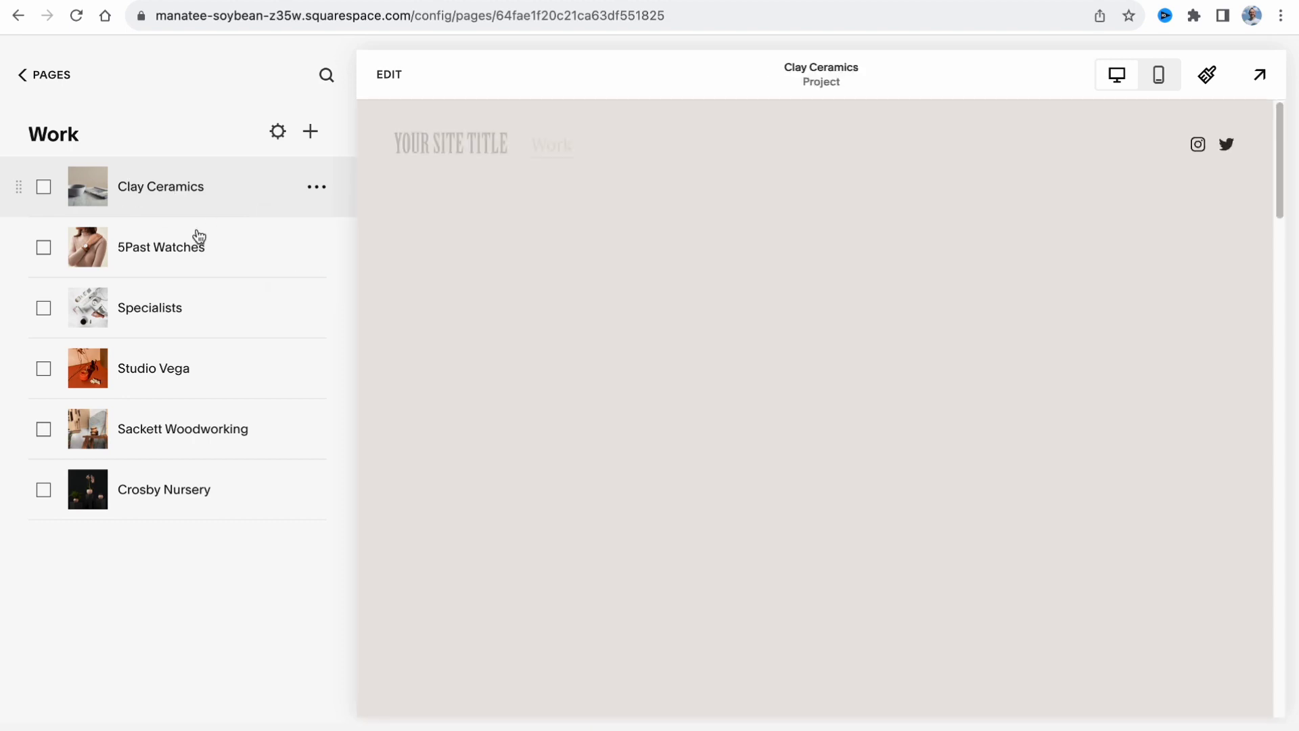
pyautogui.click(161, 186)
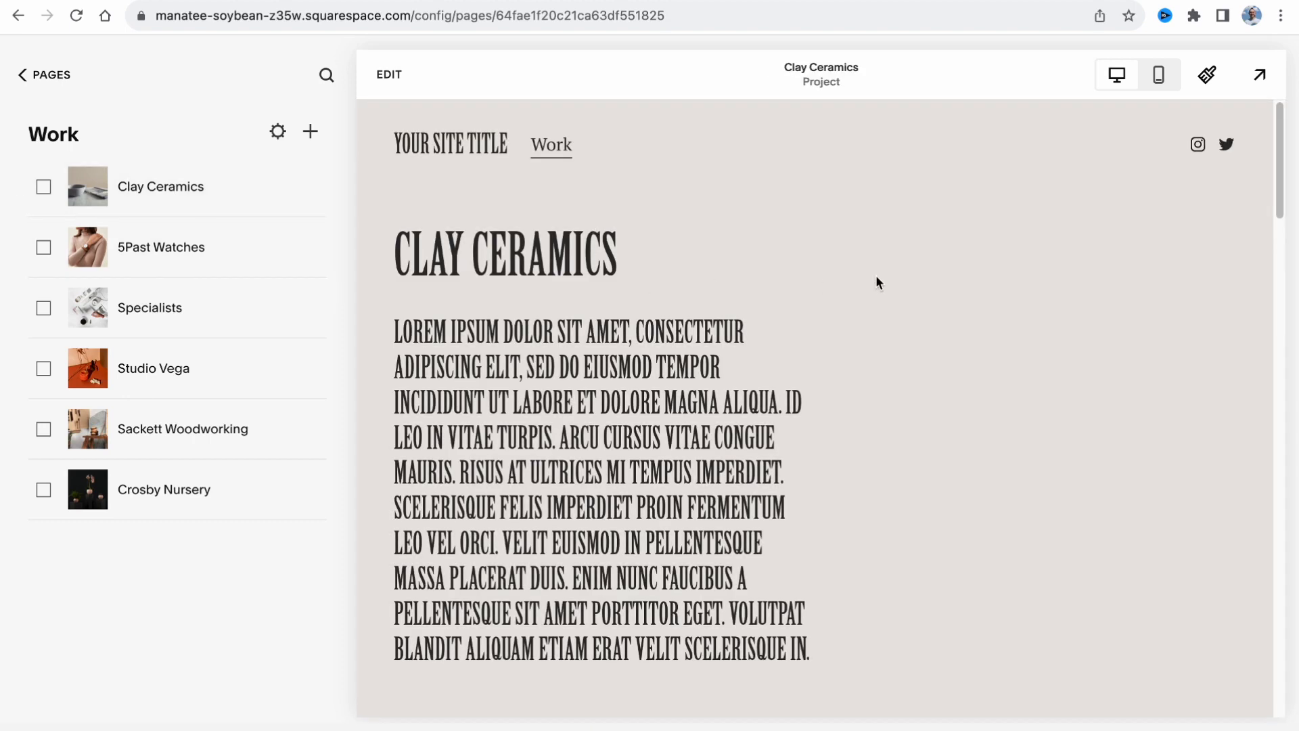
pyautogui.scroll(-3)
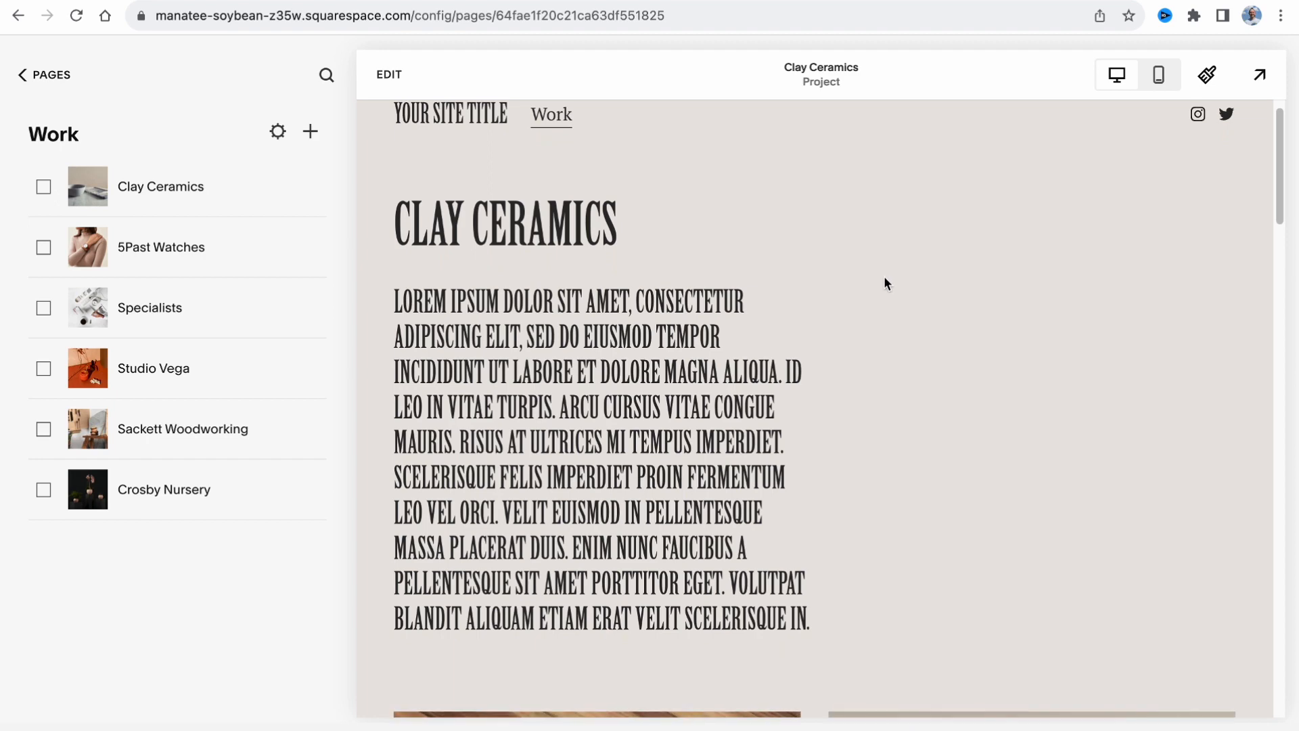
pyautogui.scroll(-3)
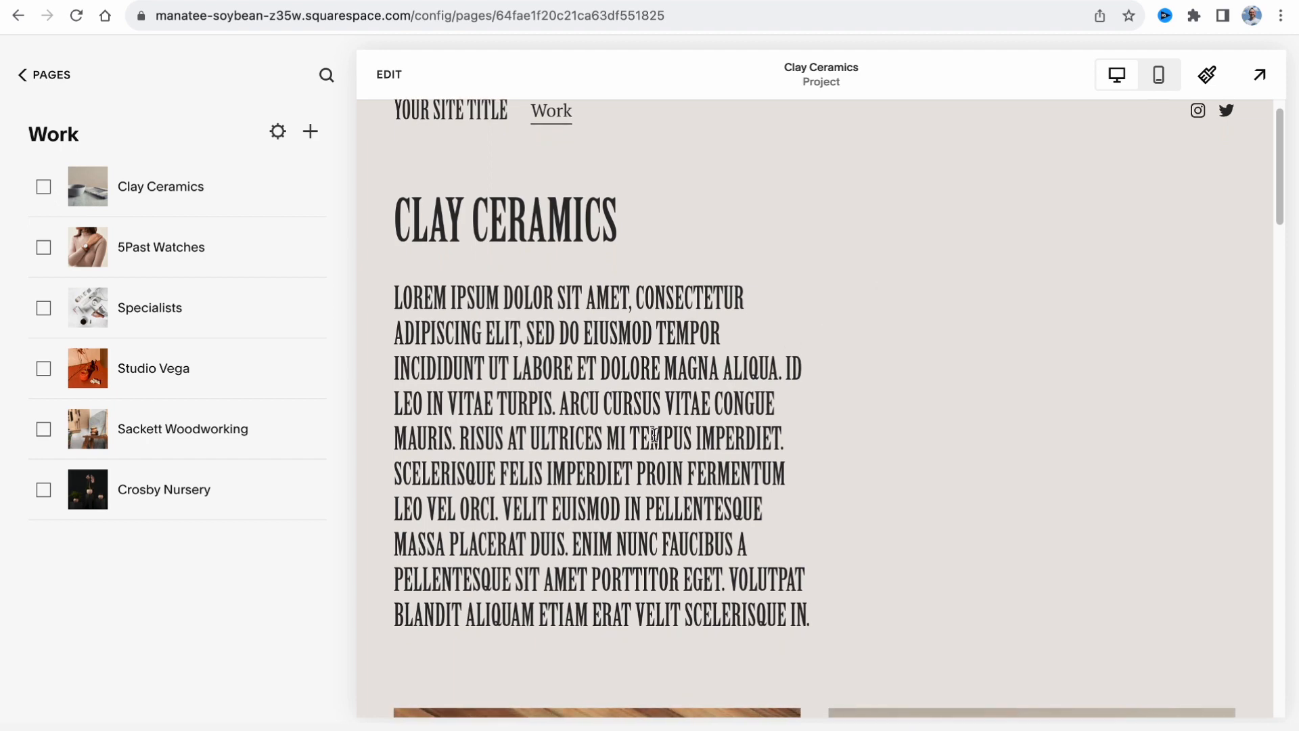
pyautogui.scroll(-3)
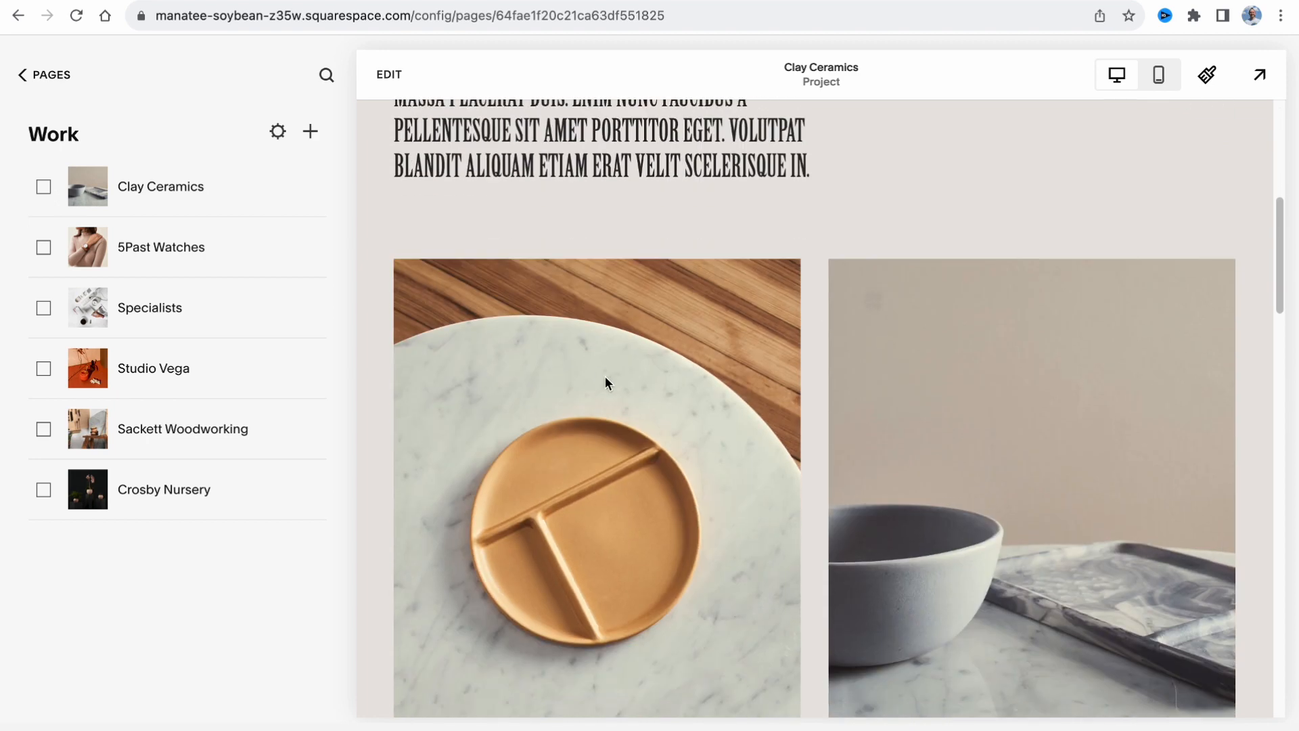
pyautogui.scroll(-3)
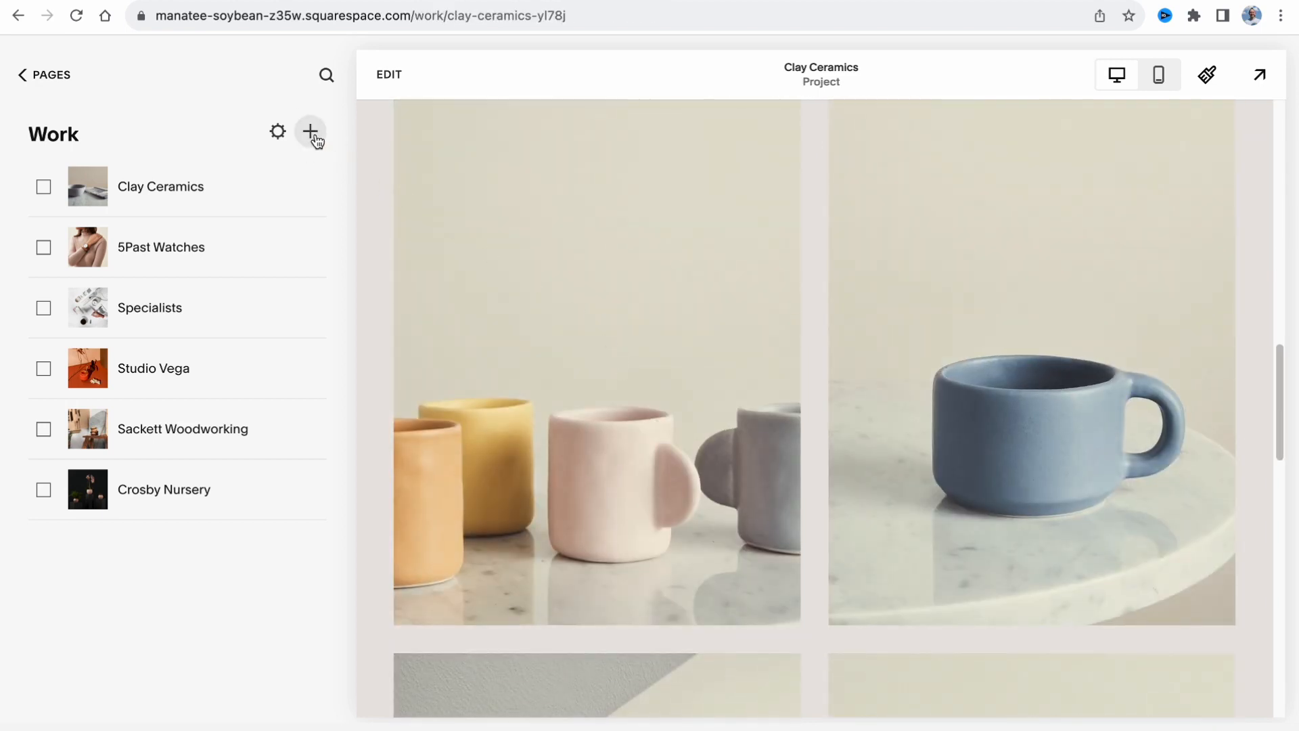
# Step: Browse the Add a Project layout gallery, close it without adding, and return to Pages
pyautogui.click(311, 132)
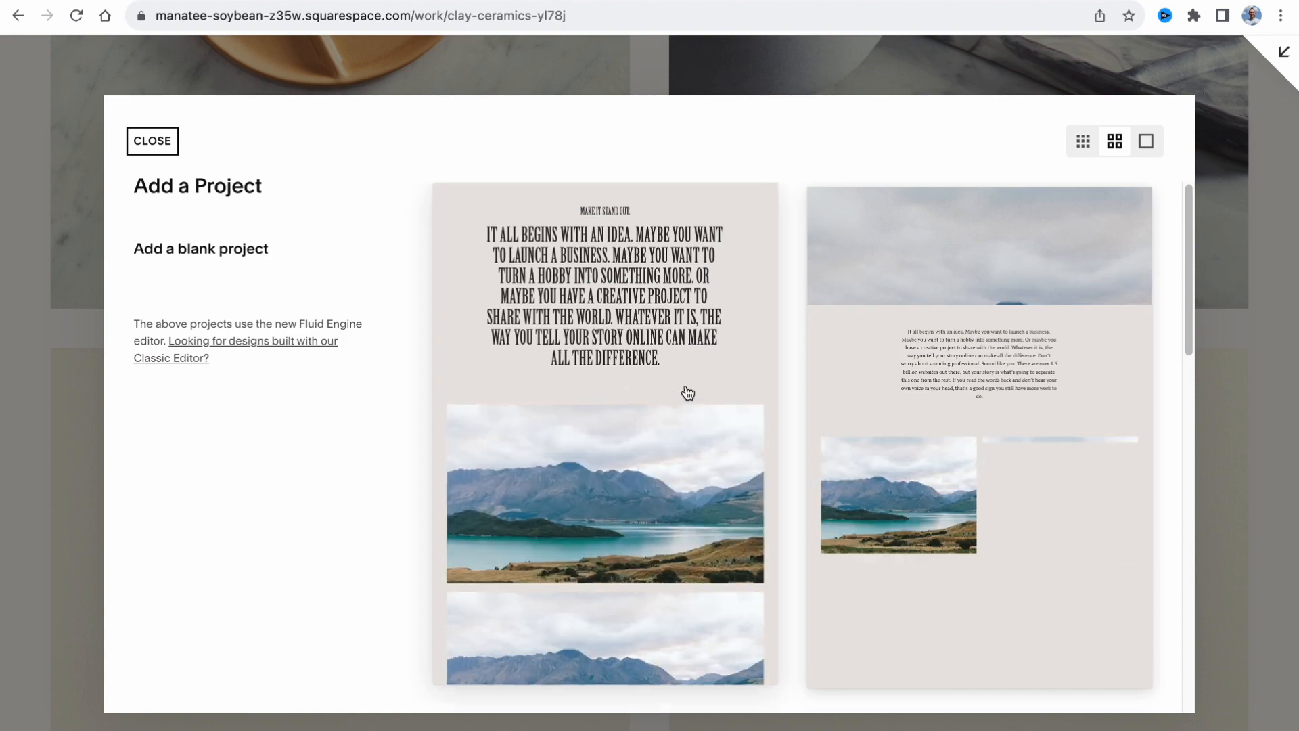
pyautogui.scroll(-3)
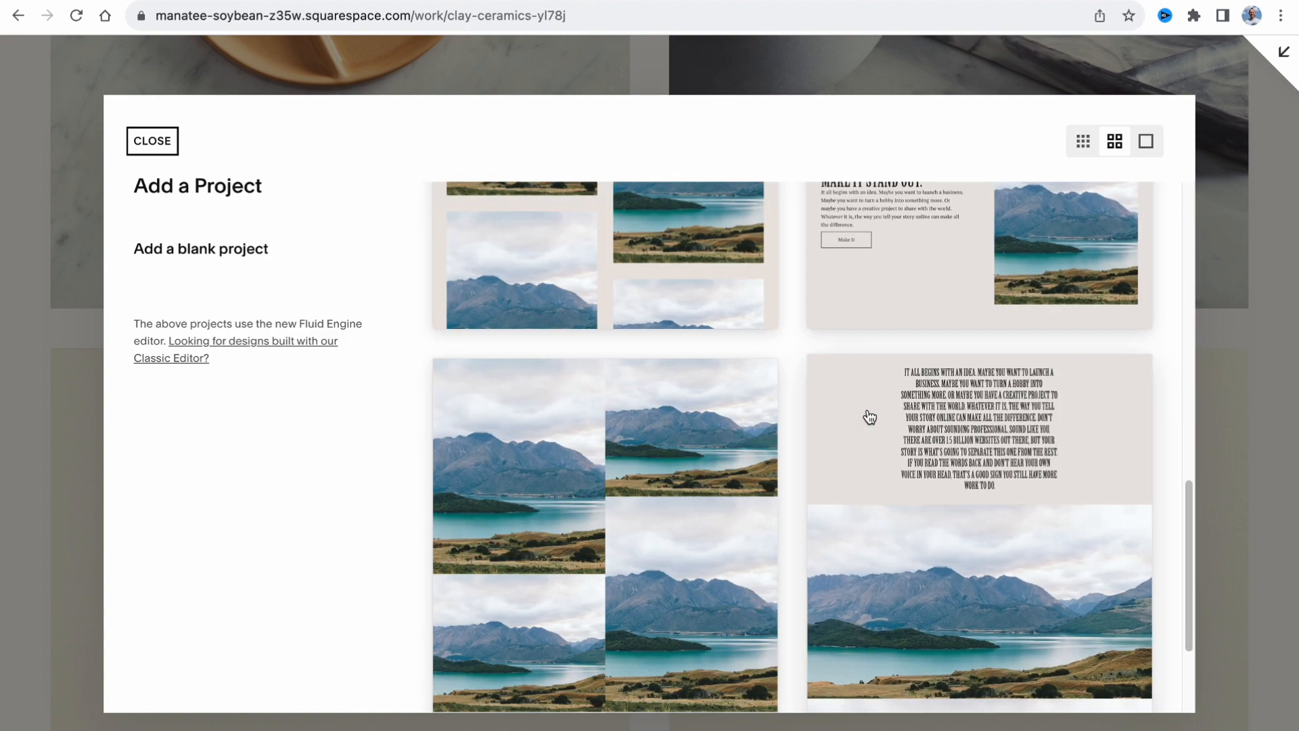
pyautogui.click(152, 140)
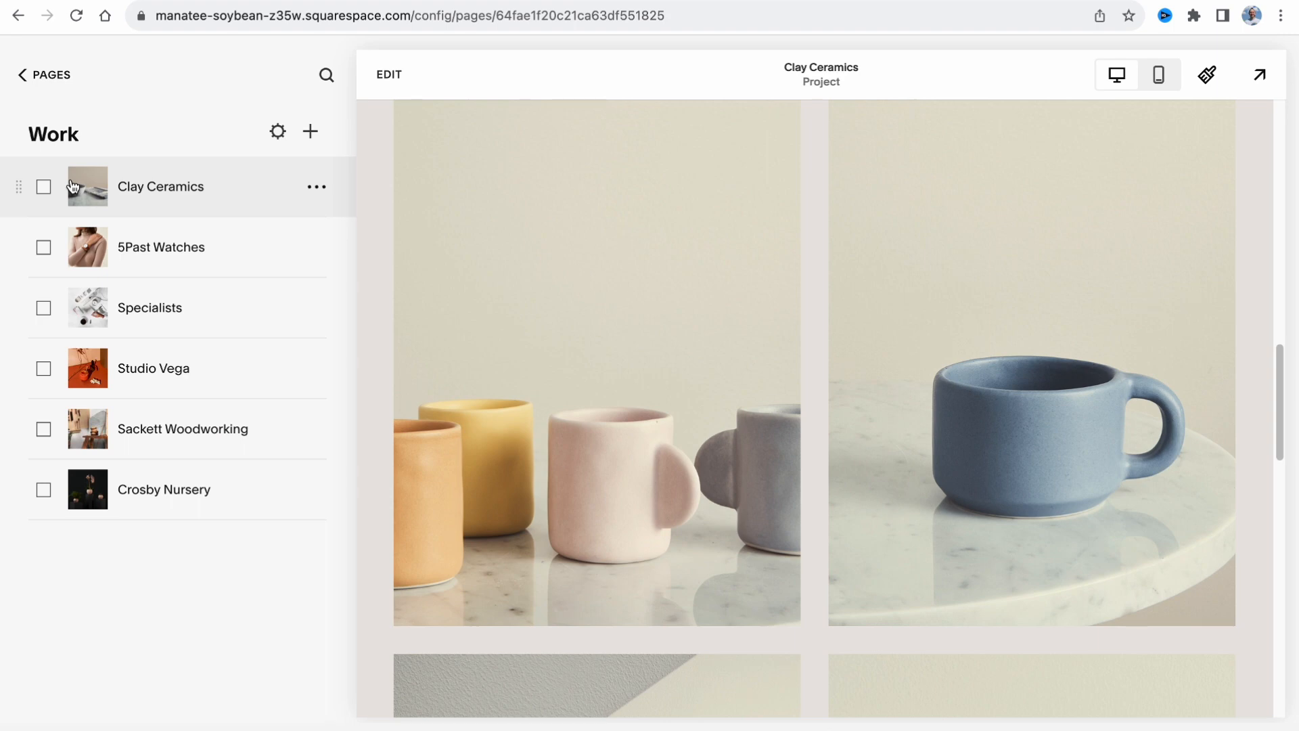
pyautogui.click(44, 75)
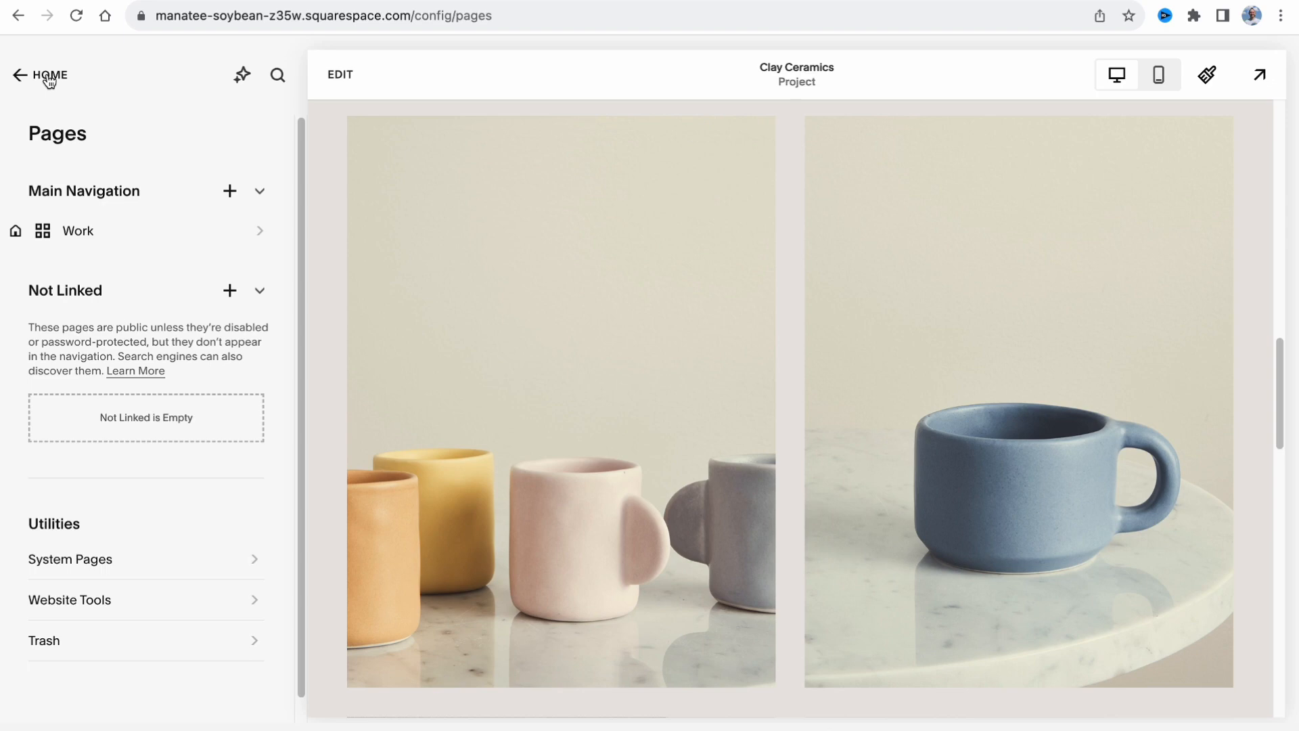
pyautogui.moveTo(711, 589)
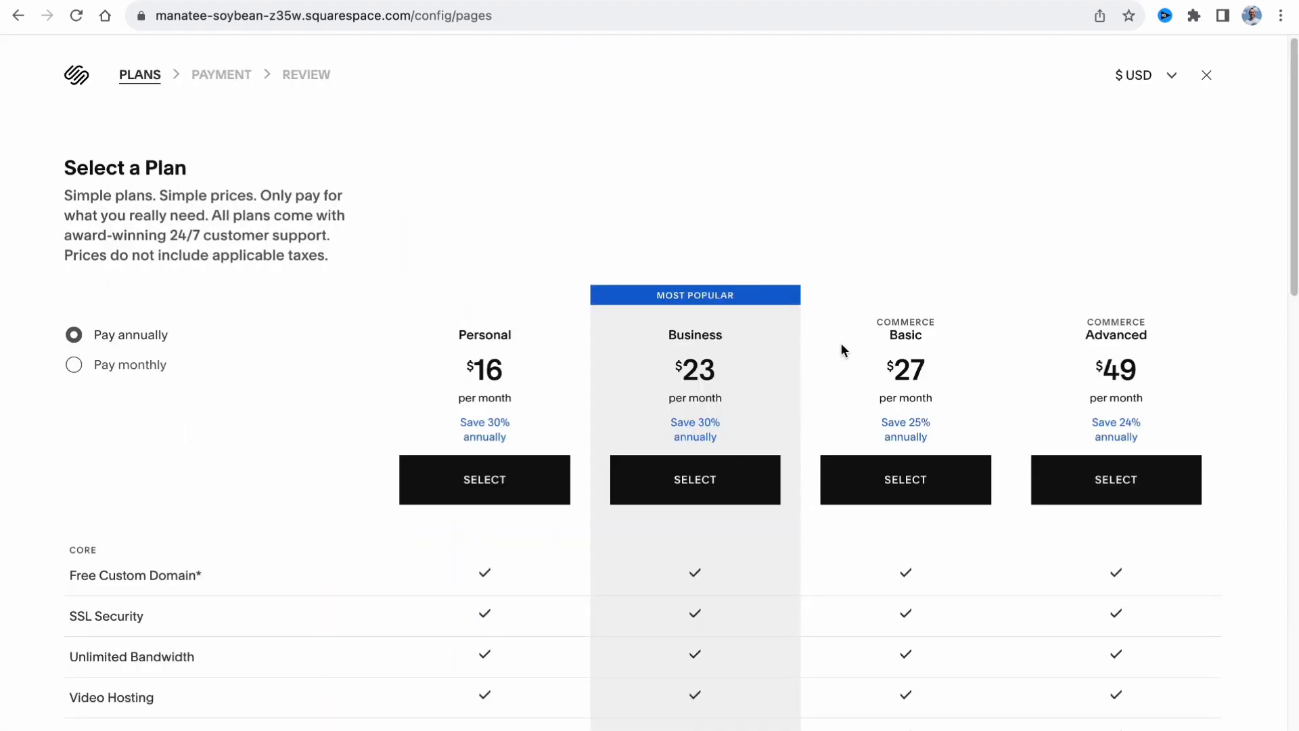
pyautogui.moveTo(537, 307)
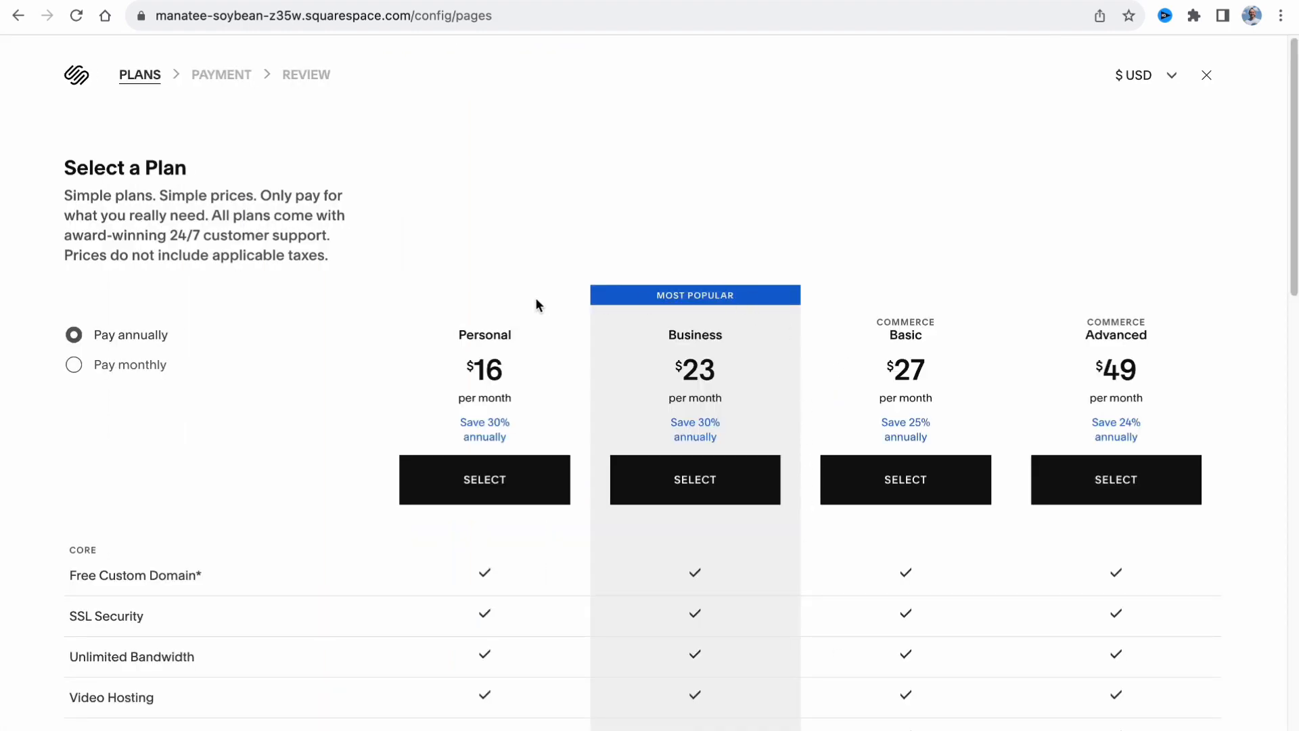
# Step: Choose Pay monthly on the plans page and scroll to the Commerce feature comparison
pyautogui.scroll(-3)
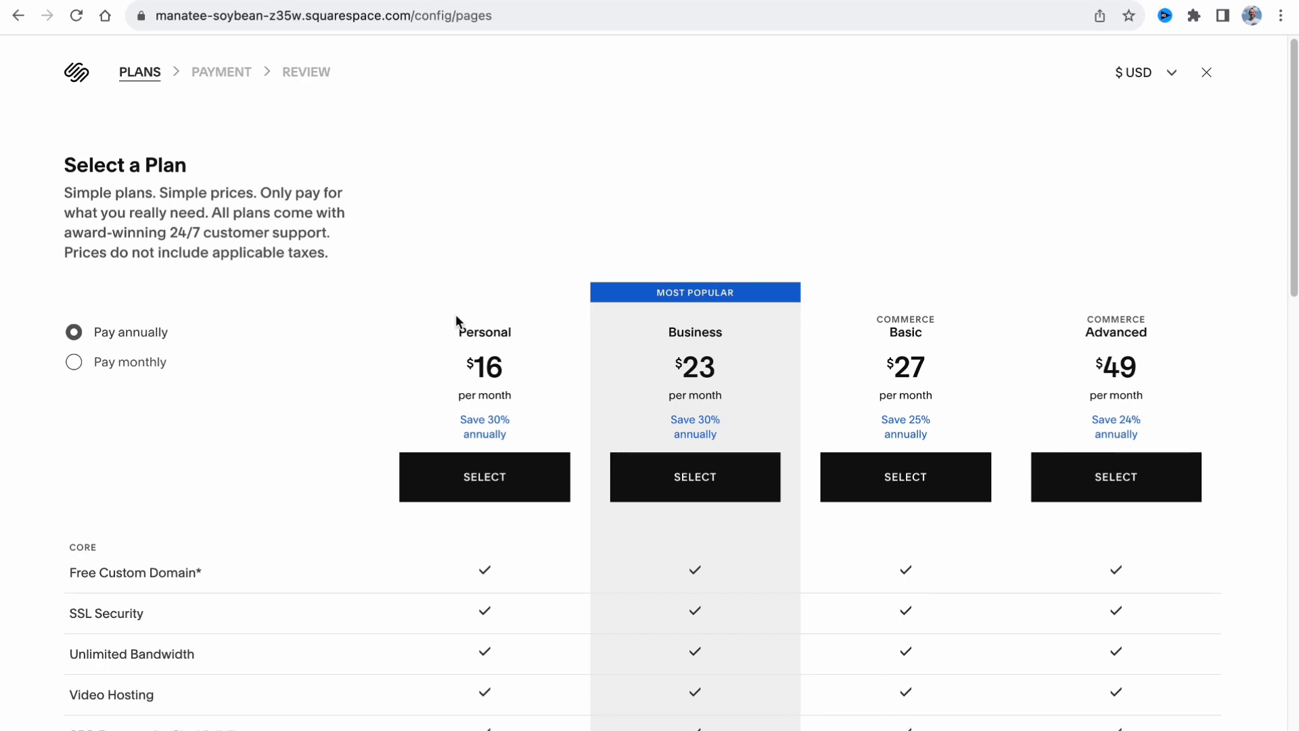
pyautogui.scroll(-3)
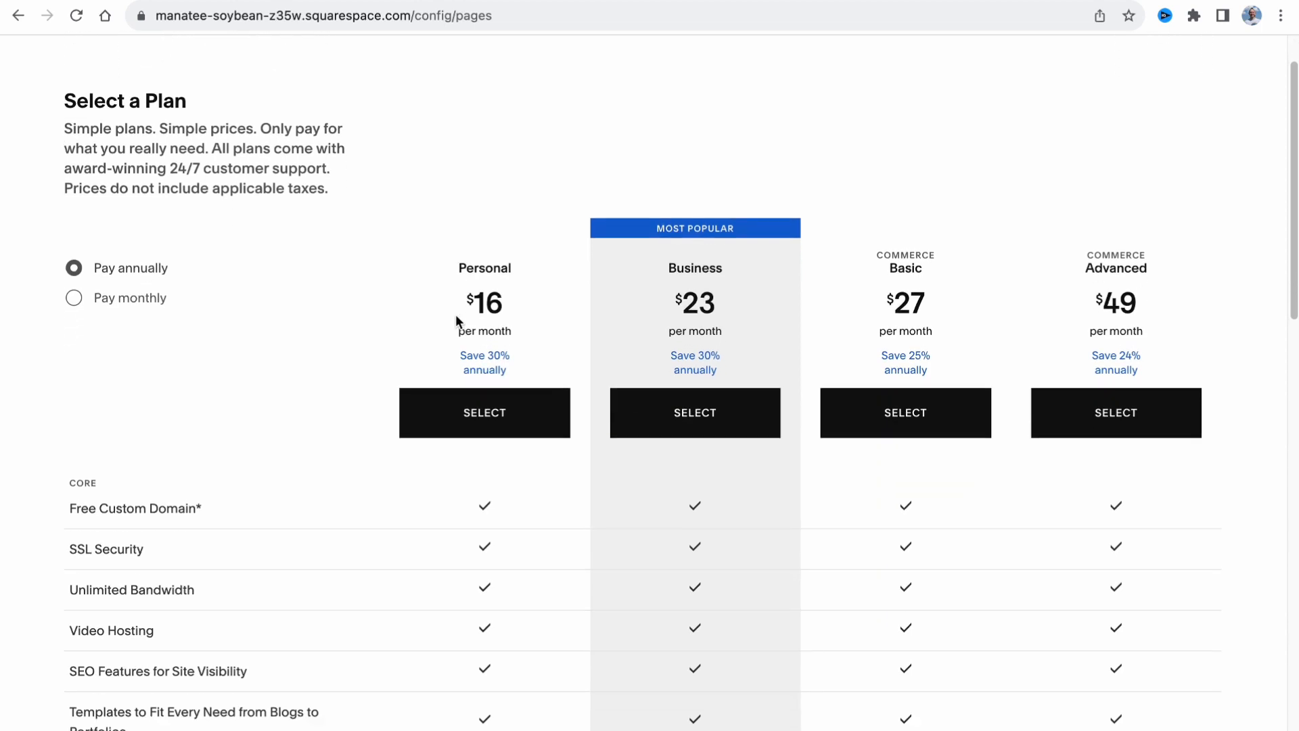
pyautogui.doubleClick(484, 268)
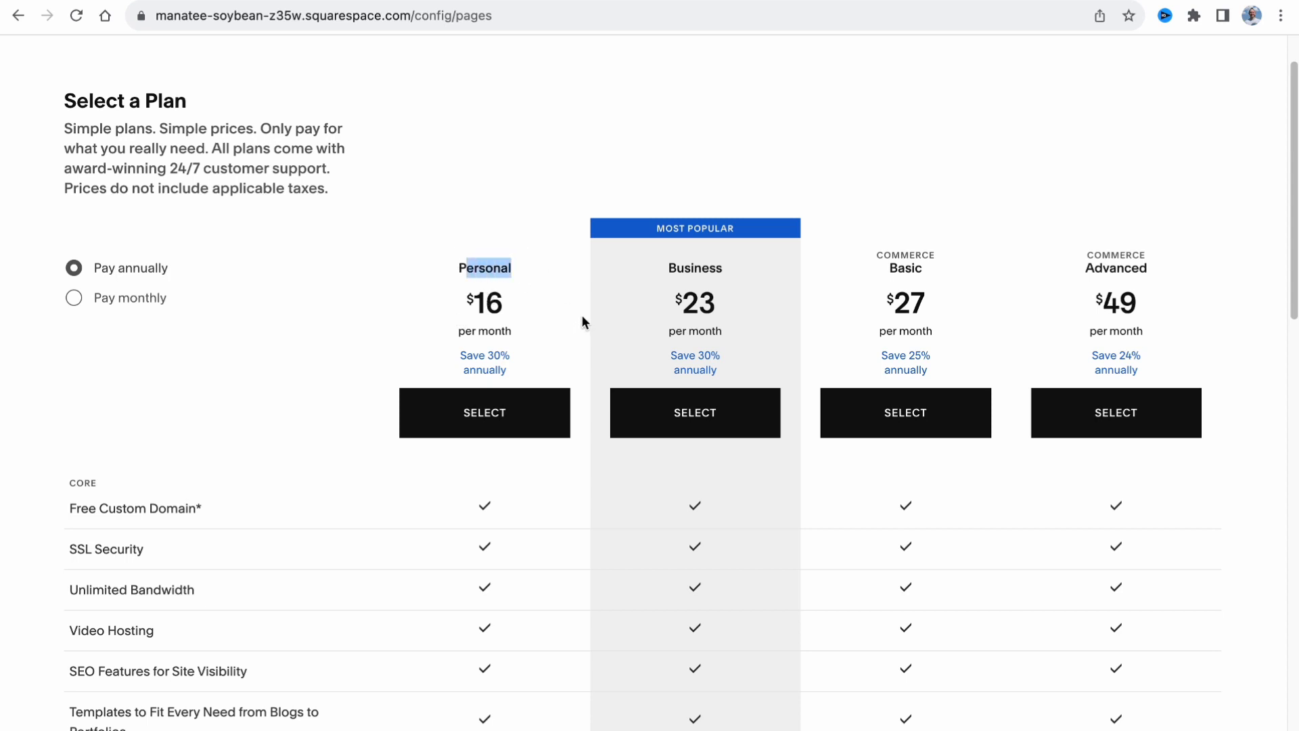
pyautogui.click(74, 297)
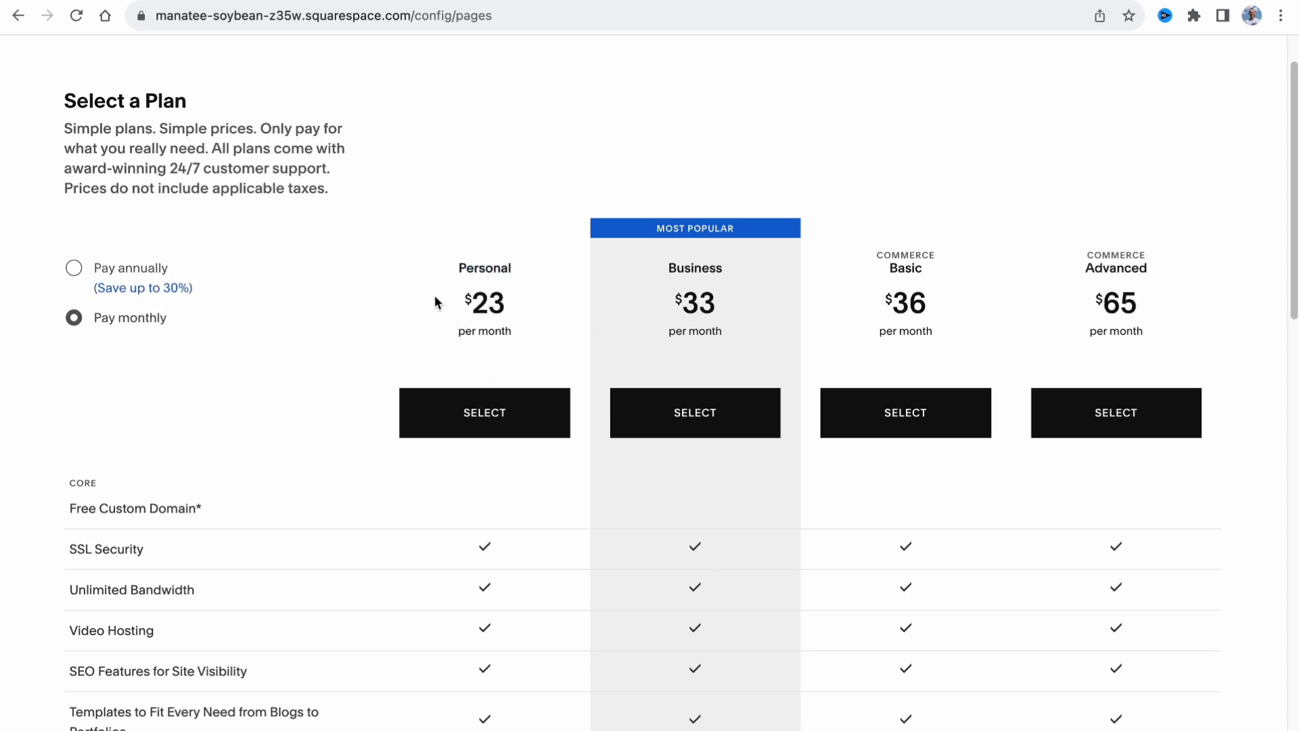
pyautogui.moveTo(584, 266)
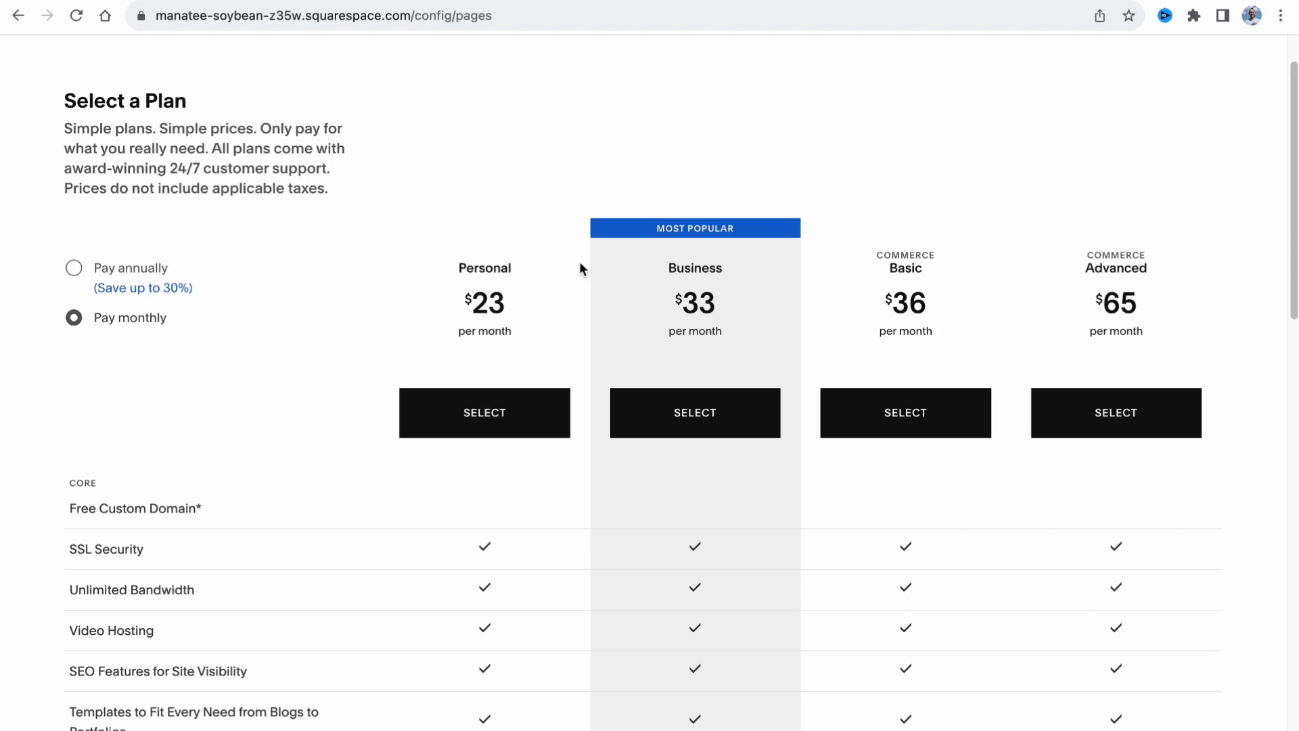
pyautogui.scroll(-3)
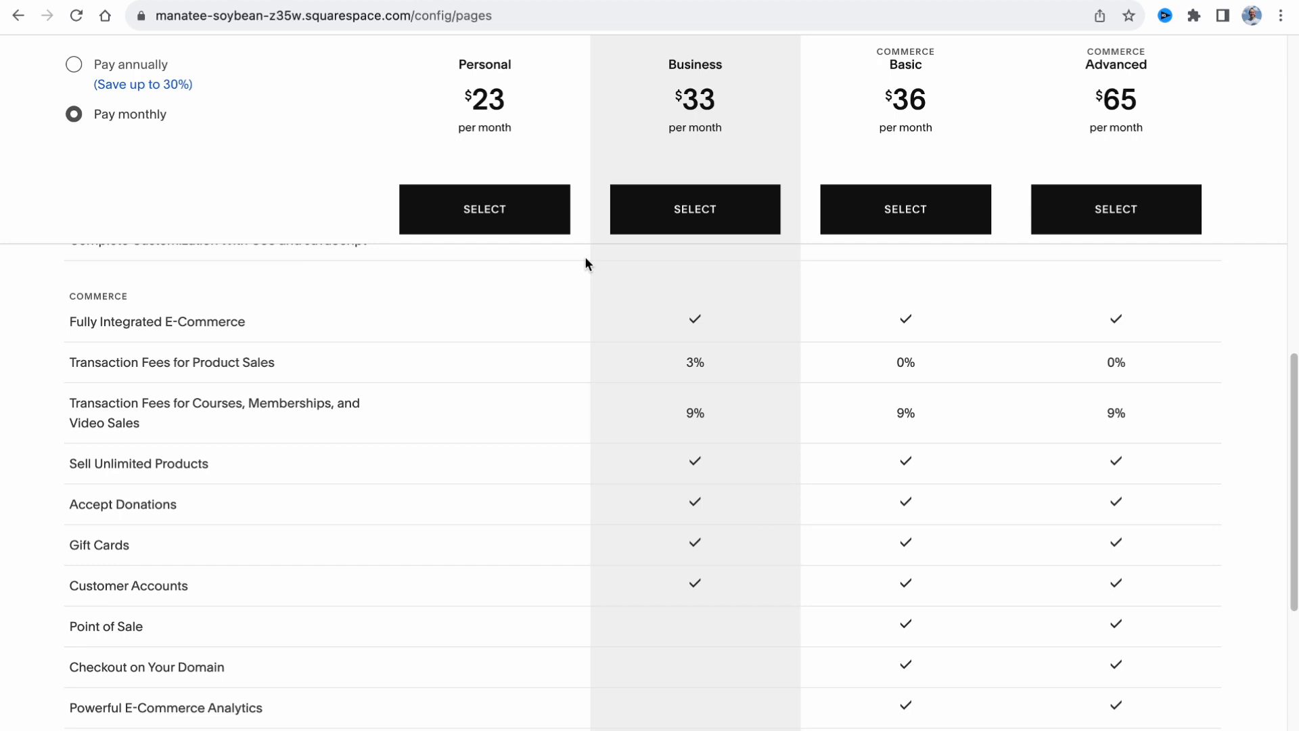
pyautogui.moveTo(547, 252)
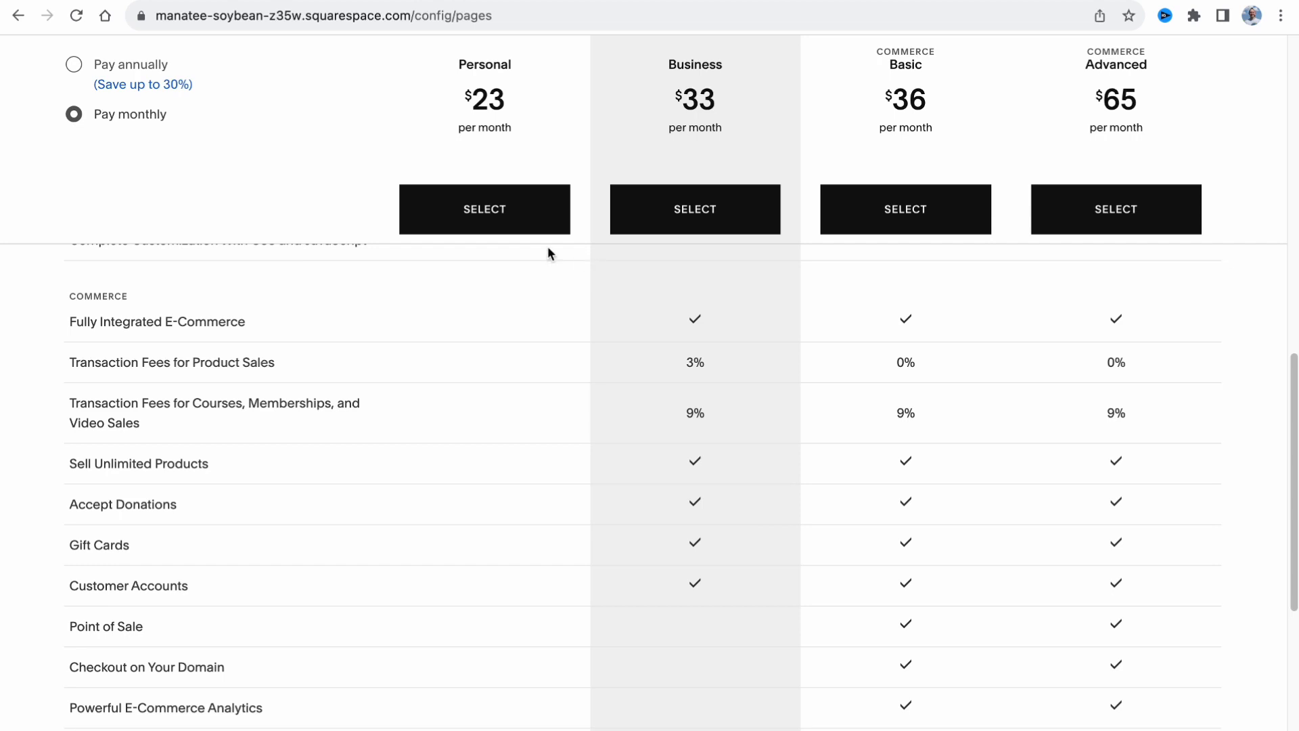